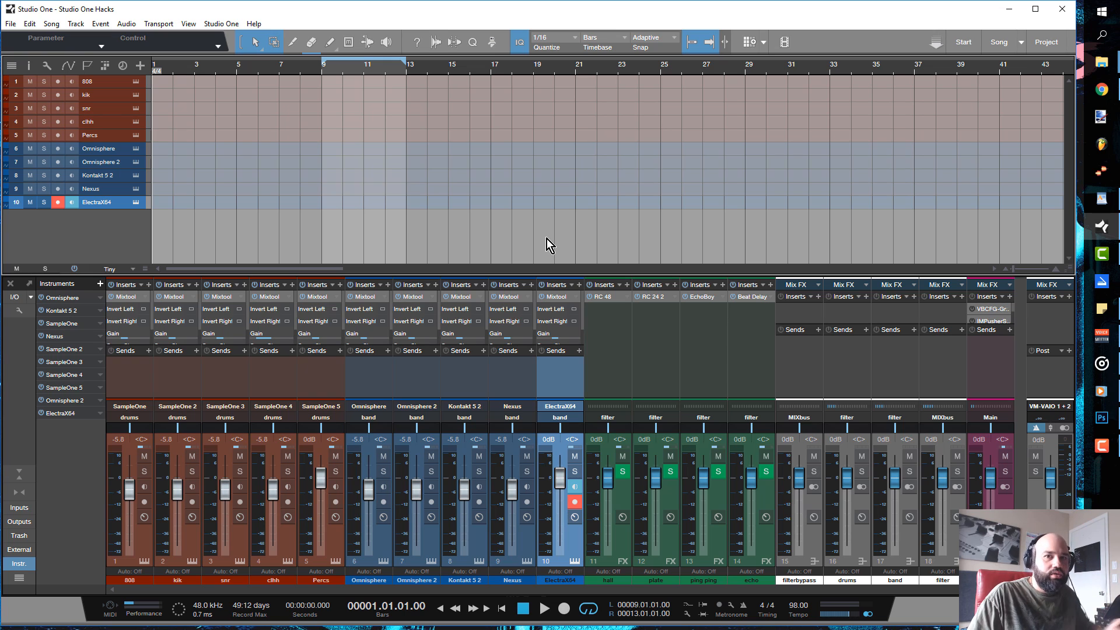
mouse_move(595, 129)
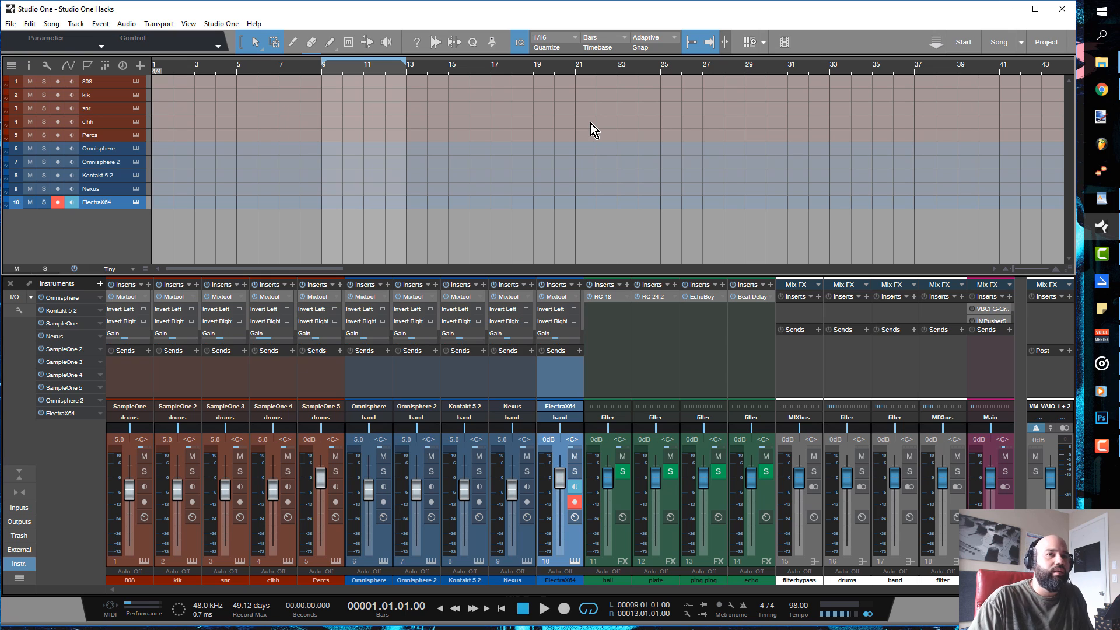
Bring up the context actions in the clhh drum track area to create a new part.
right_click(593, 130)
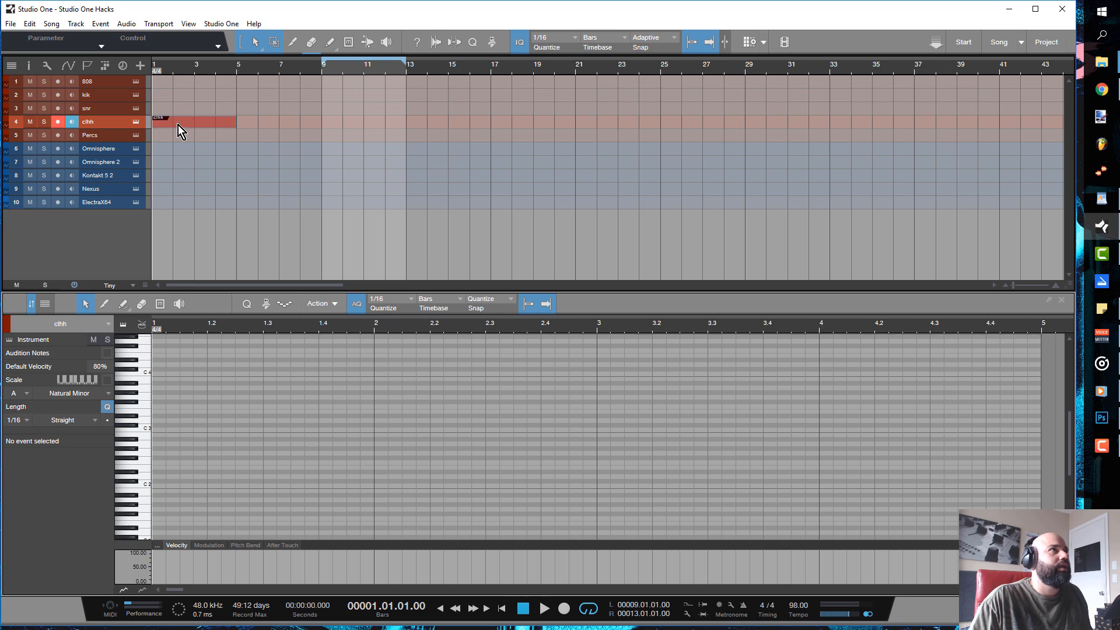
Paint a run of C3 hi-hat notes across the clhh part, extended with triplet rolls.
click(161, 428)
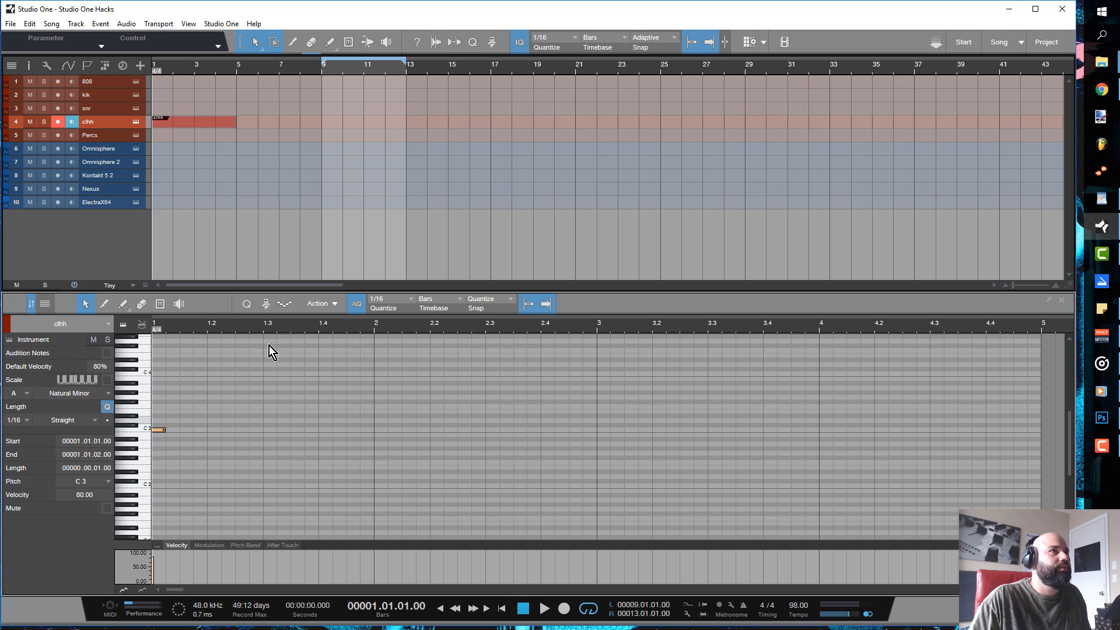
click(390, 297)
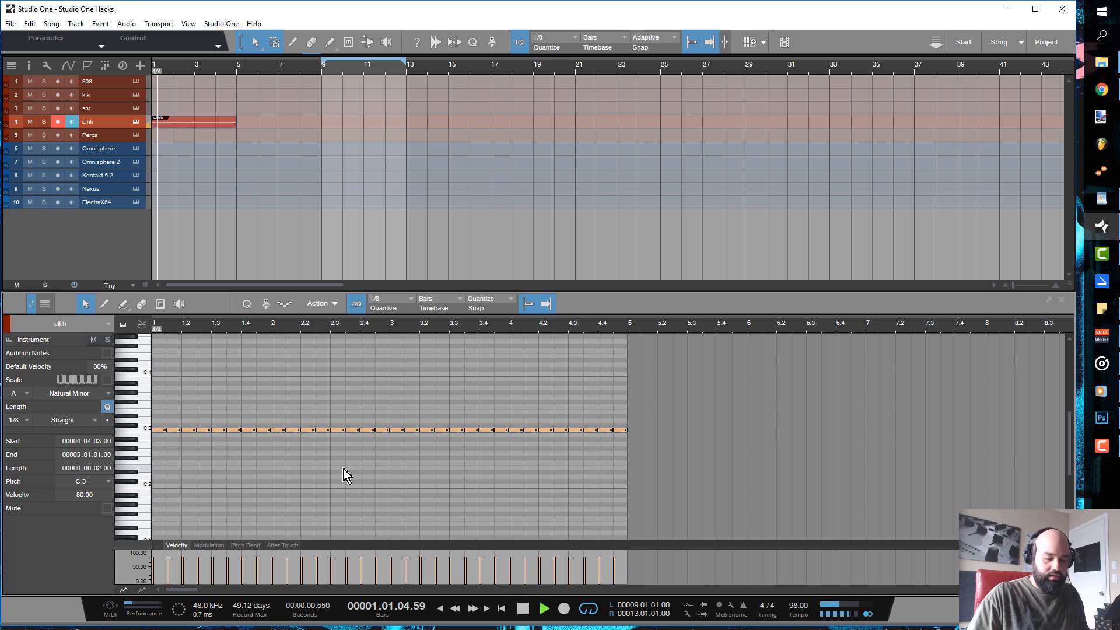
click(551, 36)
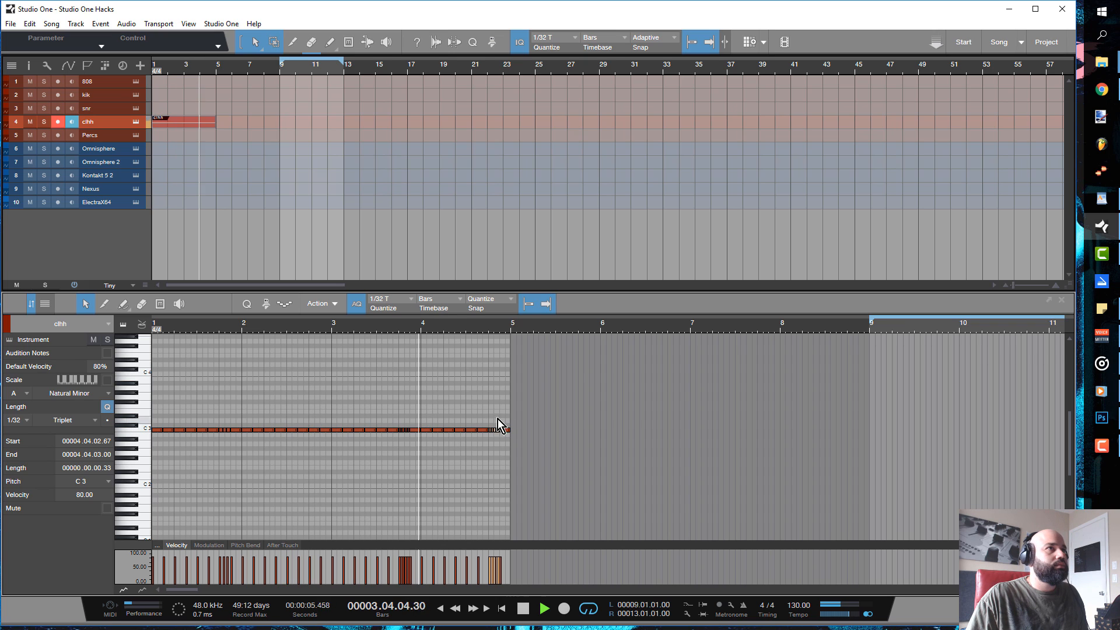
click(543, 608)
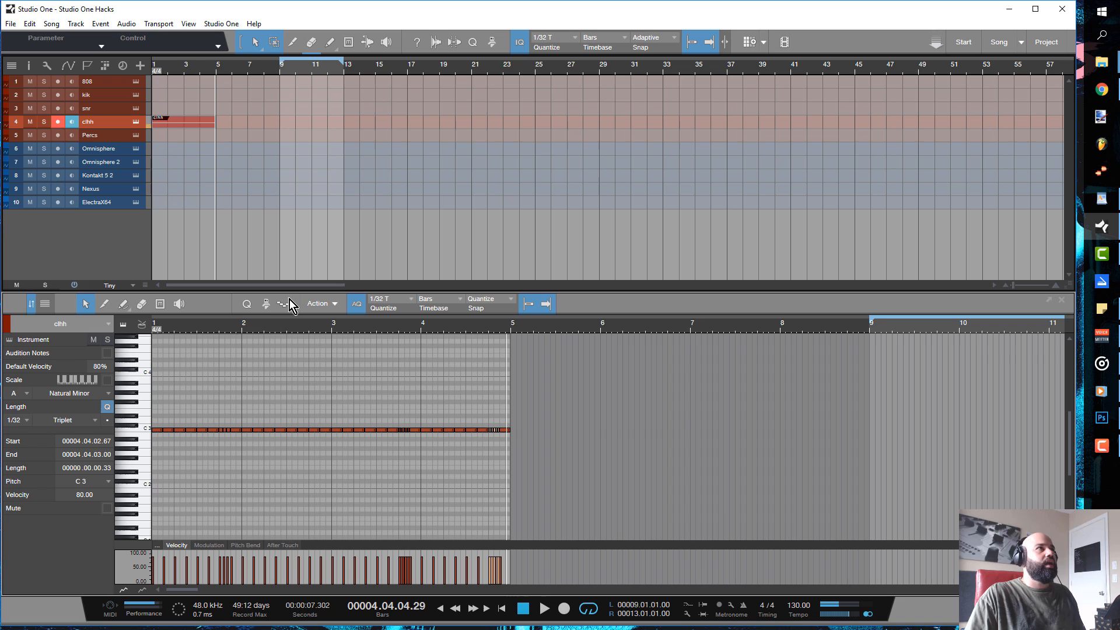
mouse_move(282, 303)
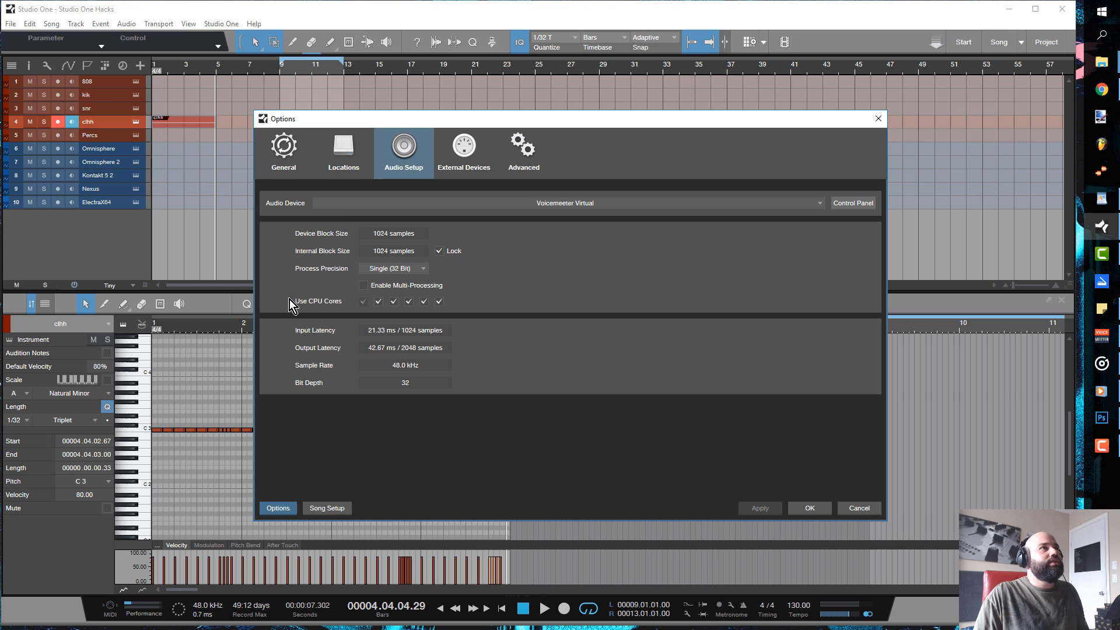
mouse_move(343, 155)
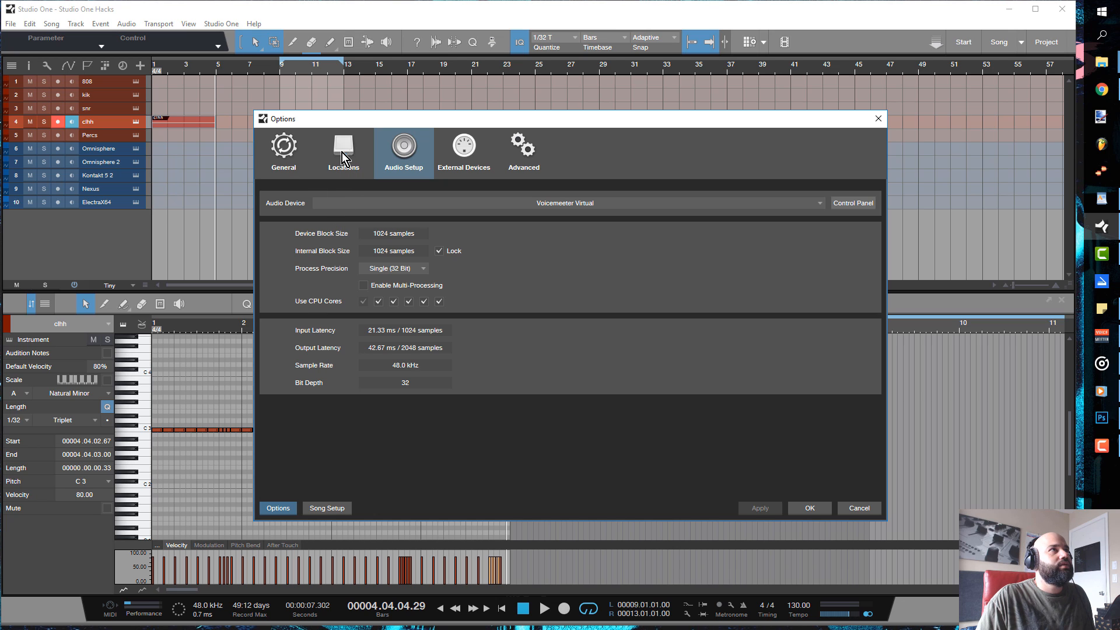
In General > Keyboard Shortcuts, search 'split' and select the Split at Grid command.
click(282, 148)
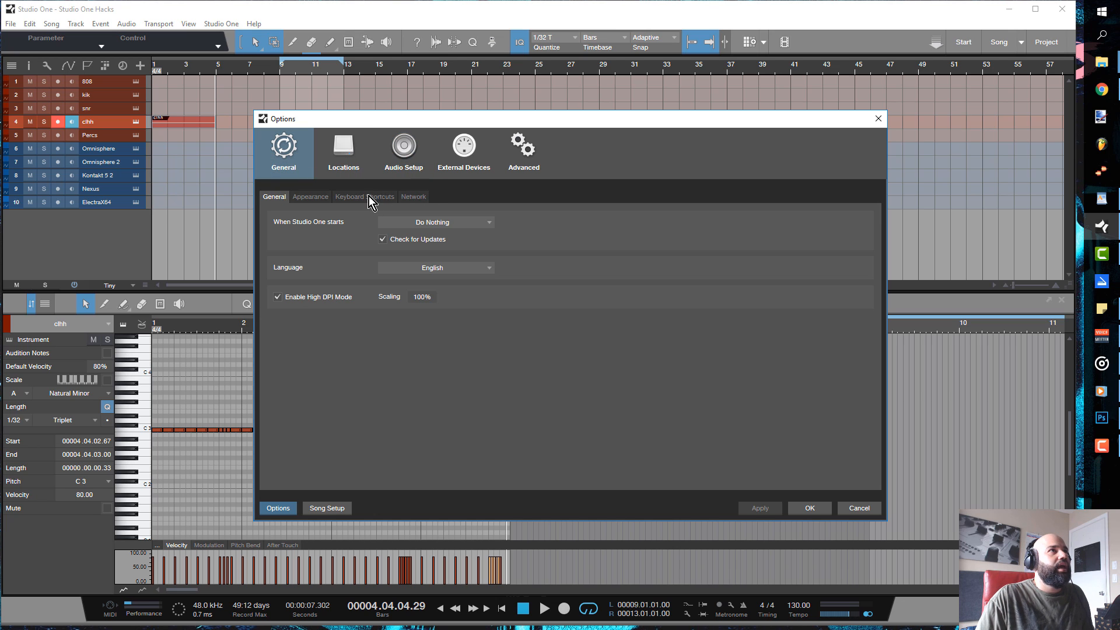
click(364, 196)
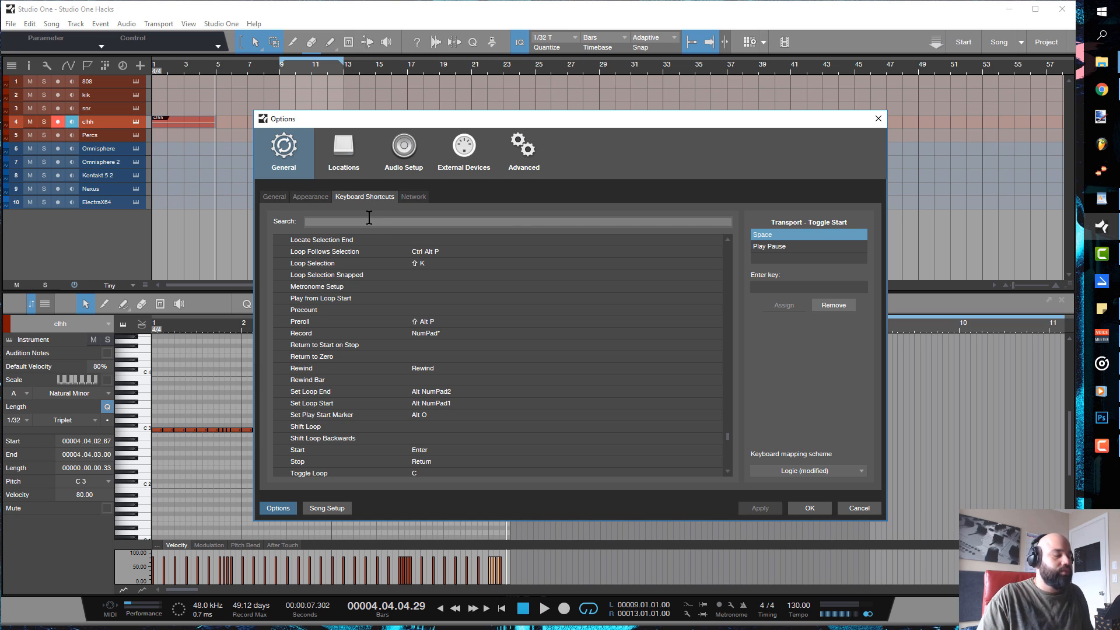
text(spl)
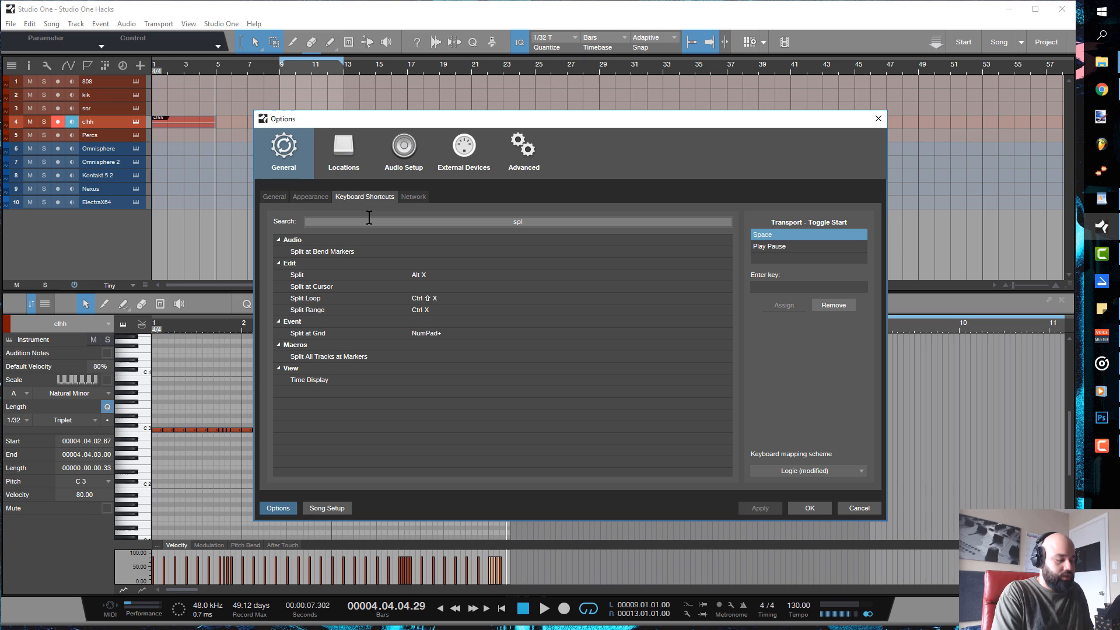
text(it)
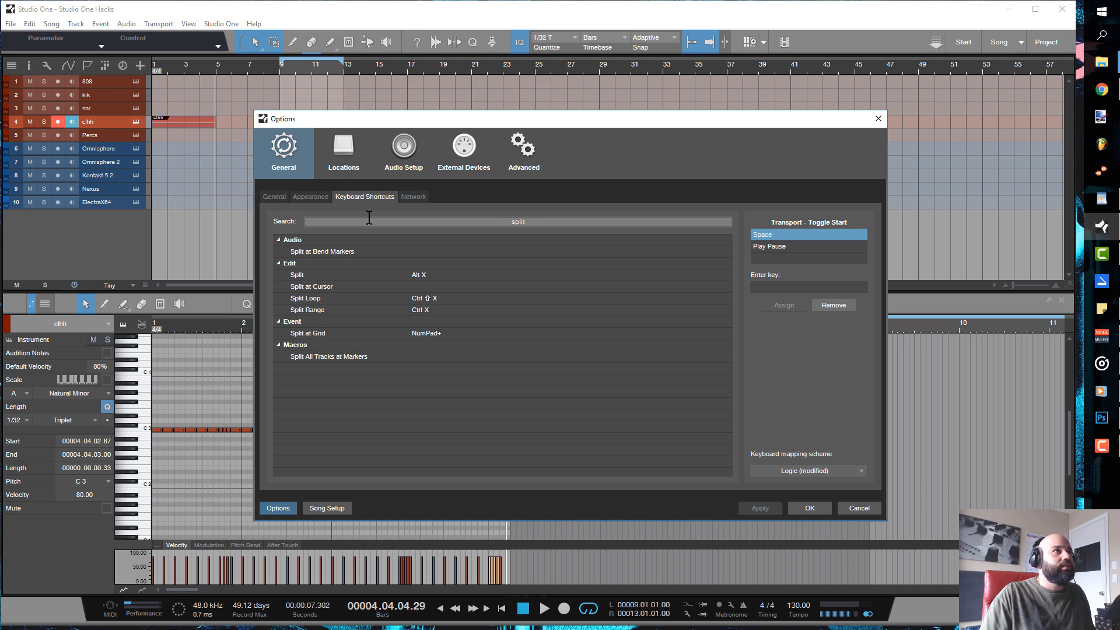
mouse_move(343, 336)
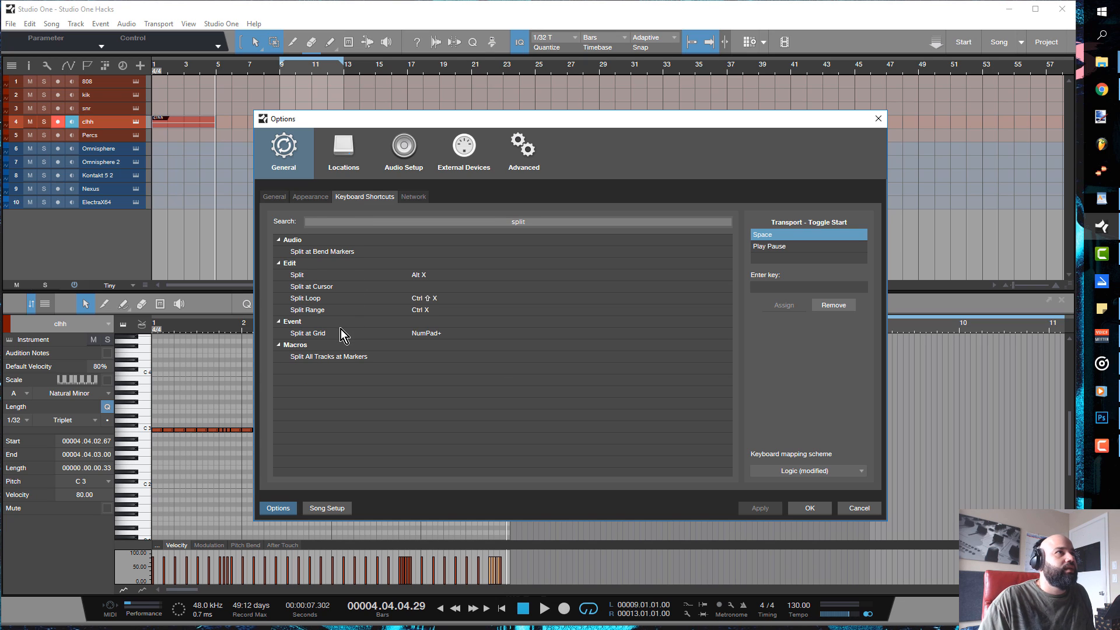
click(307, 333)
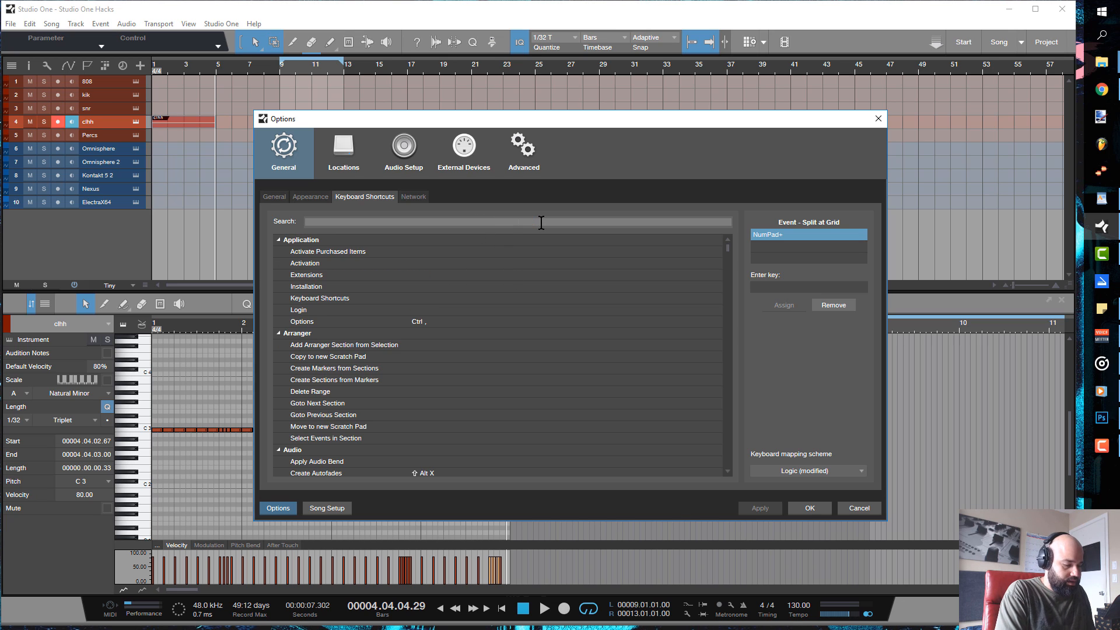
Filter the shortcut list with 'quanti' and browse the Quantize entries like Straight and Triplet.
text(quanti)
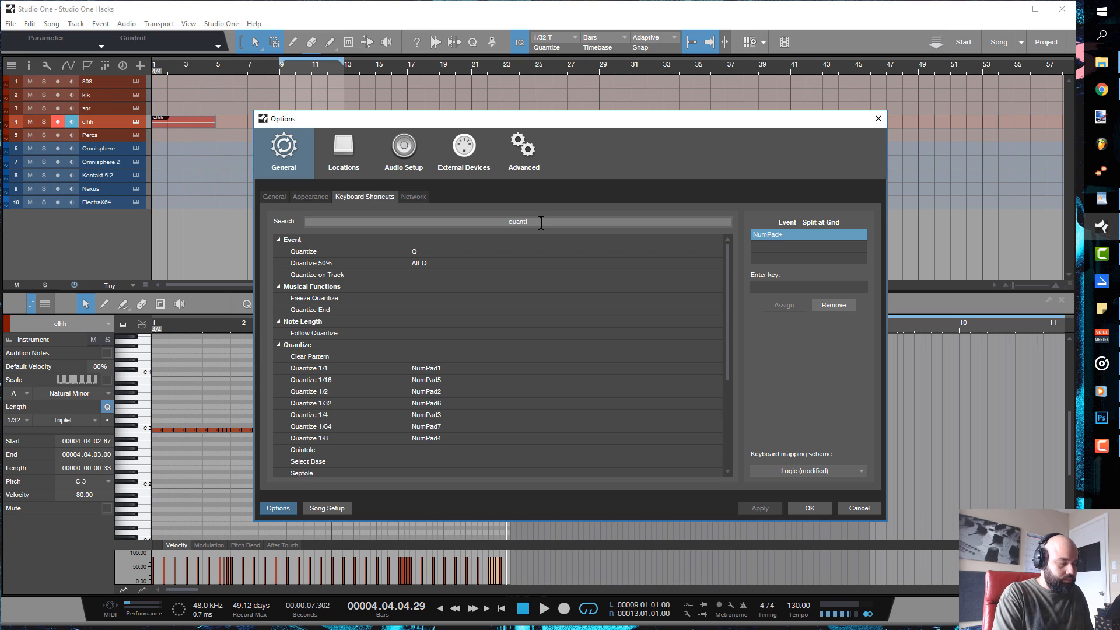
mouse_move(311, 377)
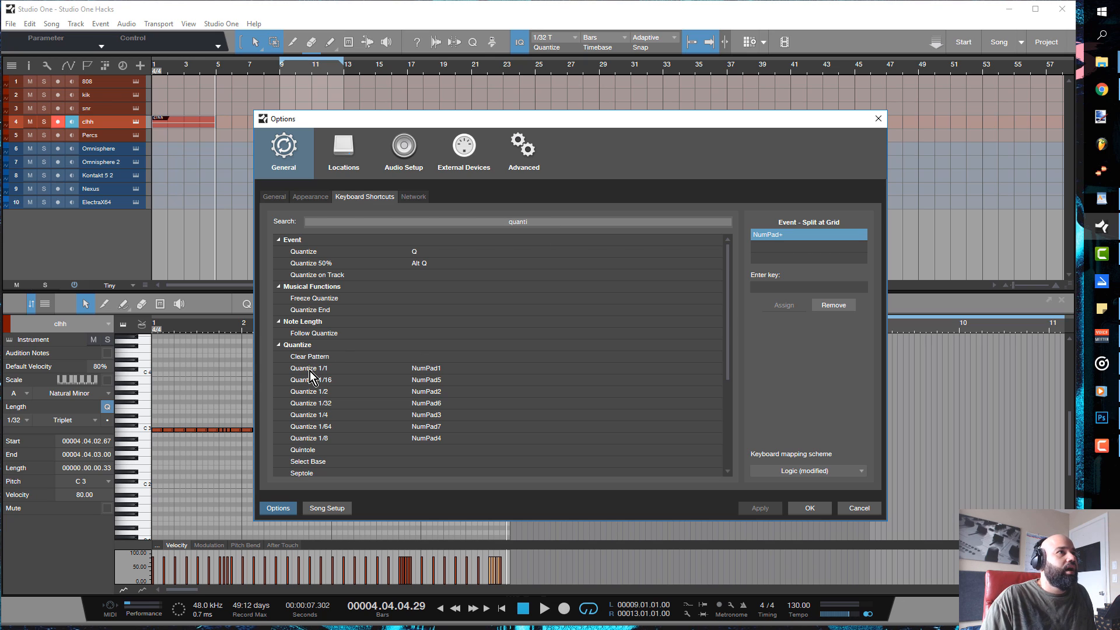
mouse_move(316, 398)
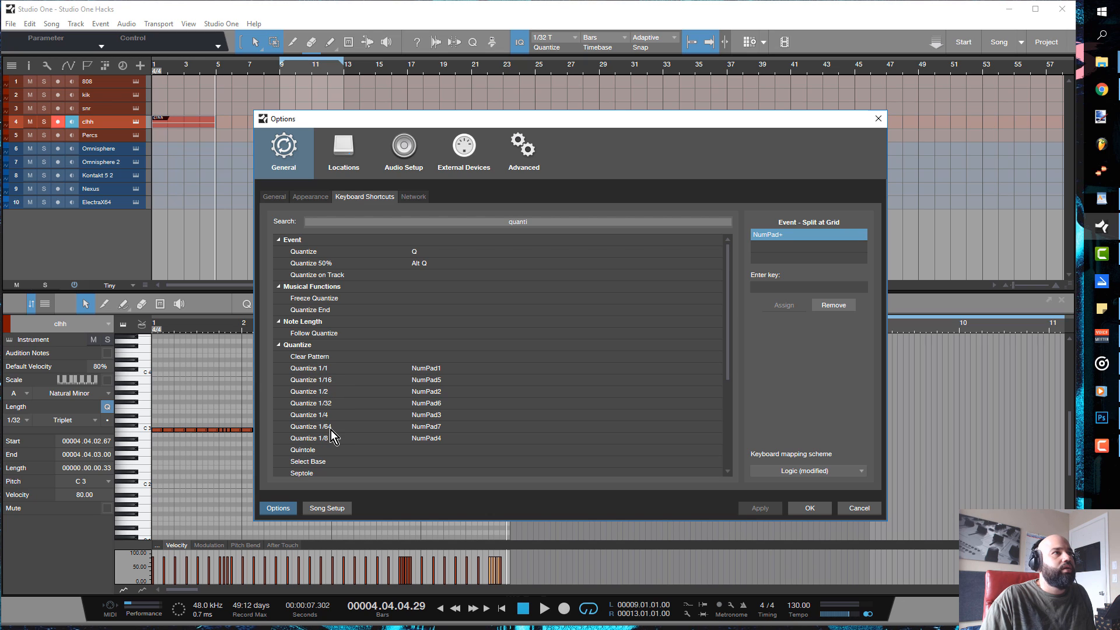
mouse_move(418, 378)
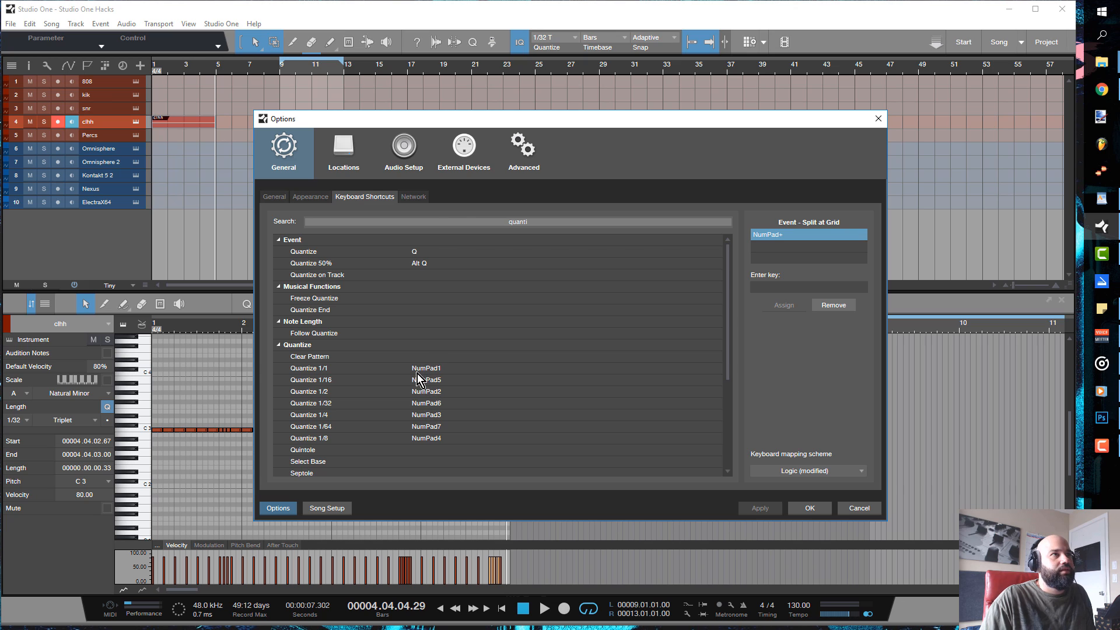
mouse_move(427, 448)
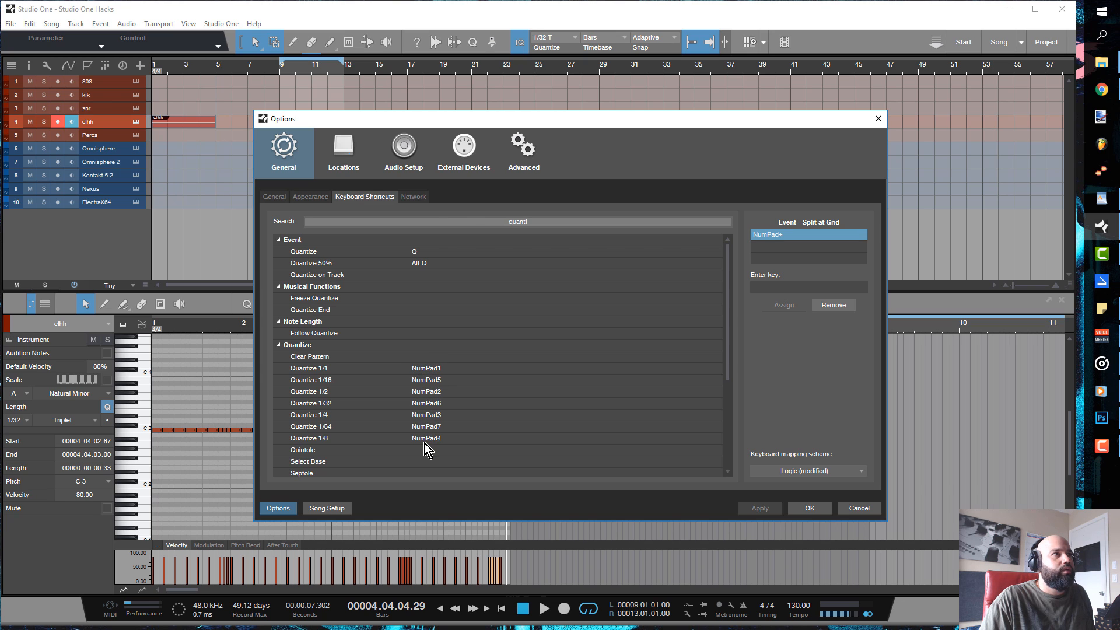
scroll(down, 3)
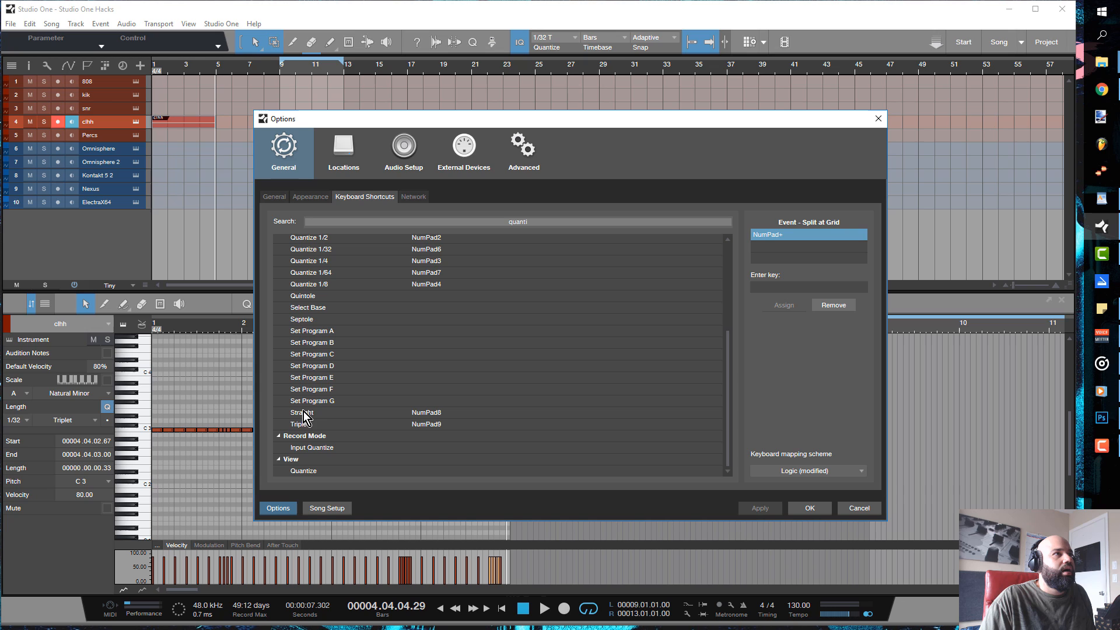
mouse_move(300, 416)
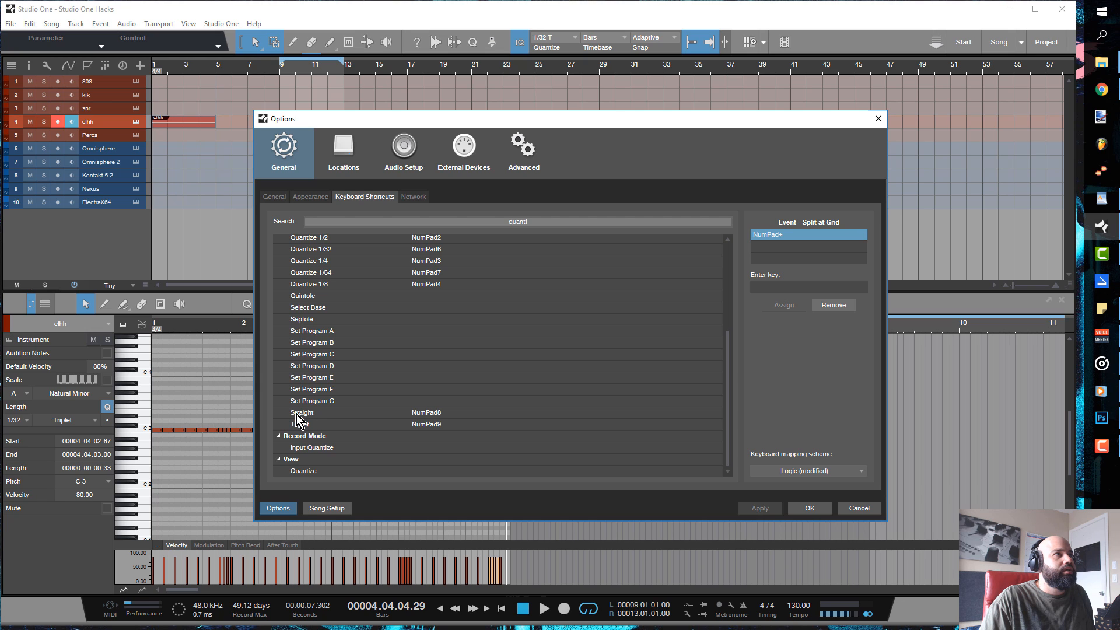
mouse_move(438, 420)
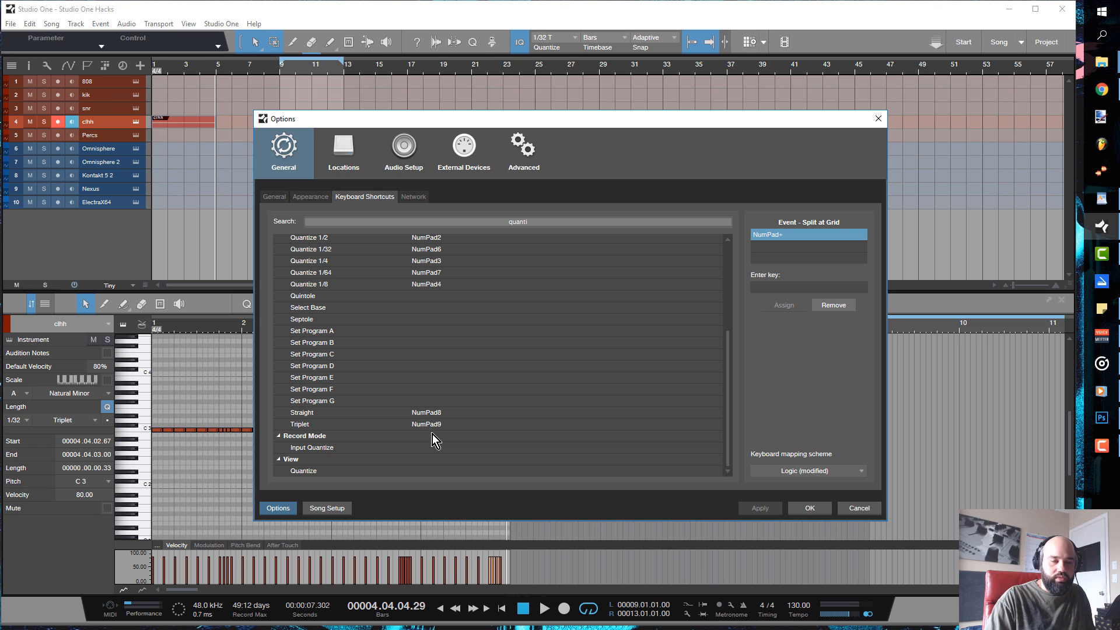
mouse_move(878, 188)
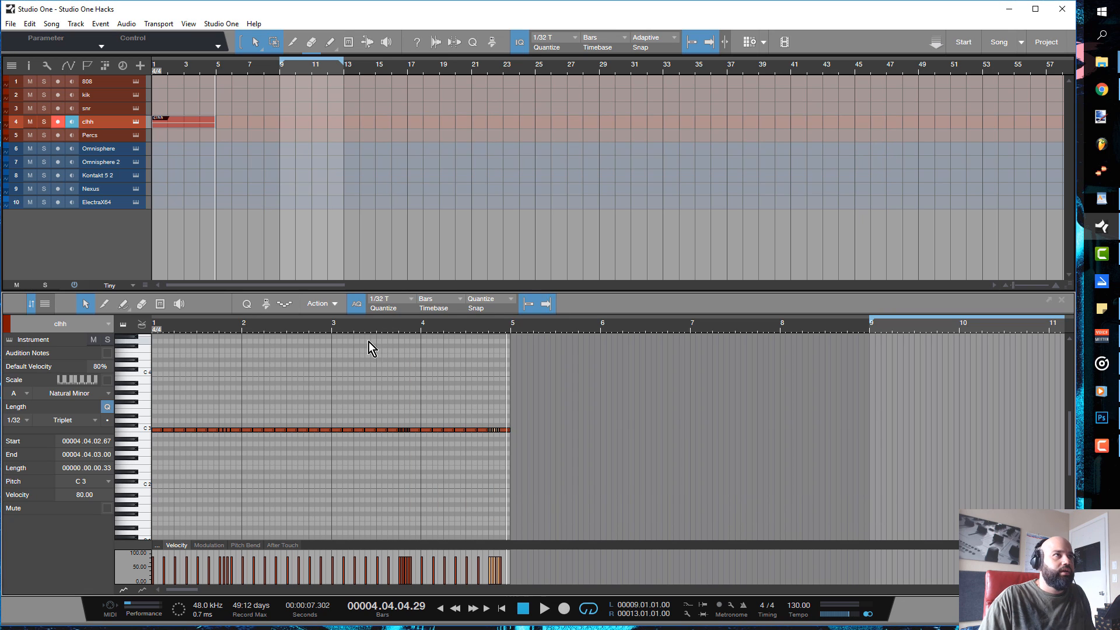
mouse_move(379, 308)
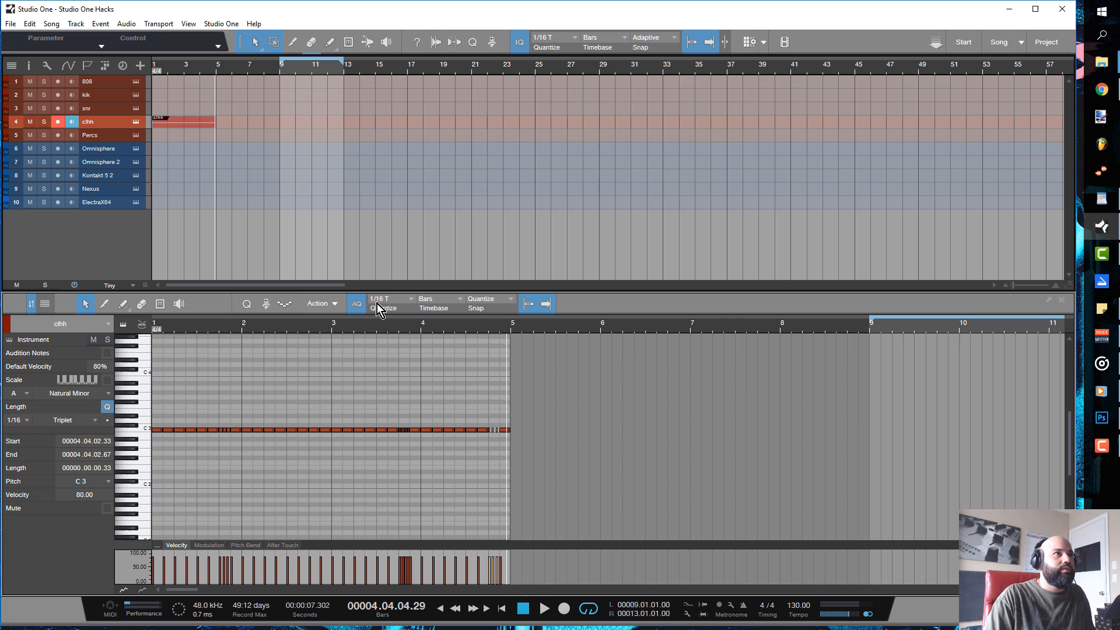
mouse_move(279, 444)
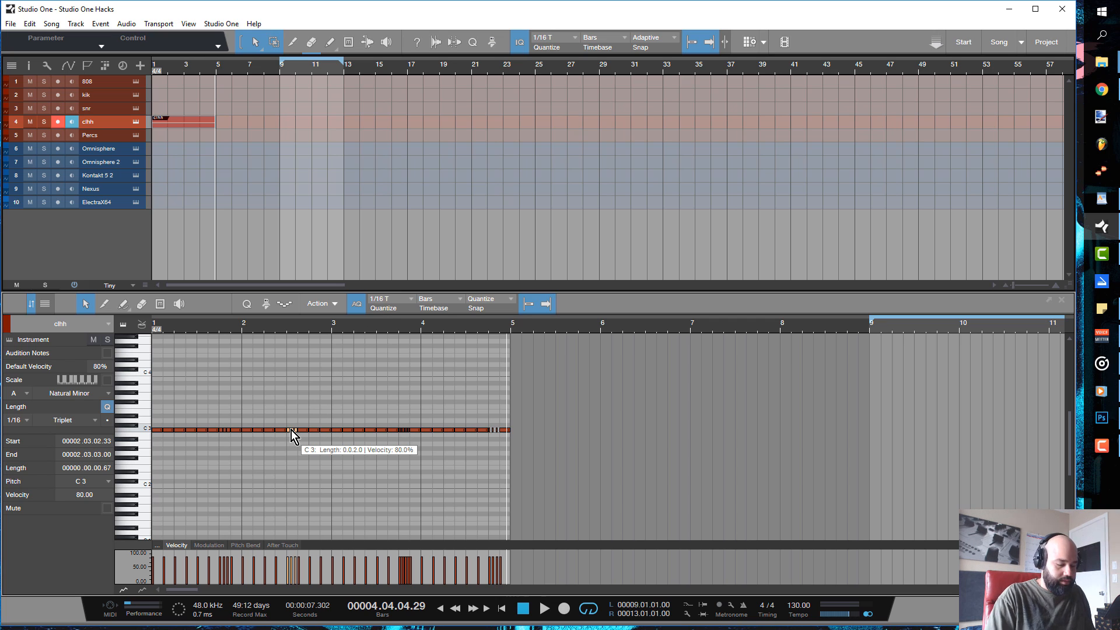
mouse_move(161, 437)
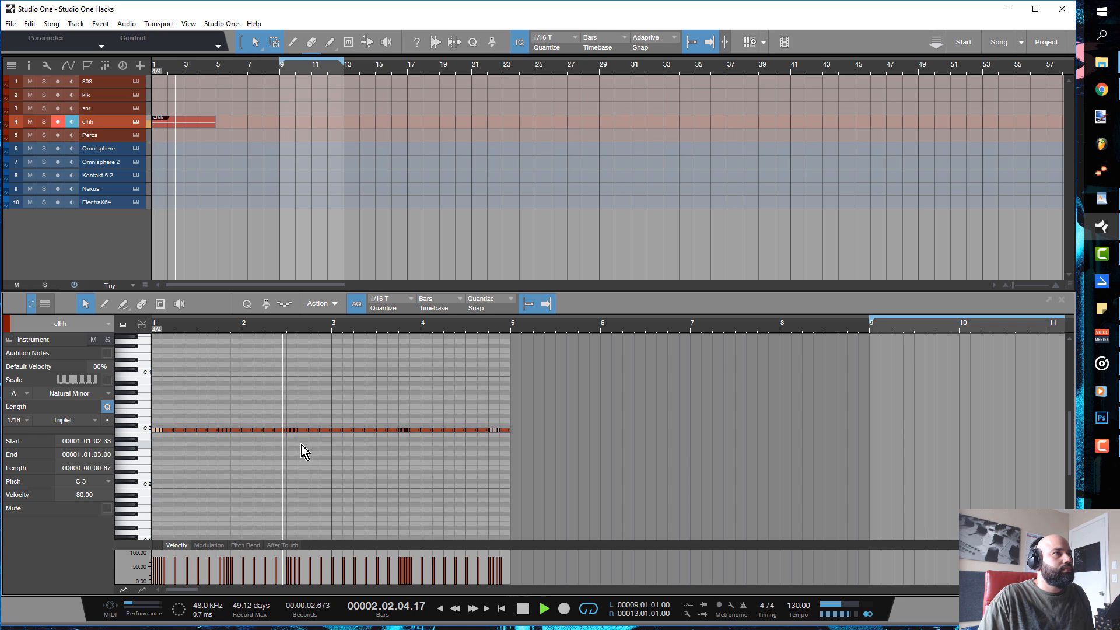
Adjust a hi-hat note in the clhh pattern on the 1/16 triplet grid.
click(543, 608)
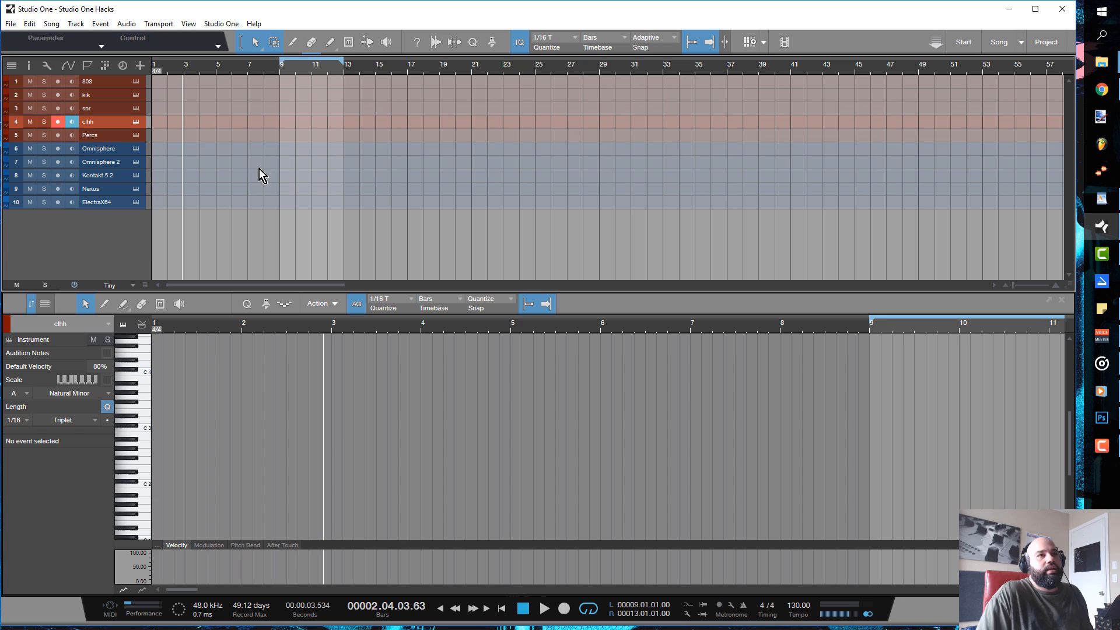
mouse_move(198, 164)
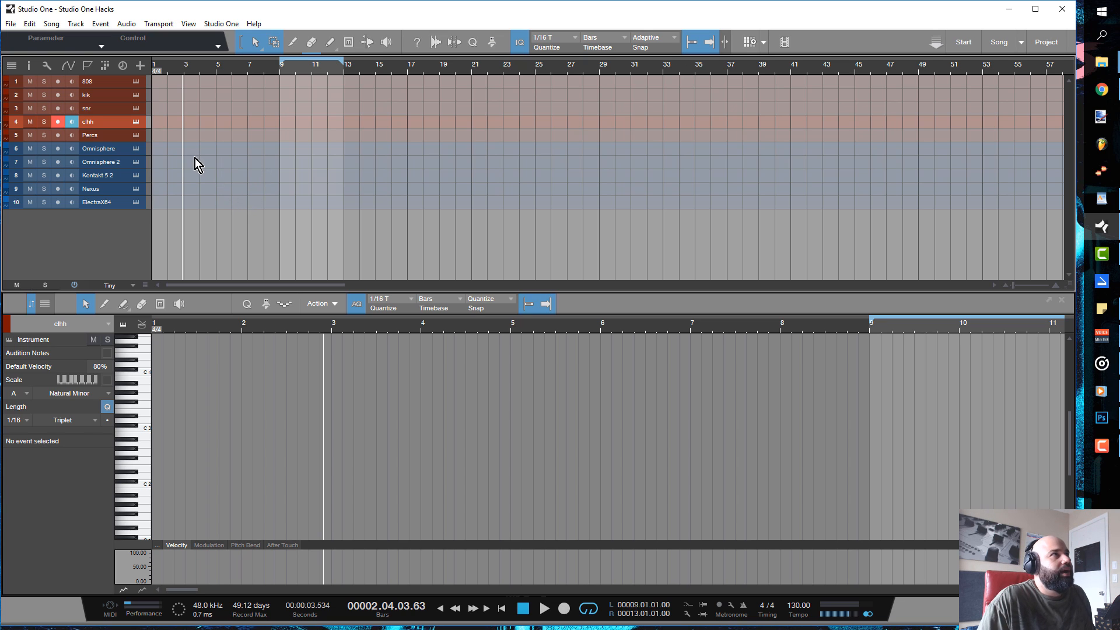
mouse_move(192, 162)
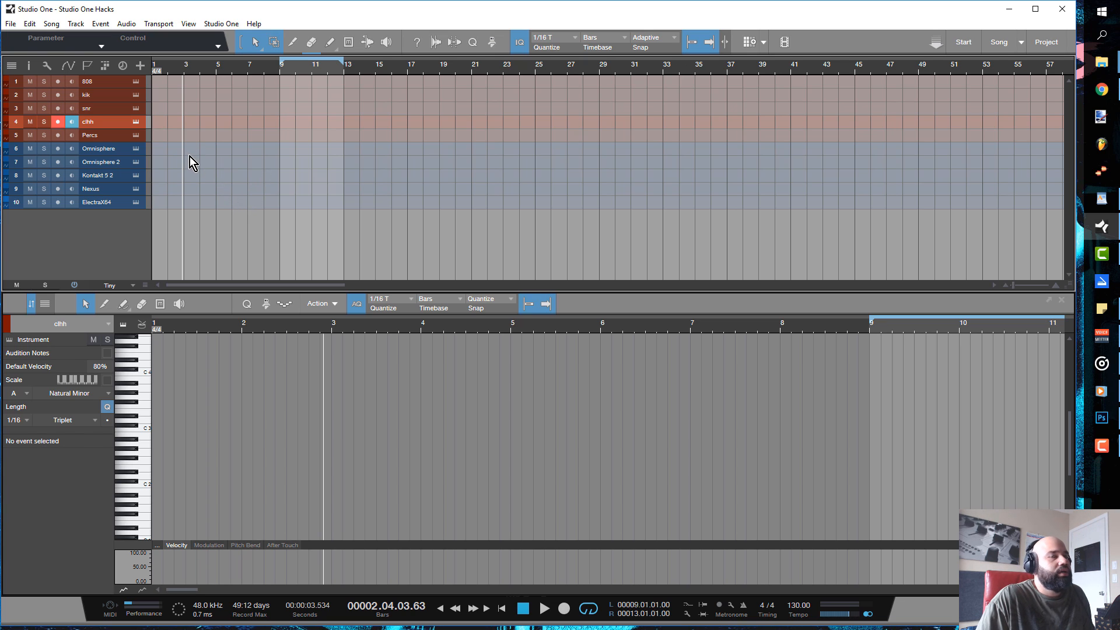
mouse_move(175, 193)
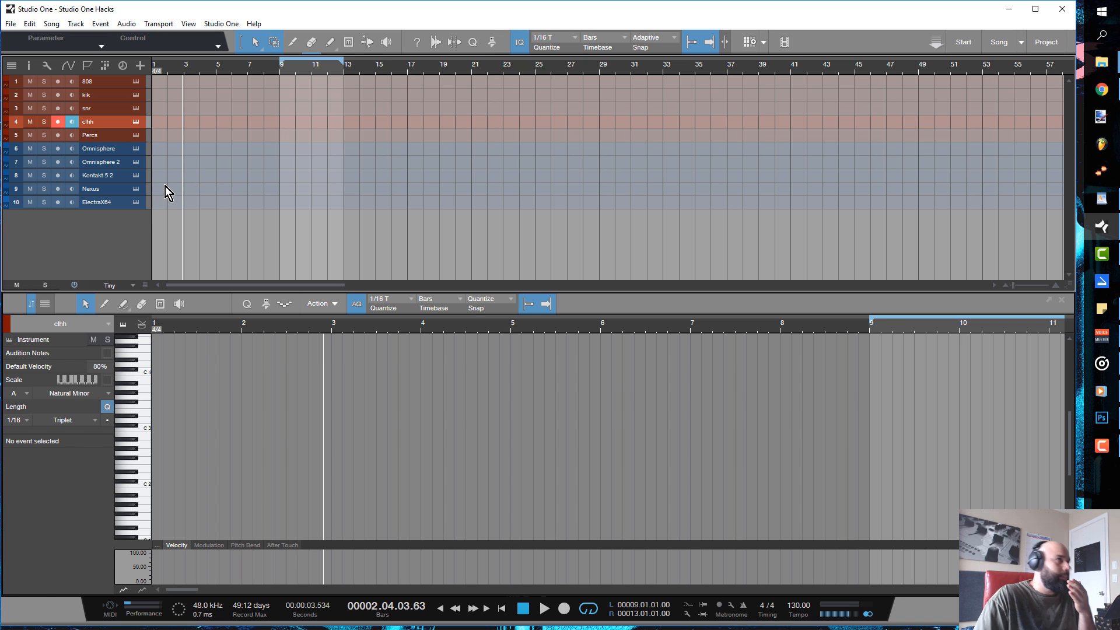
Select the Nexus track and draw a new part at bar 1.
click(91, 188)
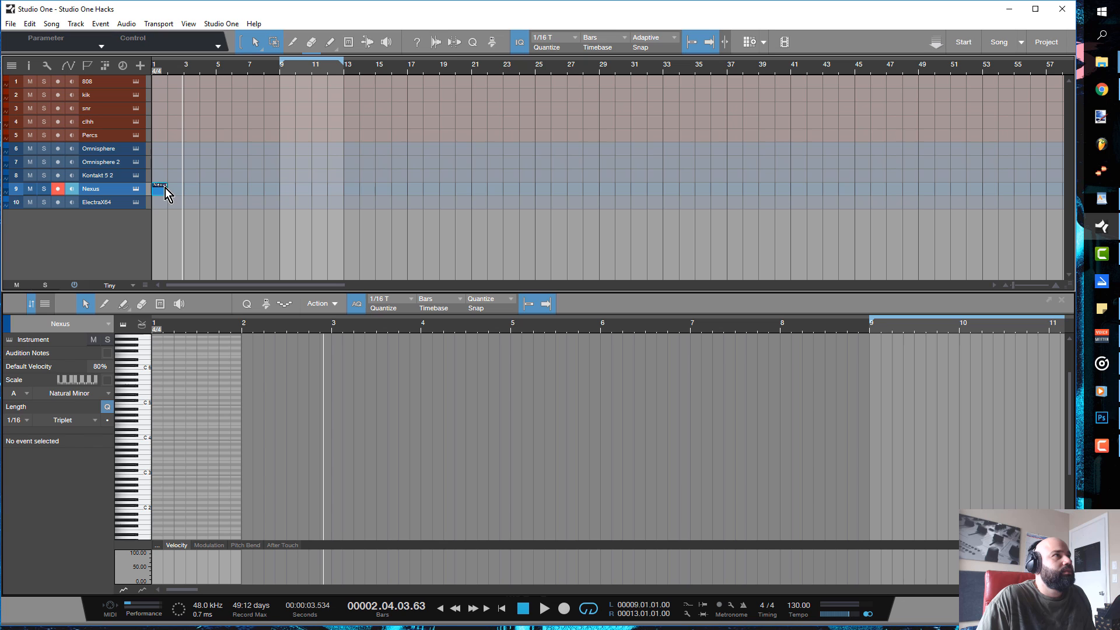
drag(160, 192, 187, 191)
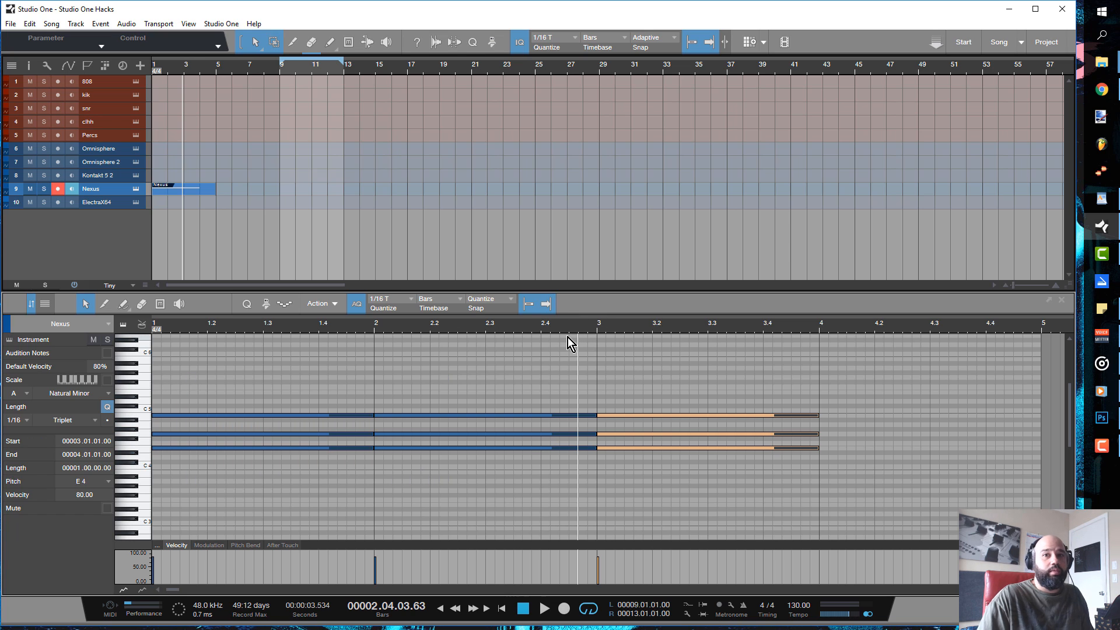
mouse_move(577, 418)
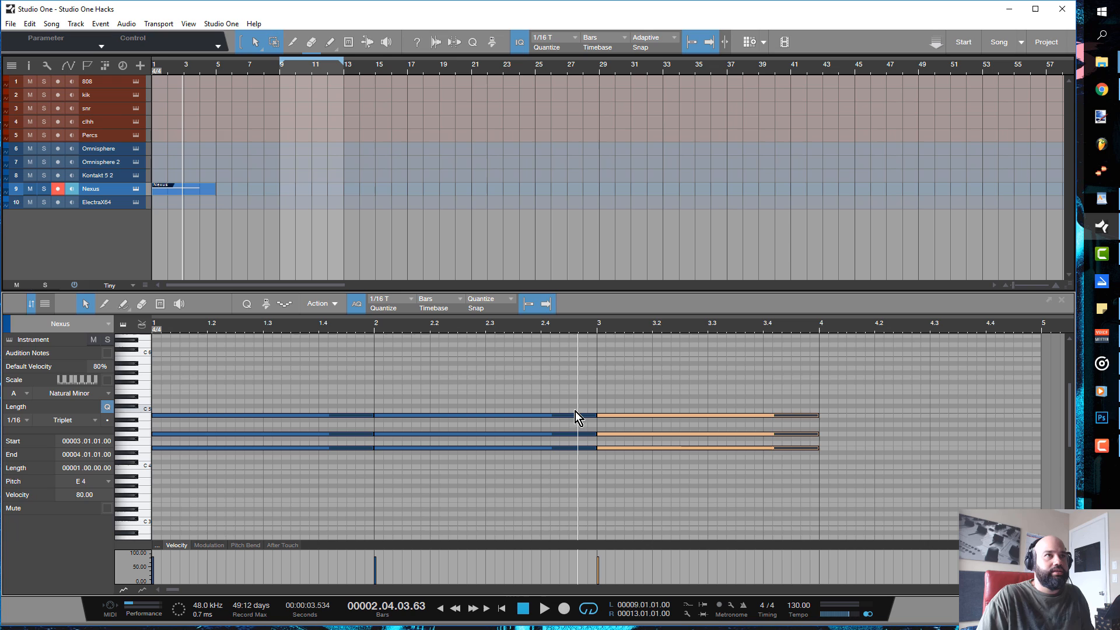
Re-pitch individual notes of the duplicated chords to voice each bar of the four-bar progression differently.
click(446, 428)
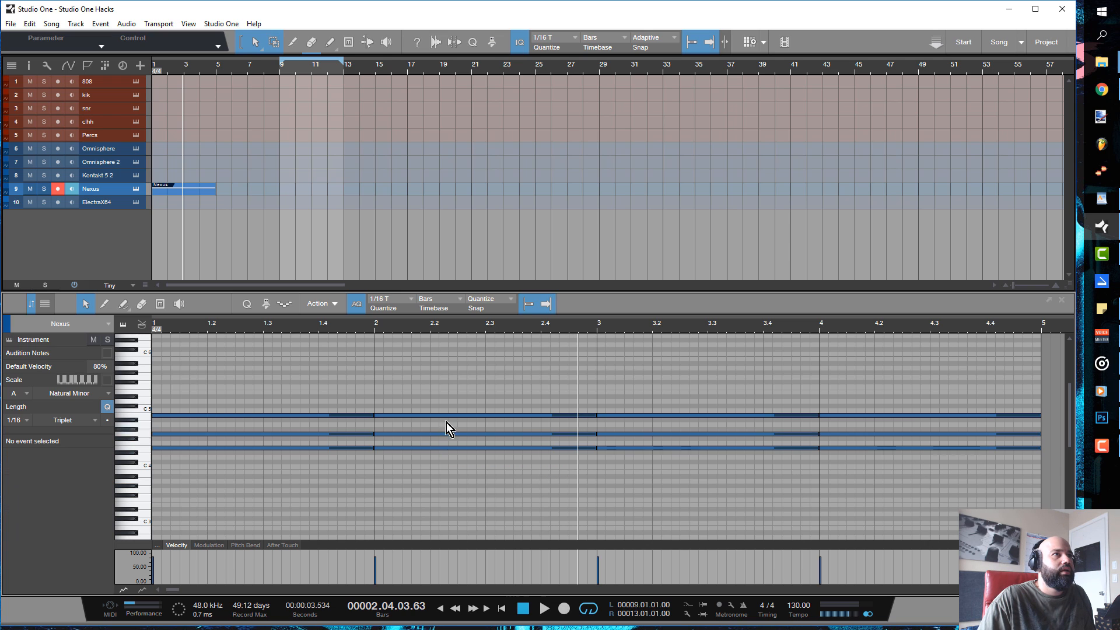
click(482, 413)
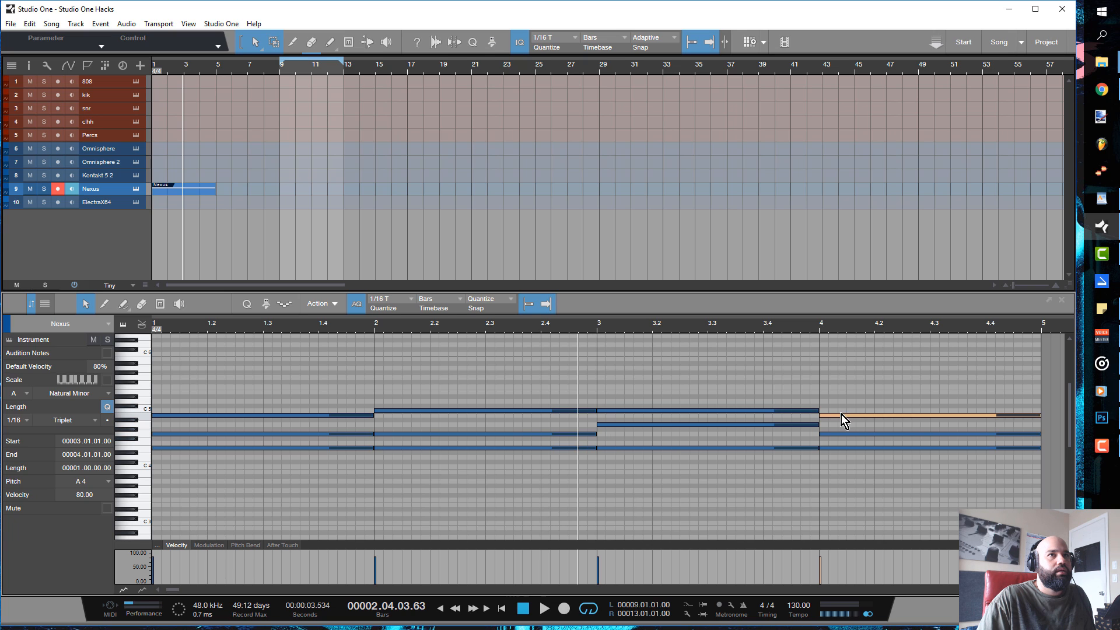
click(842, 419)
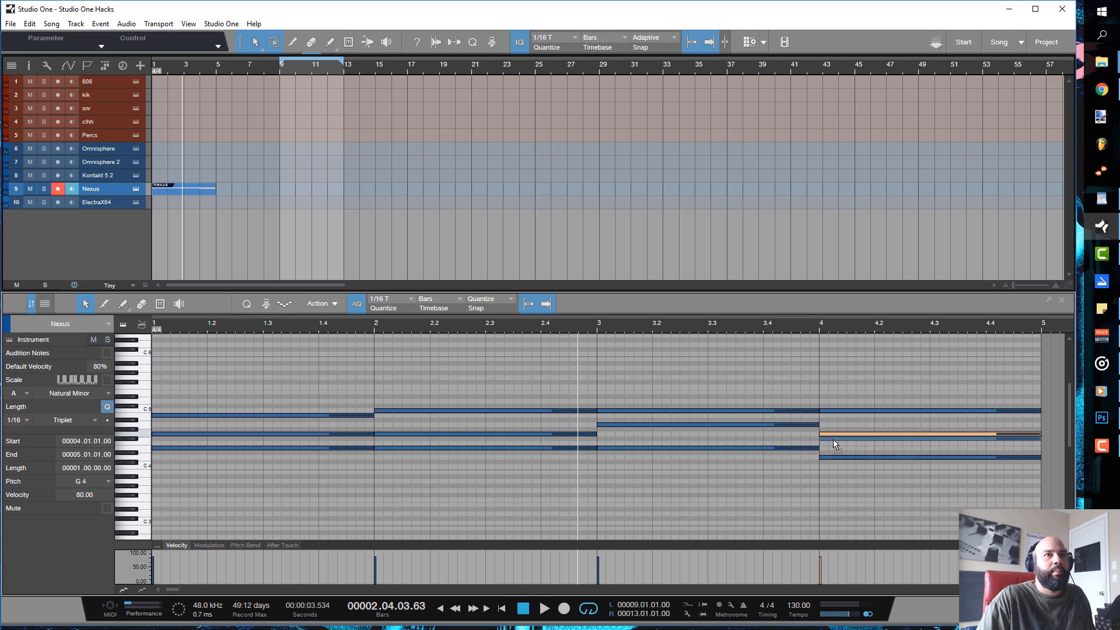
click(858, 447)
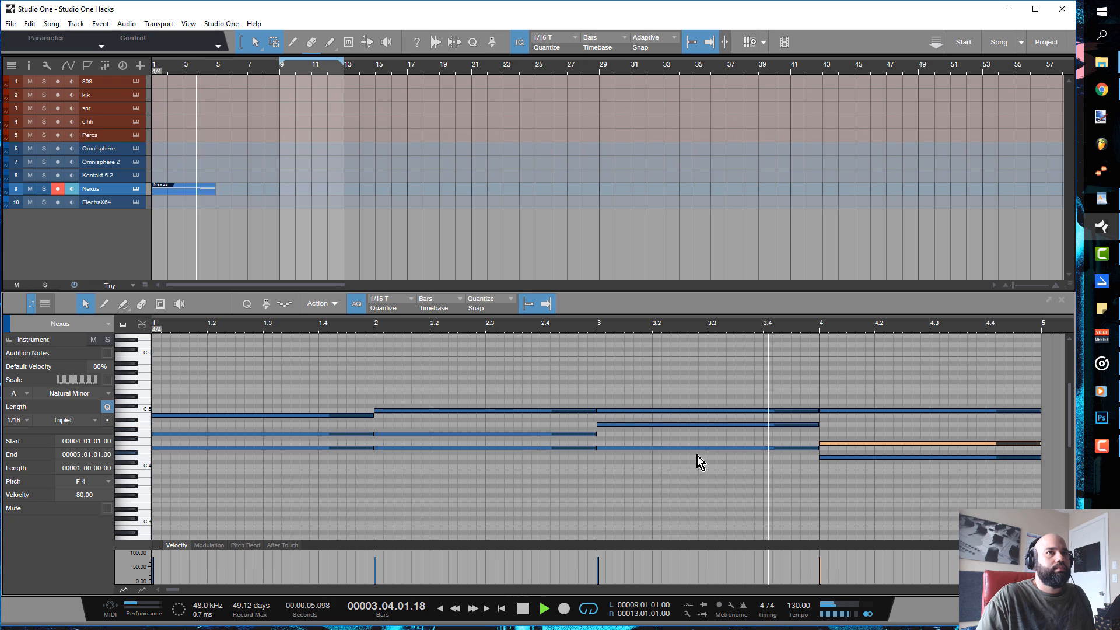
click(545, 609)
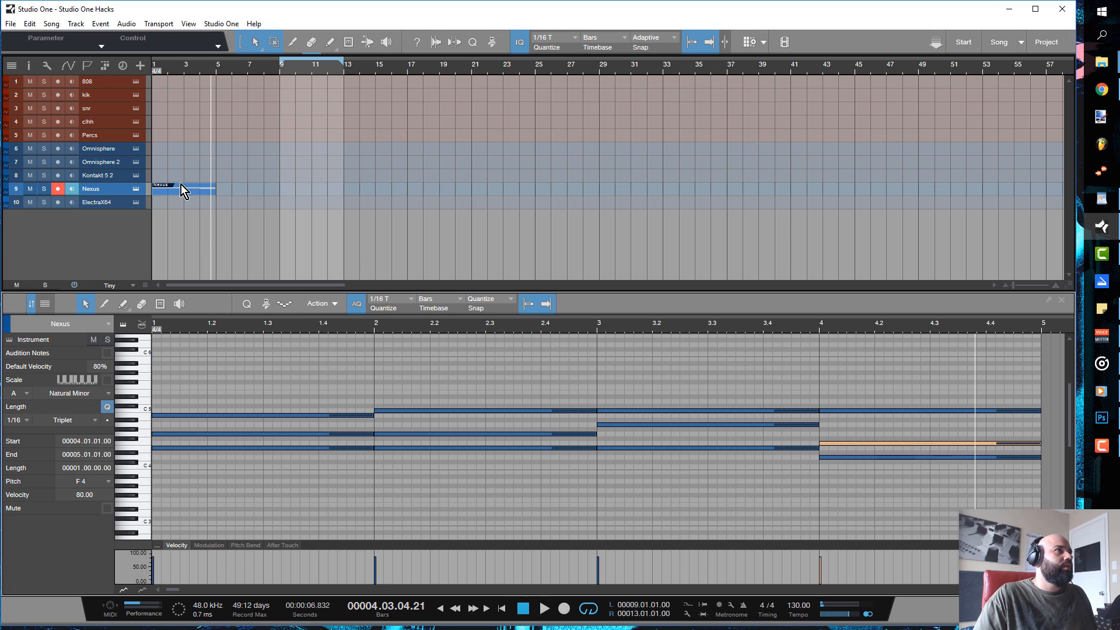
mouse_move(119, 198)
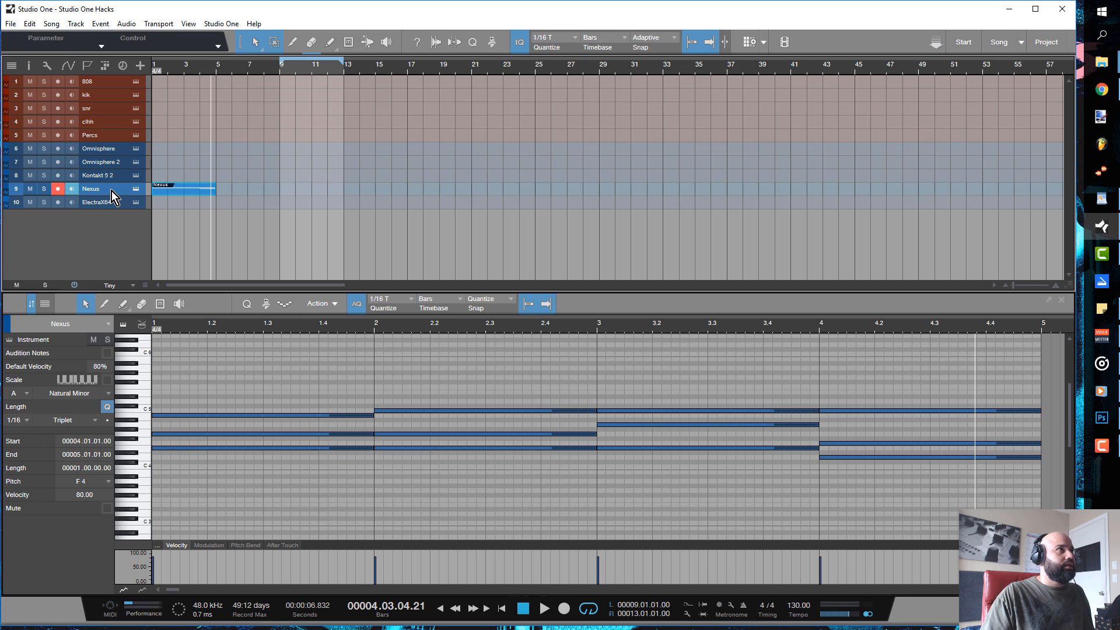
mouse_move(113, 196)
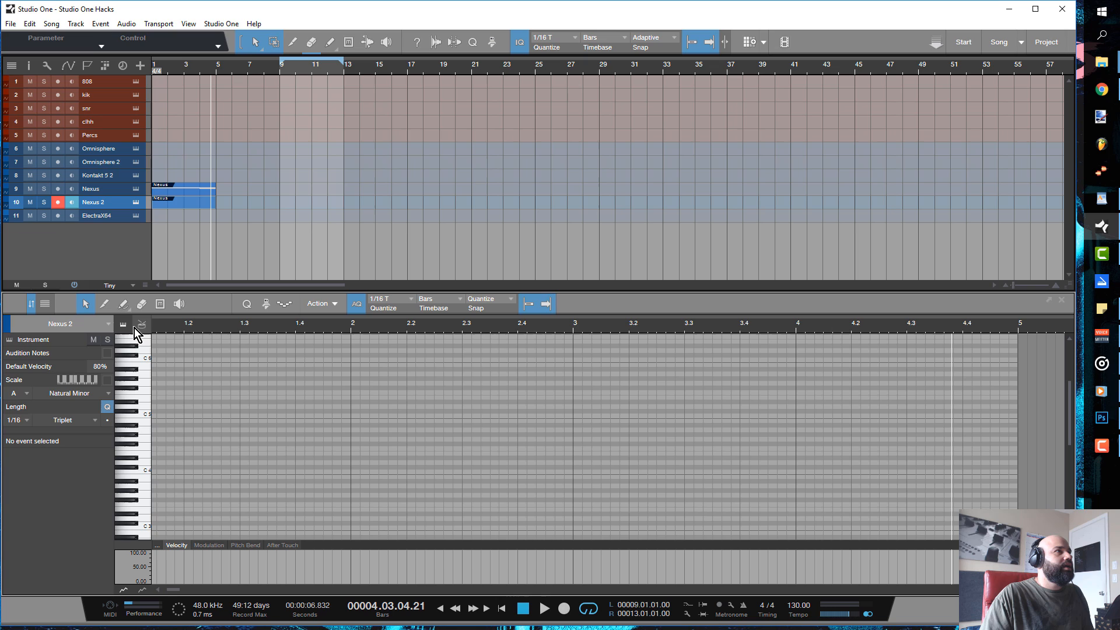
mouse_move(64, 310)
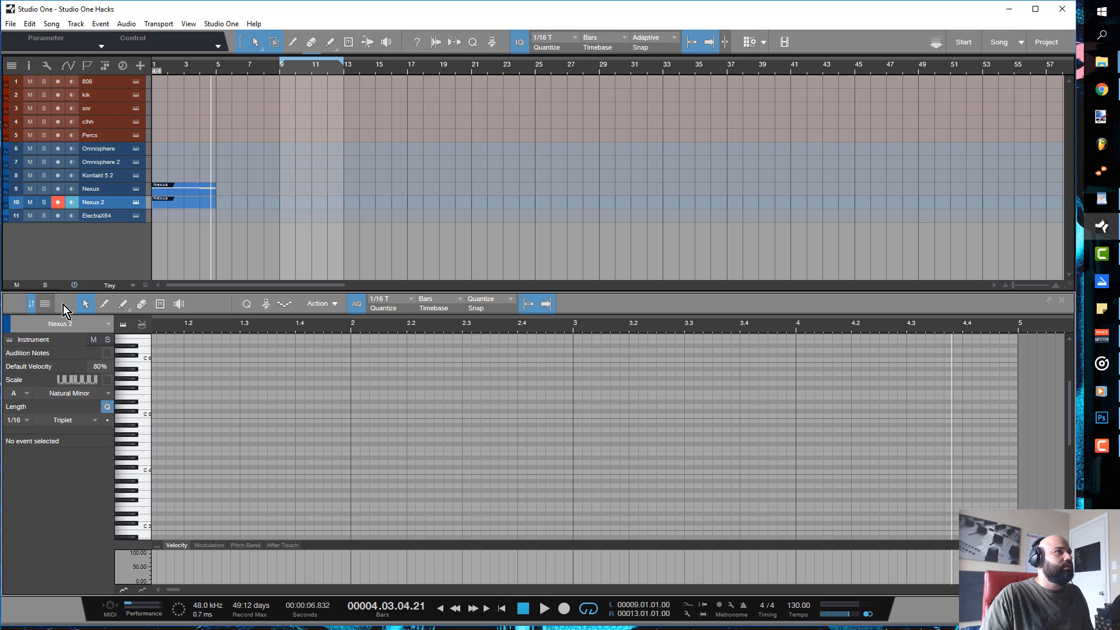
mouse_move(46, 314)
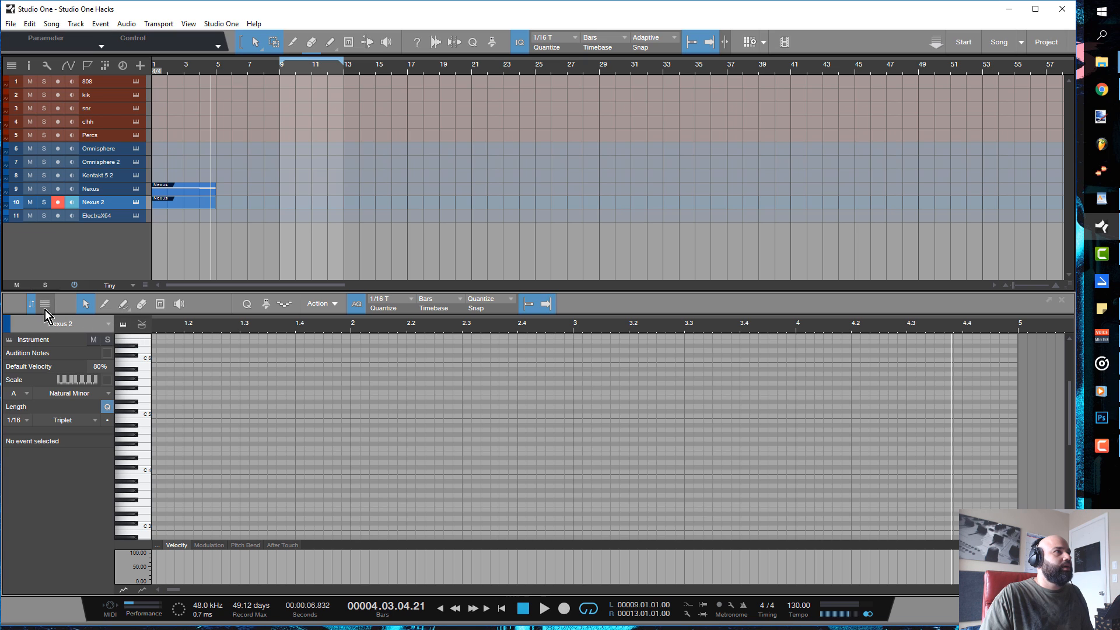
mouse_move(45, 304)
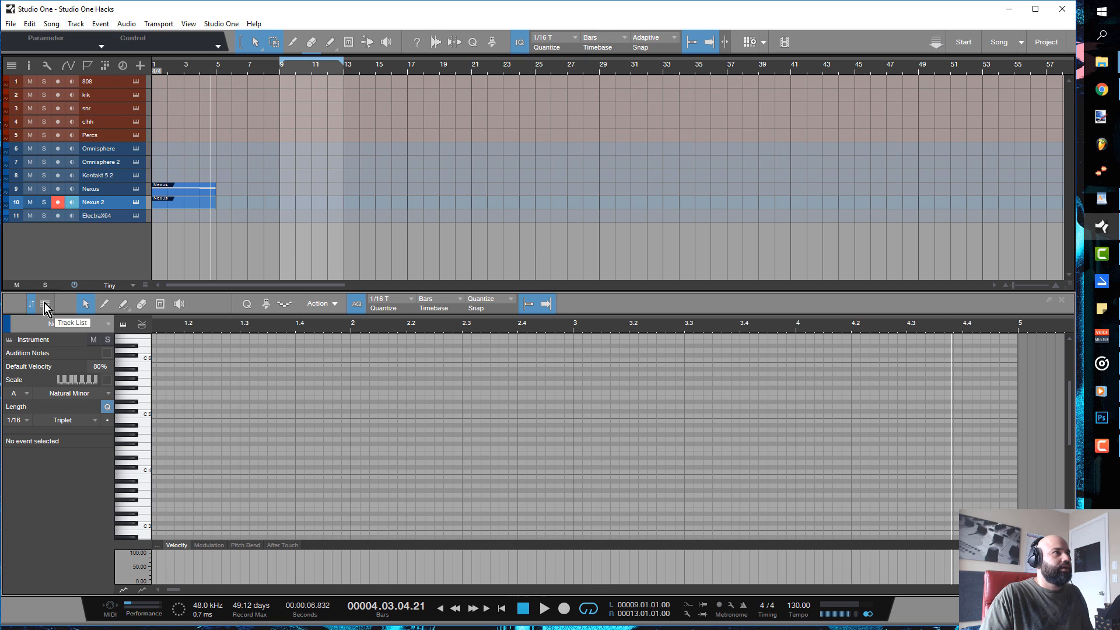
Show the editor's track list and make the Nexus notes visible alongside Nexus 2.
click(44, 303)
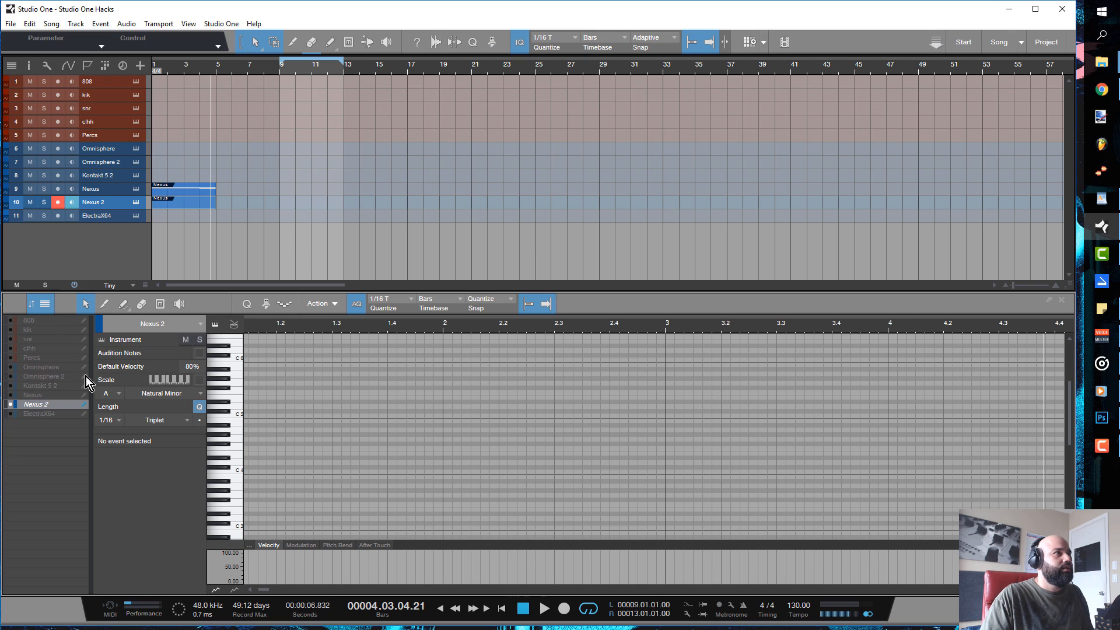
mouse_move(18, 401)
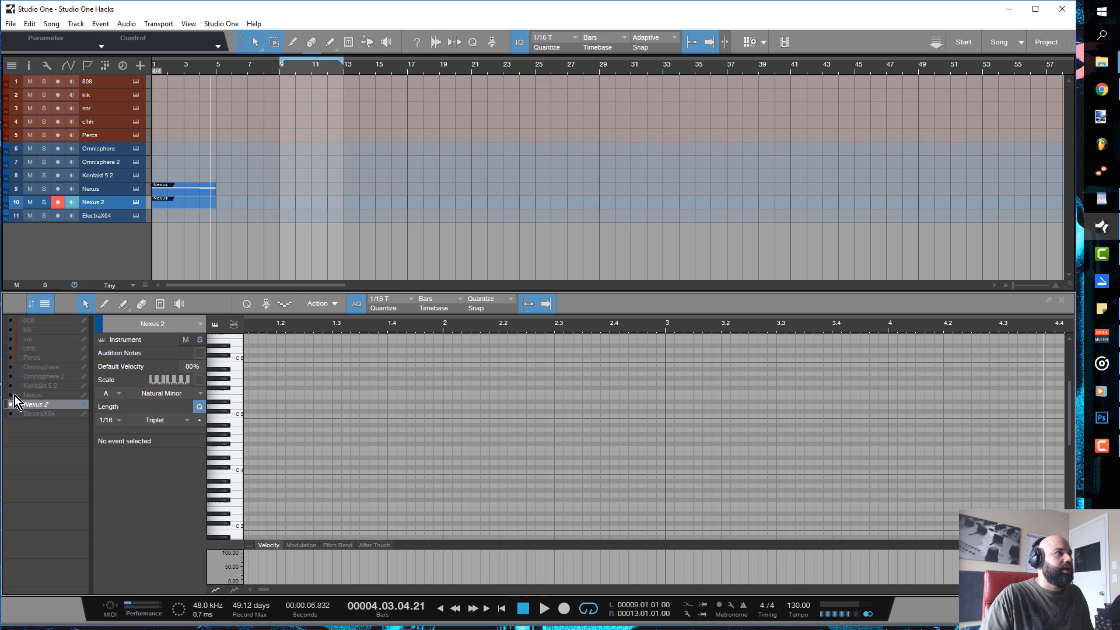
click(33, 394)
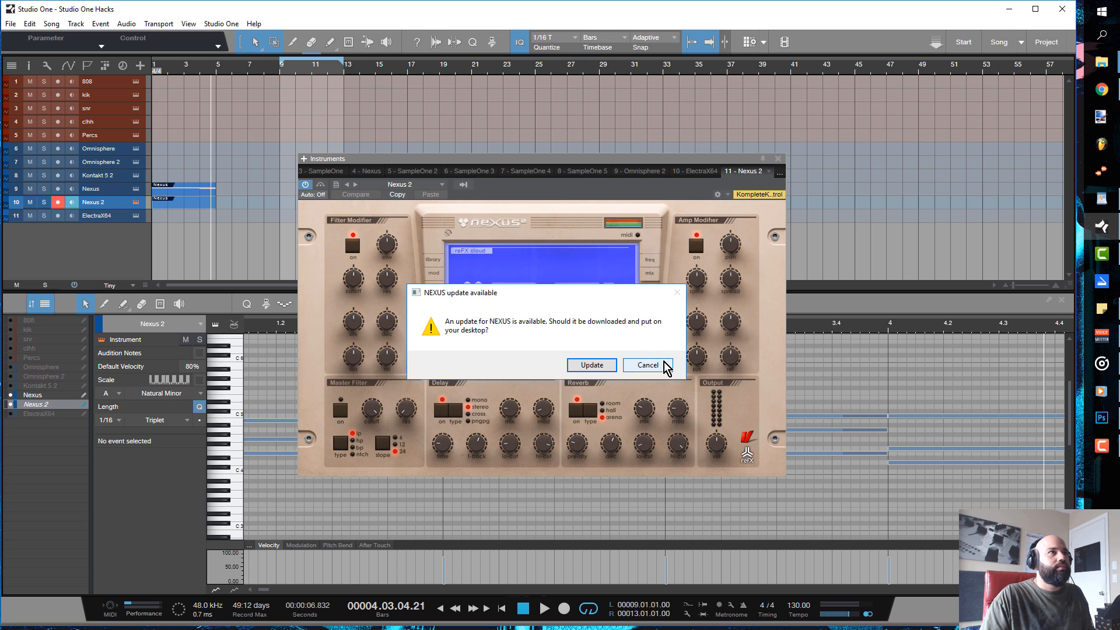
Decline the Nexus update and load Single Layer Leads > LD Attack Lead 1, then close the plugin.
click(646, 365)
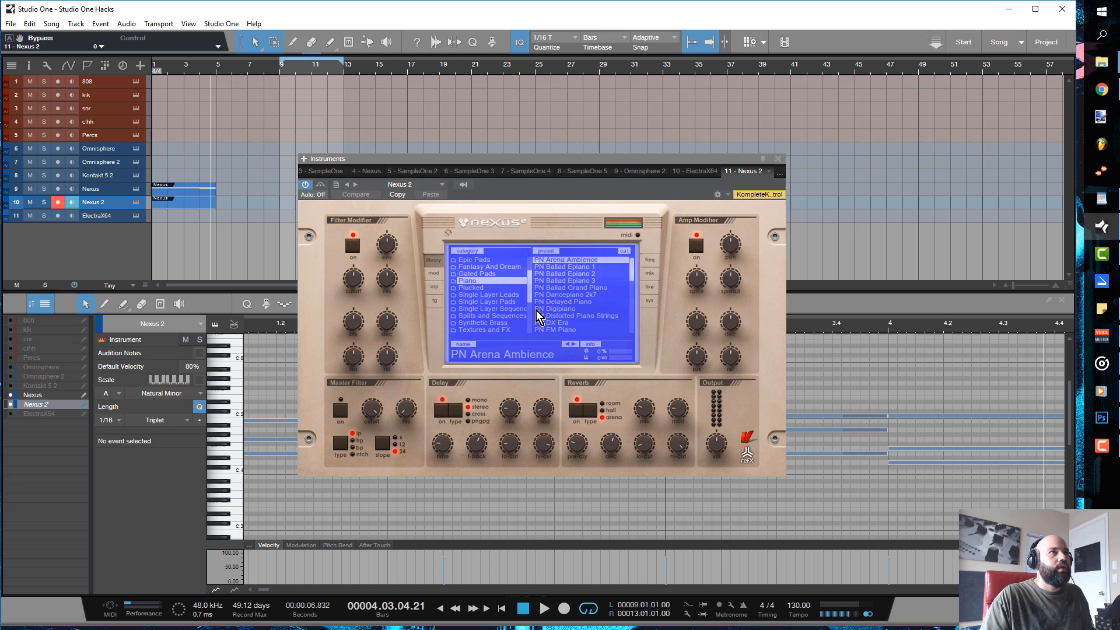
click(489, 294)
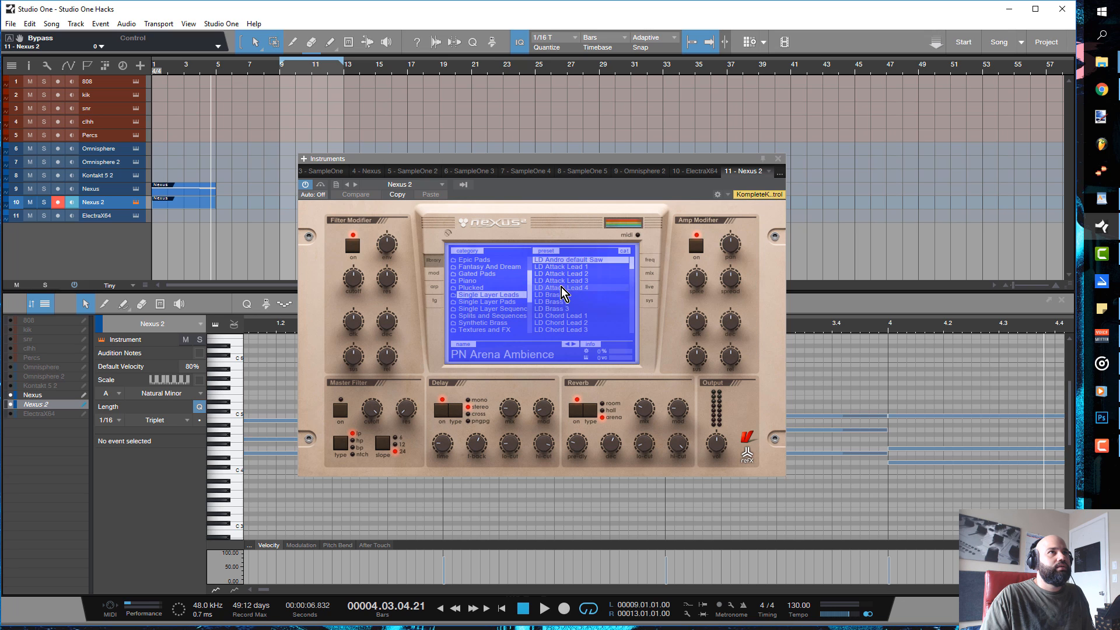
click(561, 266)
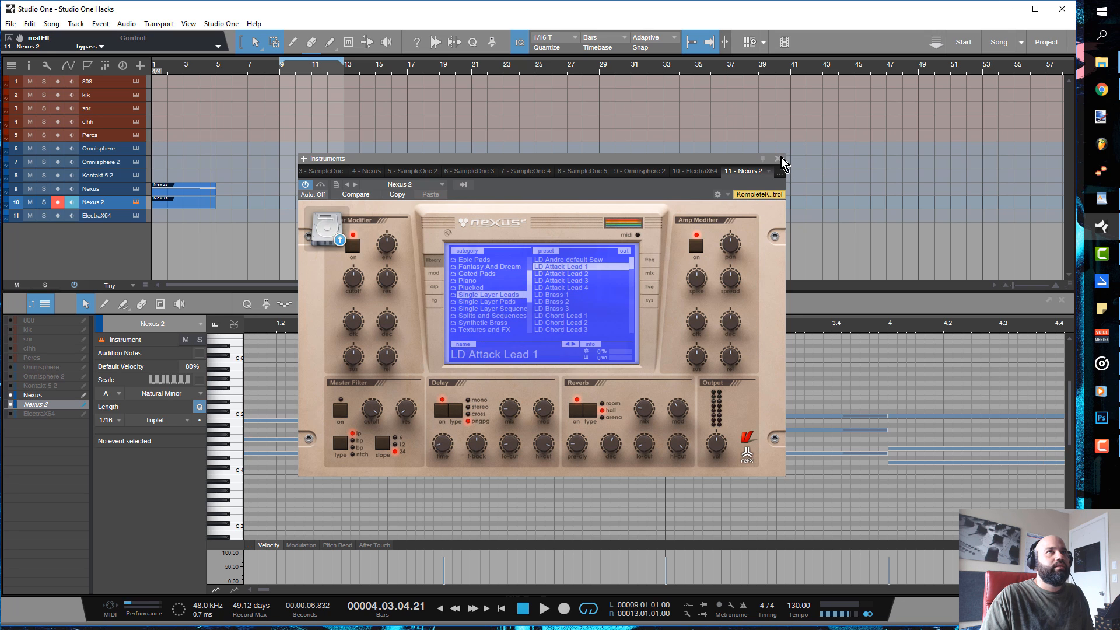
click(778, 159)
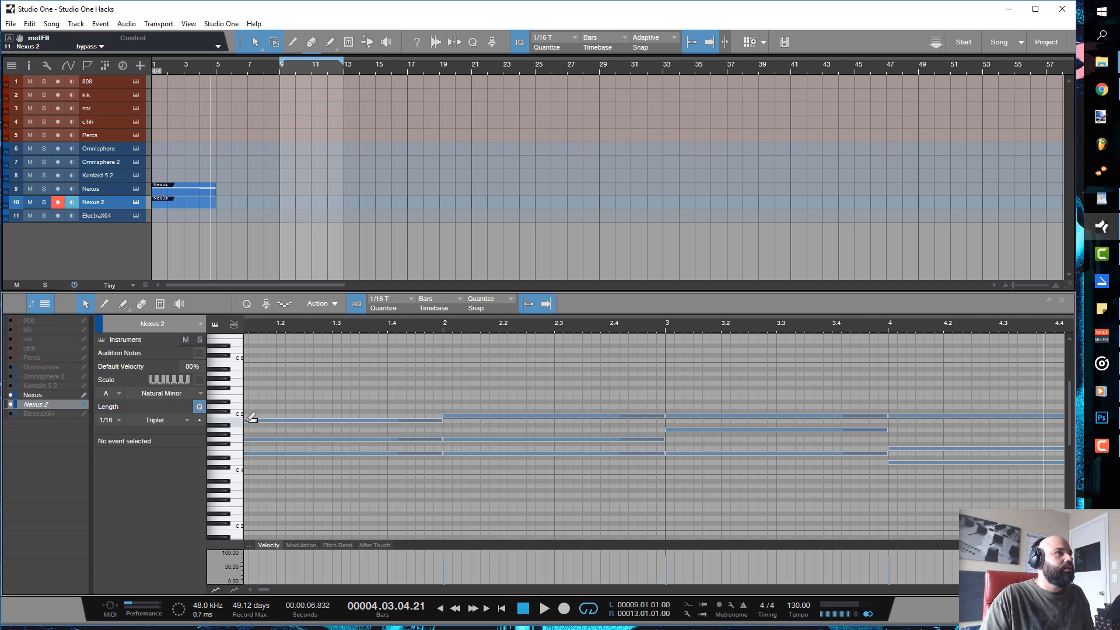
Paint a short melodic lead line of notes into the Nexus 2 part.
click(268, 420)
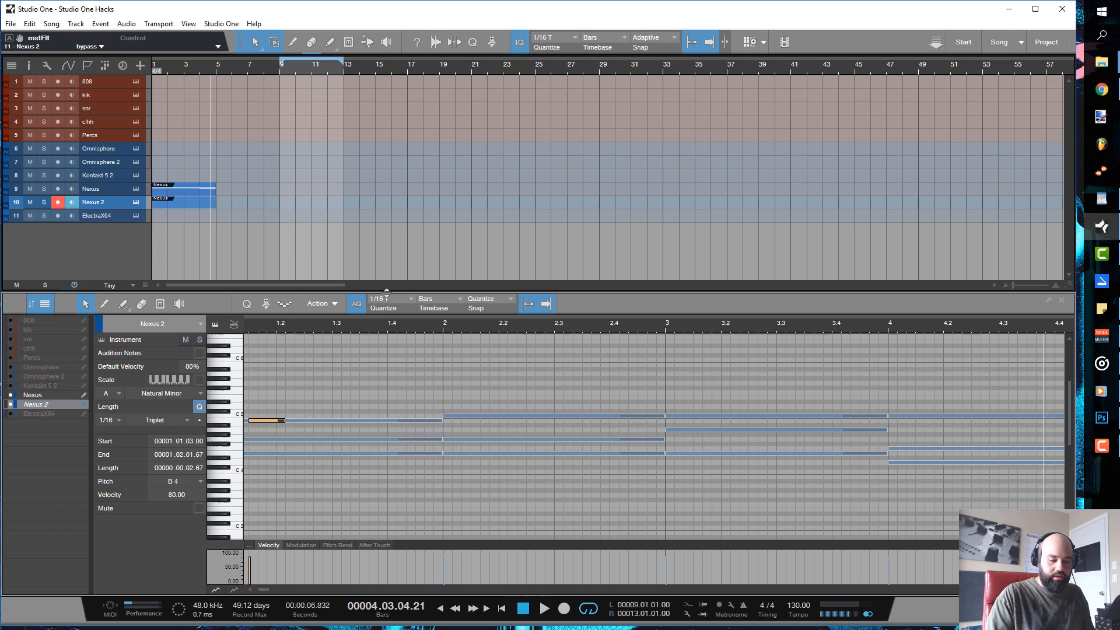
click(162, 419)
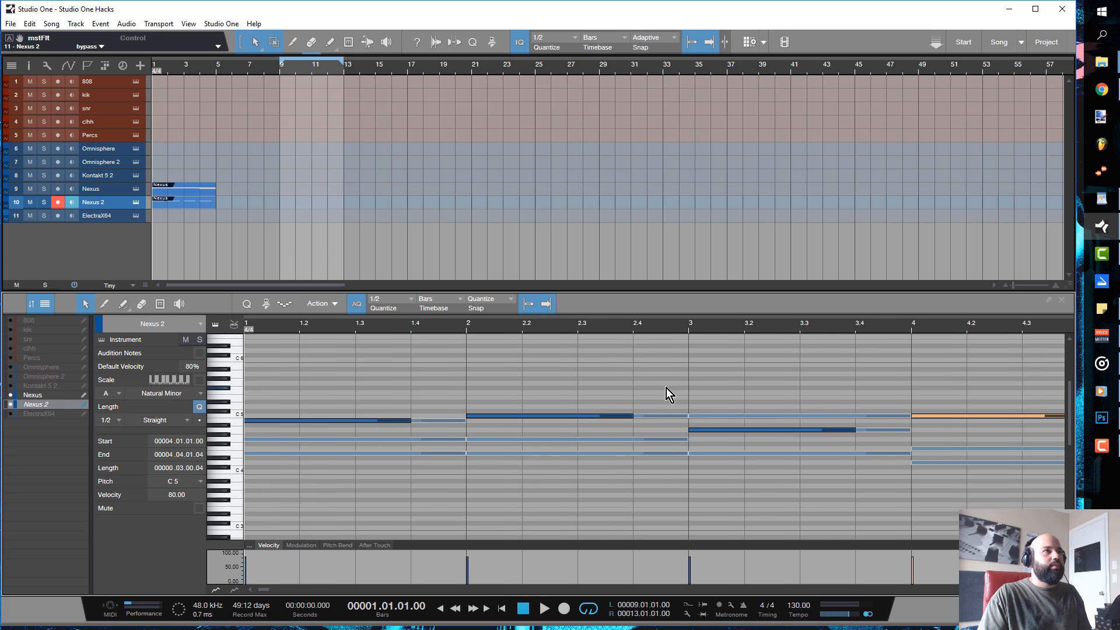
click(545, 608)
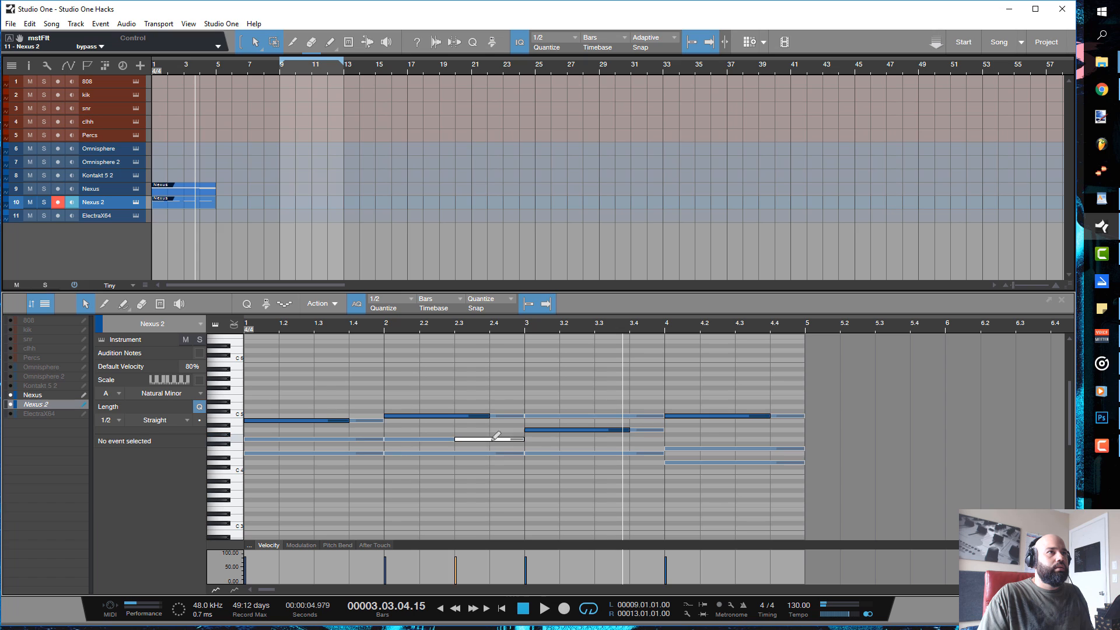
click(488, 438)
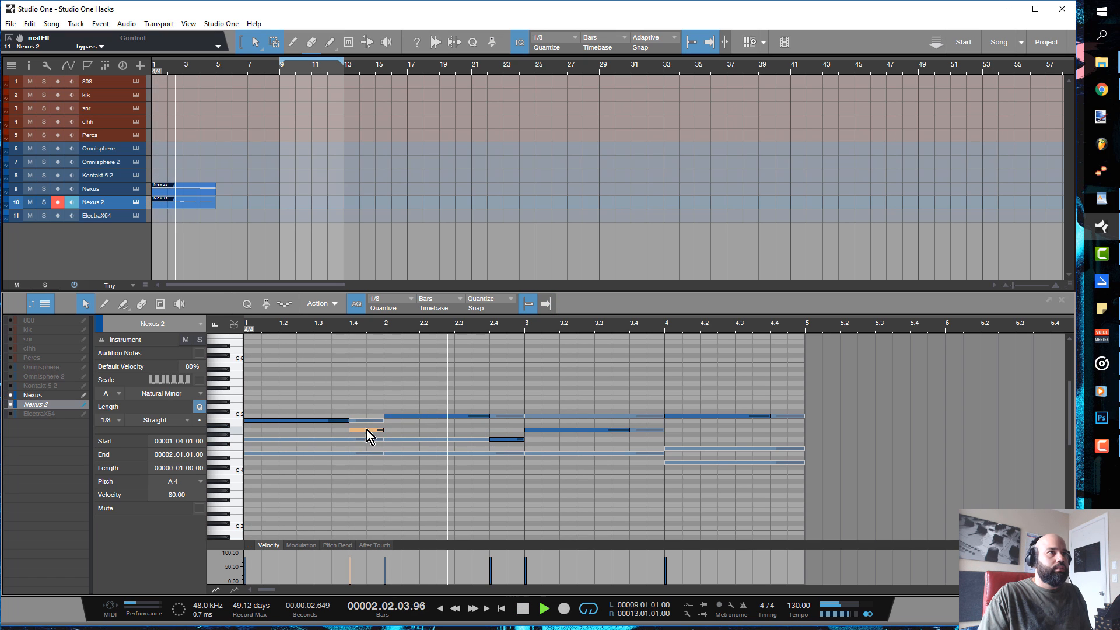
click(650, 421)
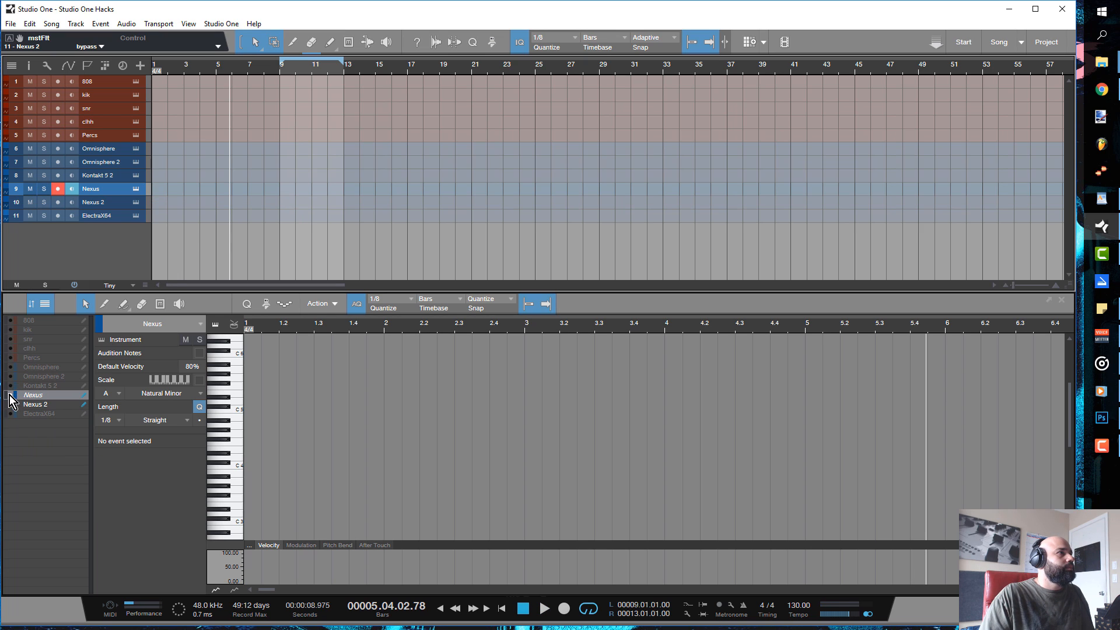
Select the kik track and draw a four-bar part at the song start.
click(45, 304)
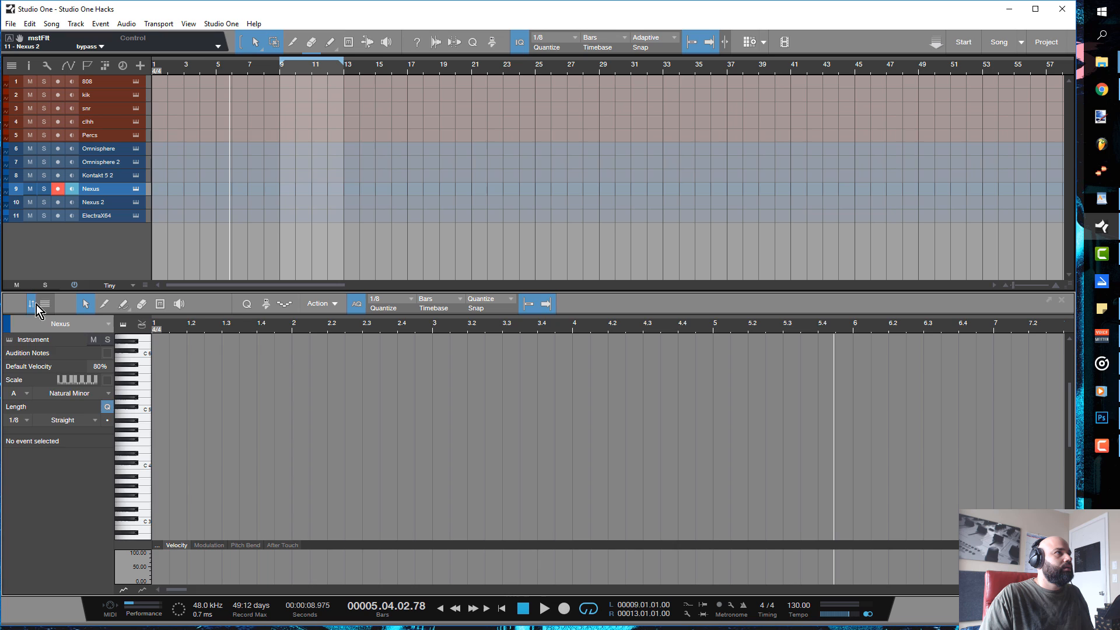
click(16, 303)
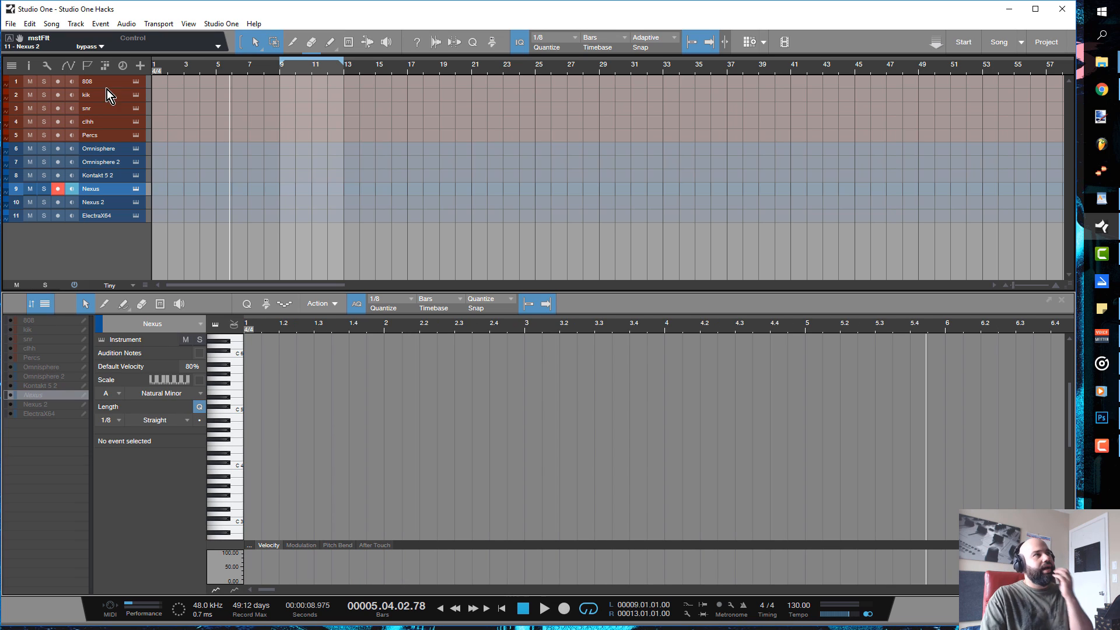
mouse_move(132, 100)
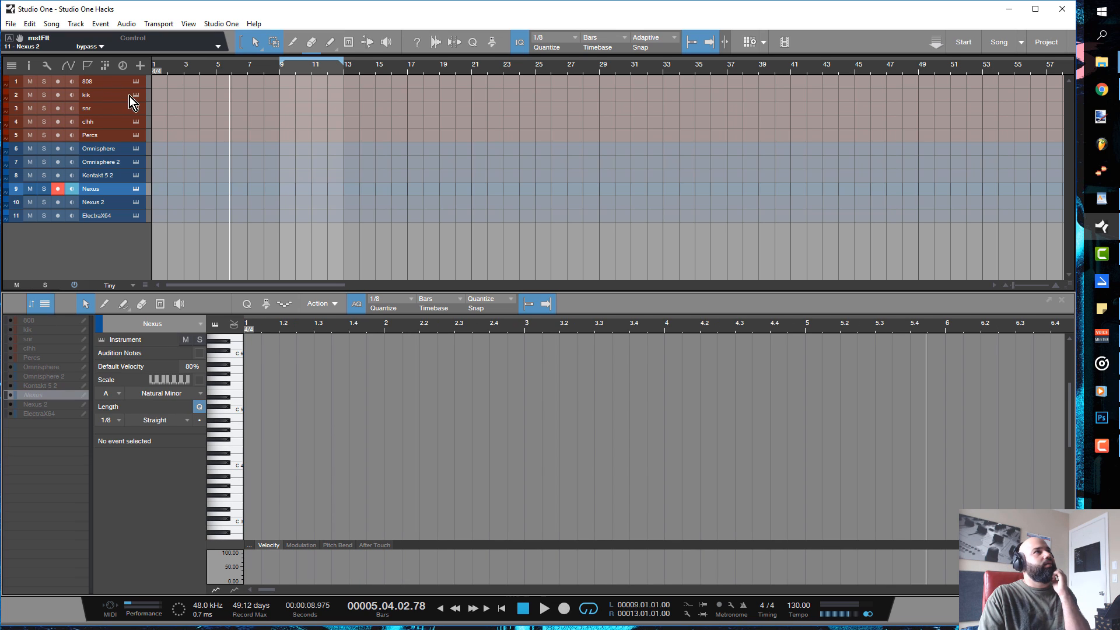
click(135, 97)
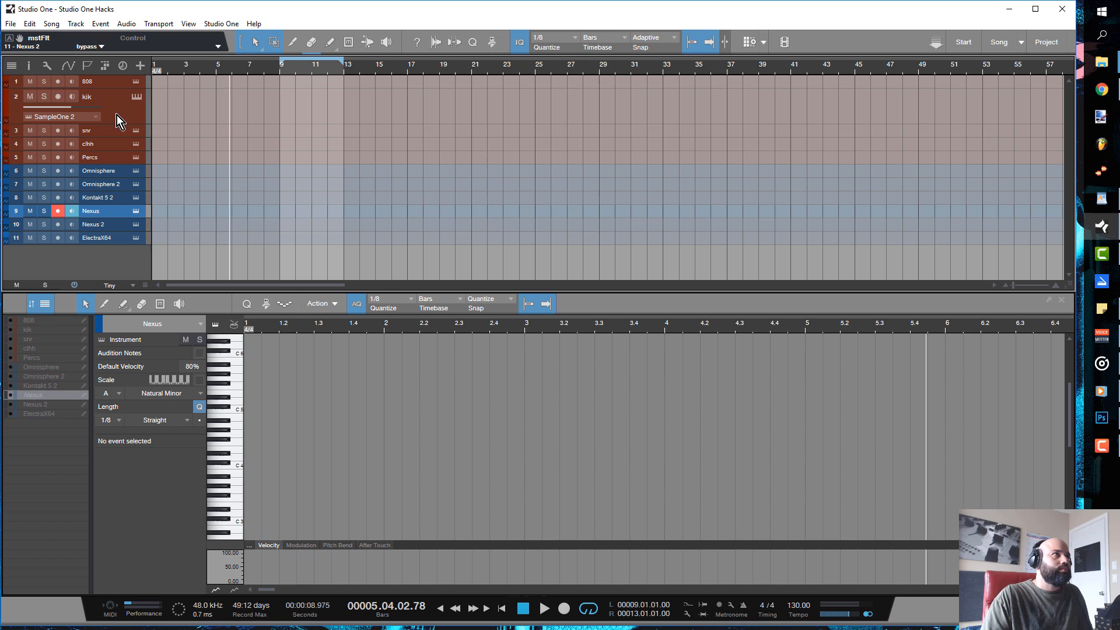
click(88, 97)
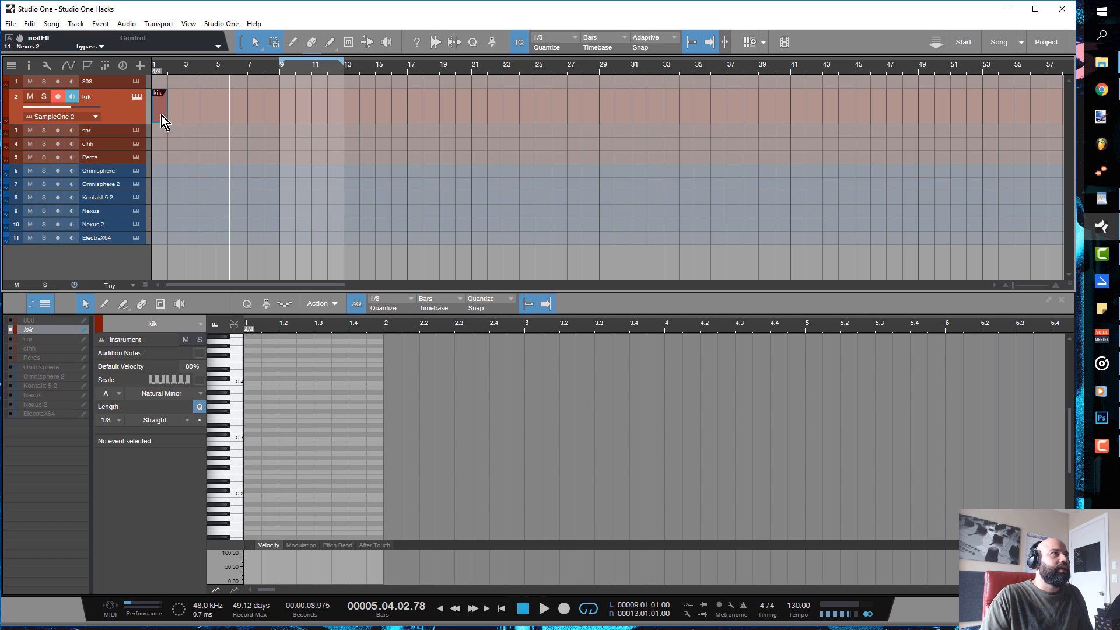
drag(167, 108, 219, 108)
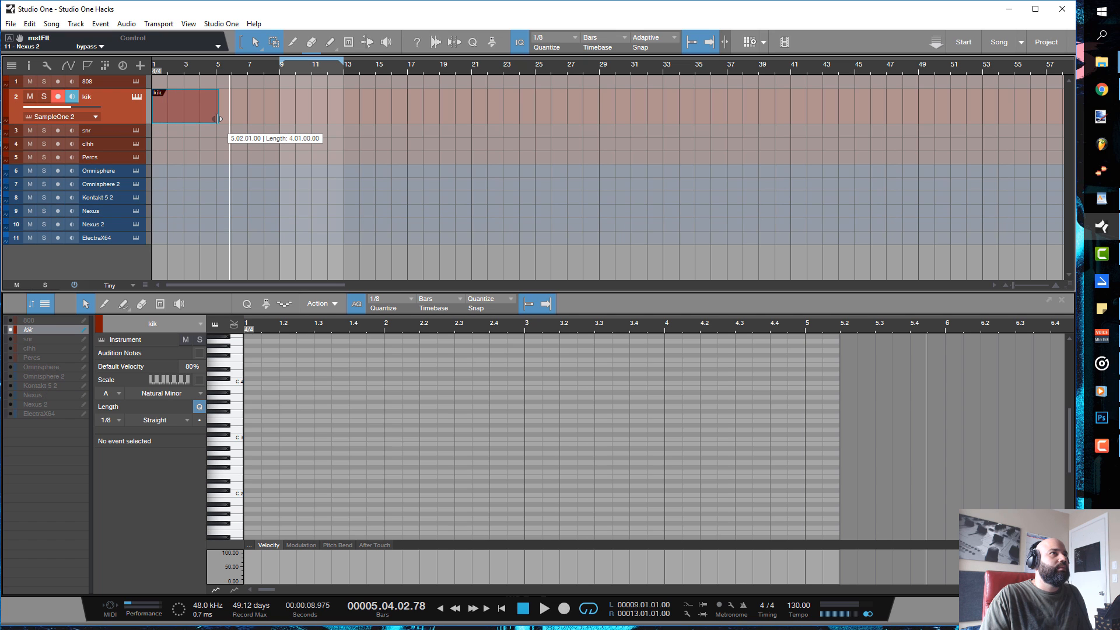
Copy the two bar-1 C3 kicks to bar 3 and add a kick on beat 2 of bar 4.
click(253, 441)
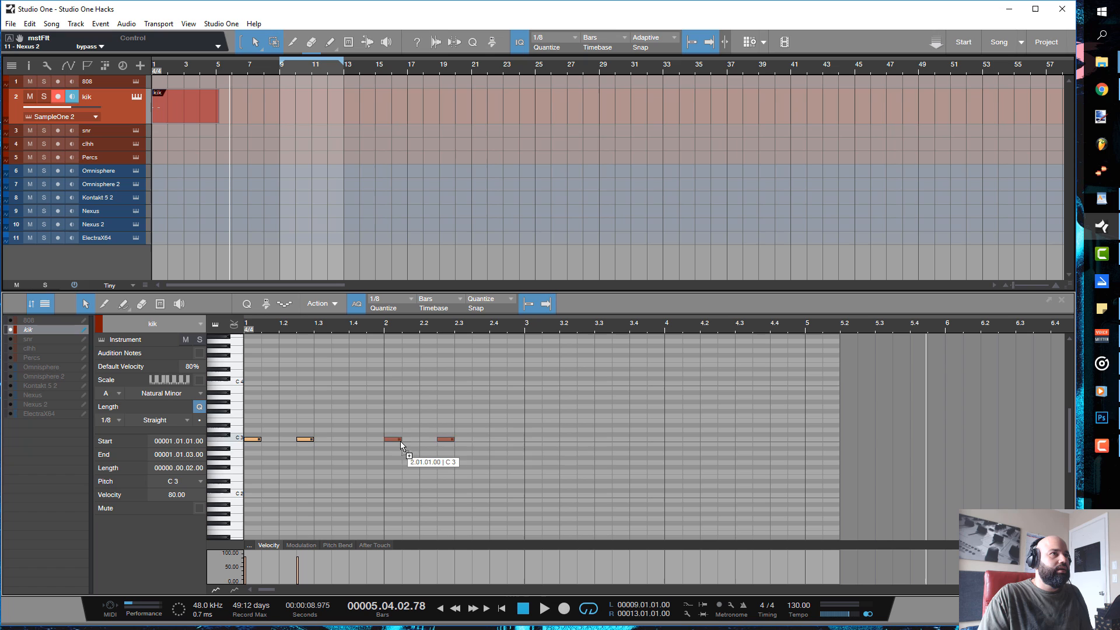
click(683, 451)
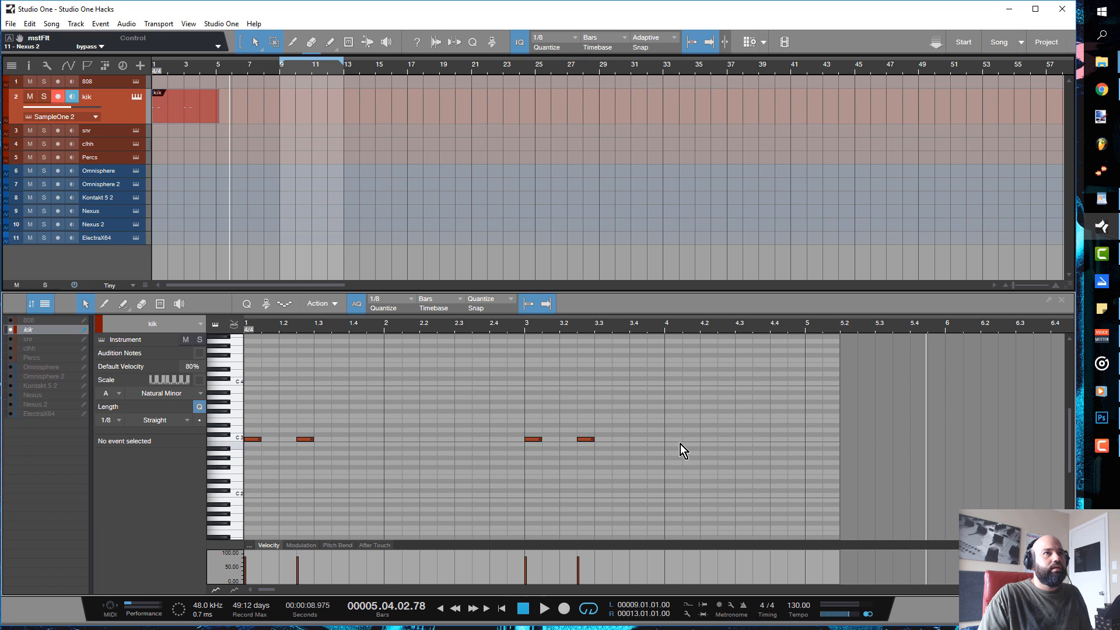
click(706, 438)
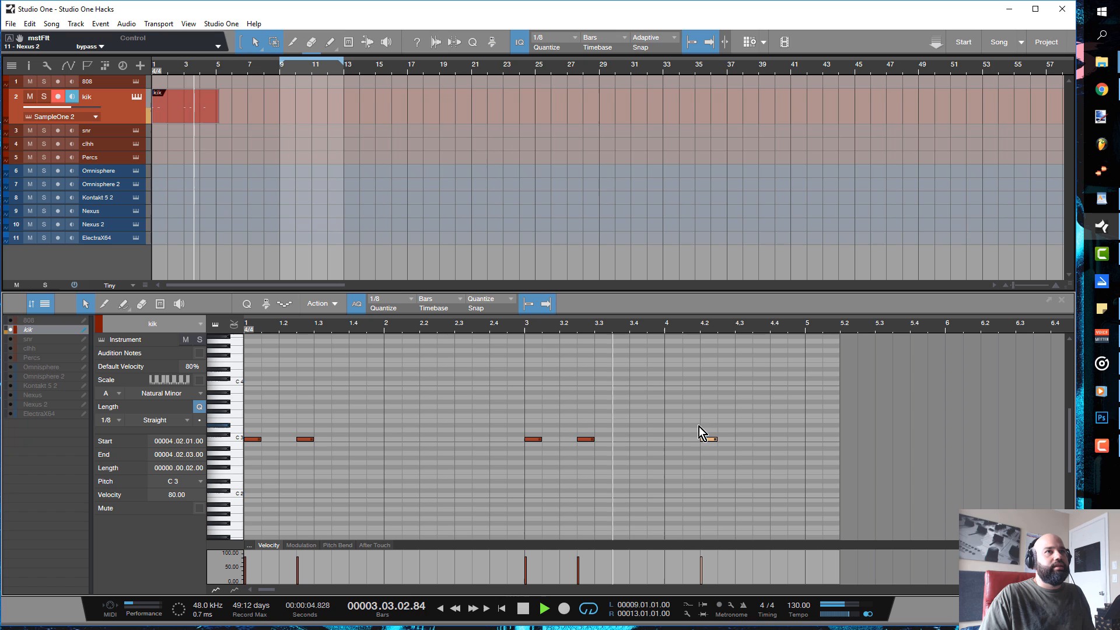
click(543, 608)
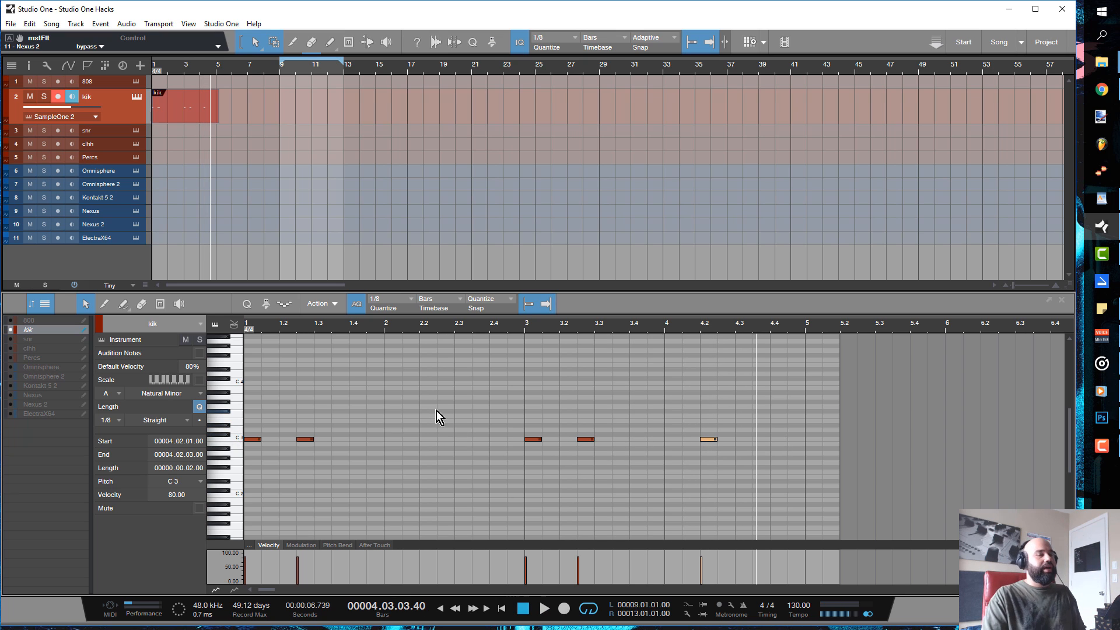
mouse_move(210, 250)
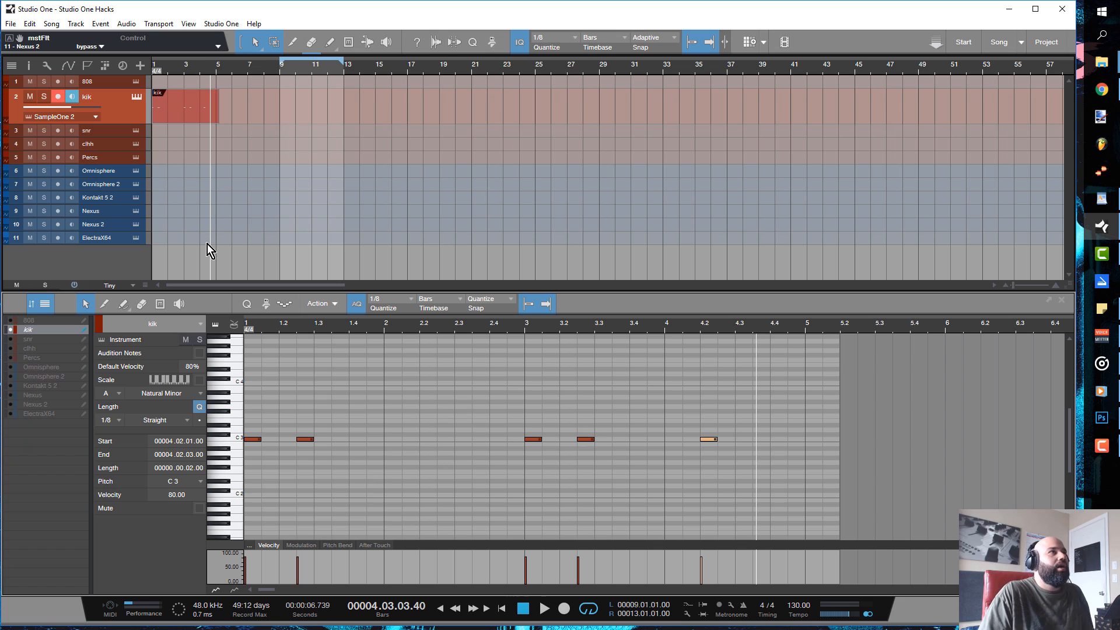
mouse_move(178, 161)
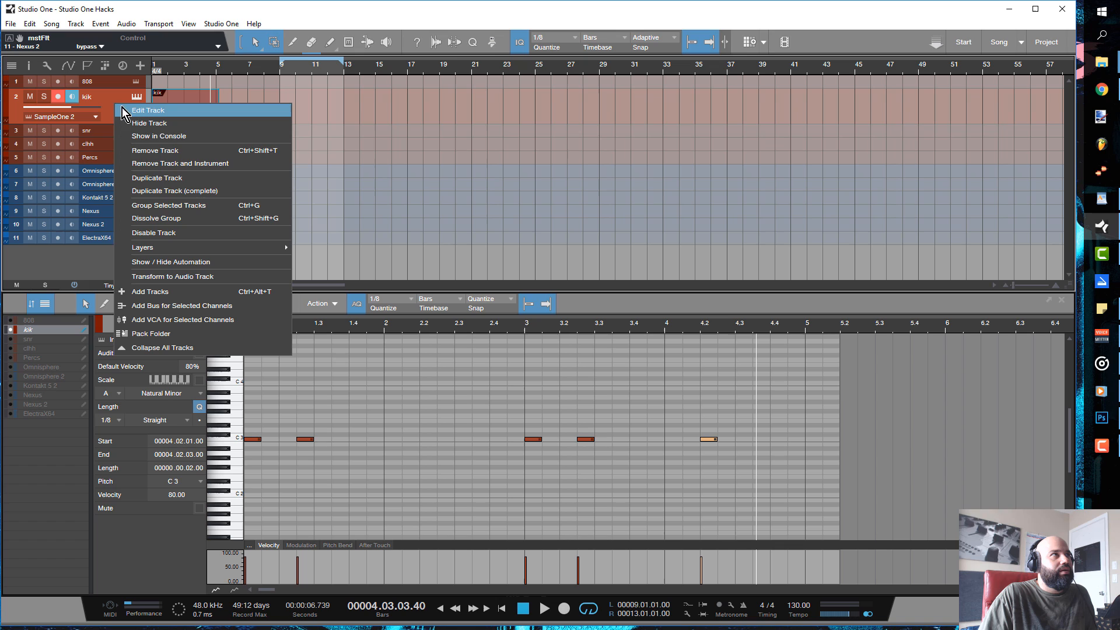
mouse_move(168, 164)
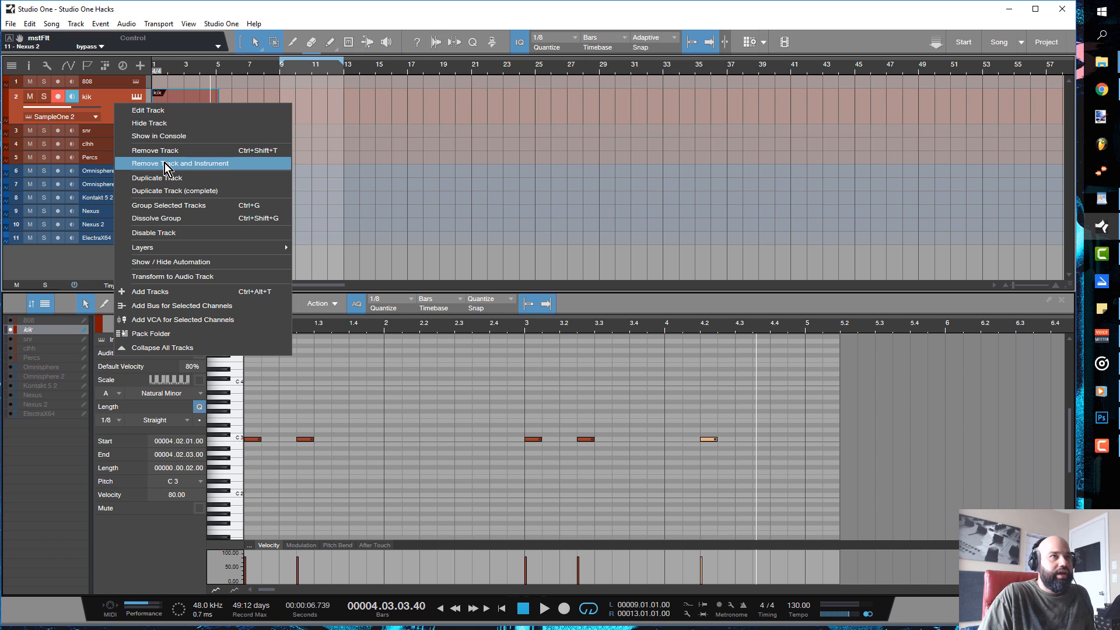
mouse_move(81, 141)
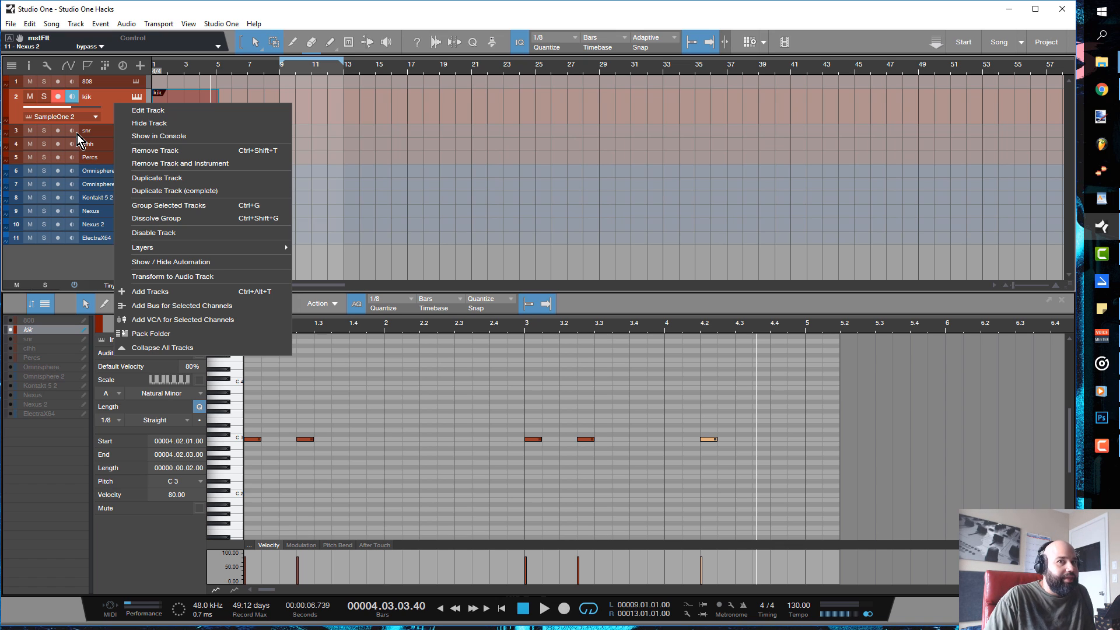
Dismiss the track options menu without removing any track.
click(437, 118)
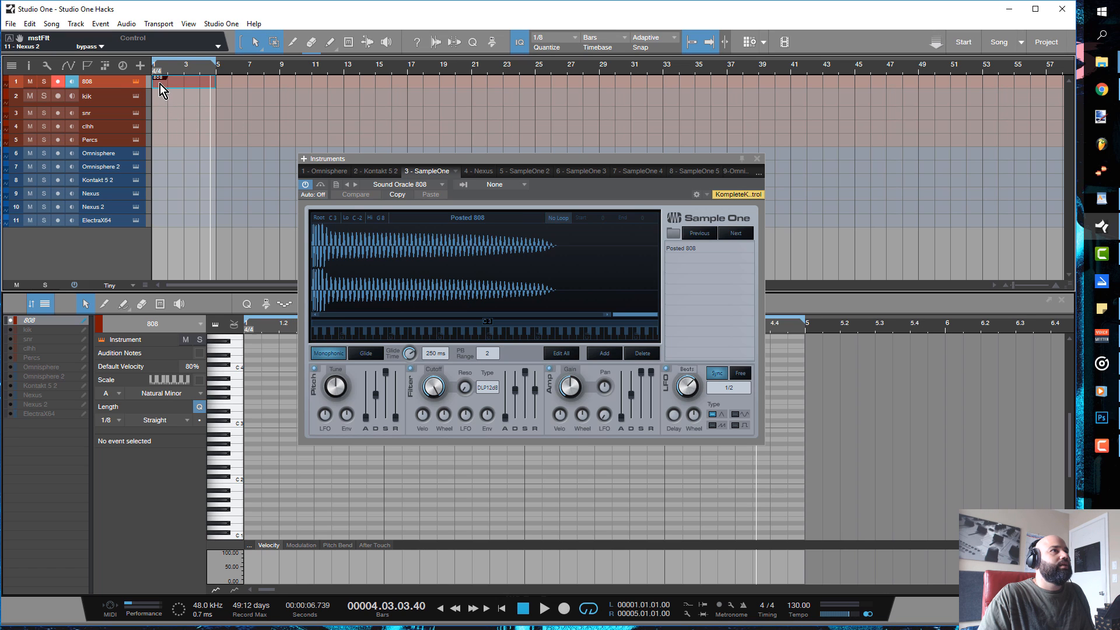
Close Sample One and place C3 808 notes at the start of bars 1 and 2.
click(756, 157)
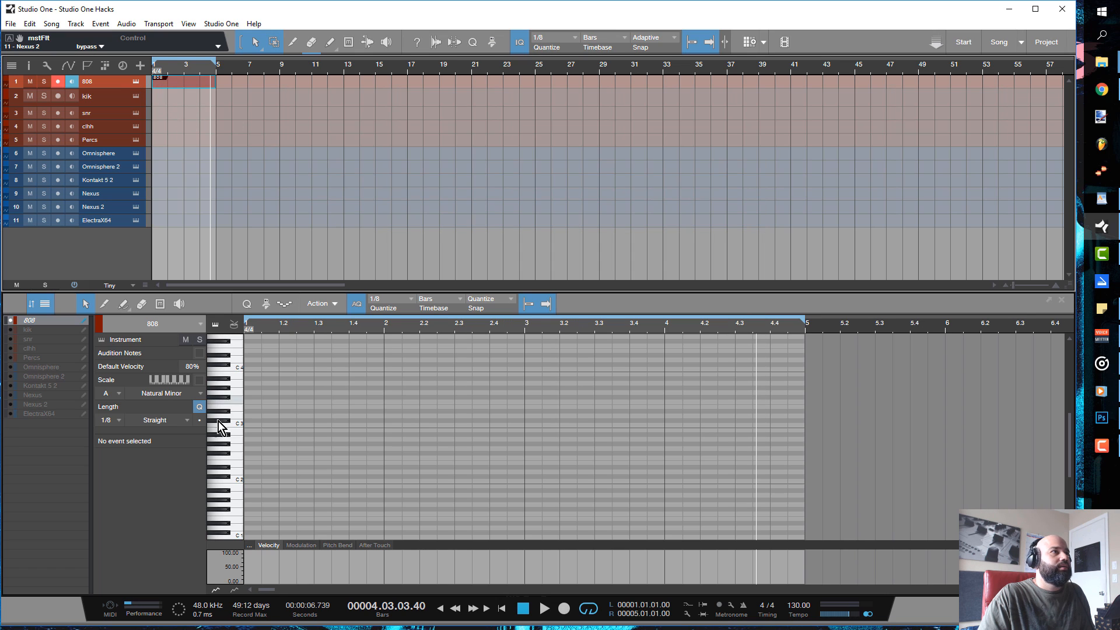
click(253, 427)
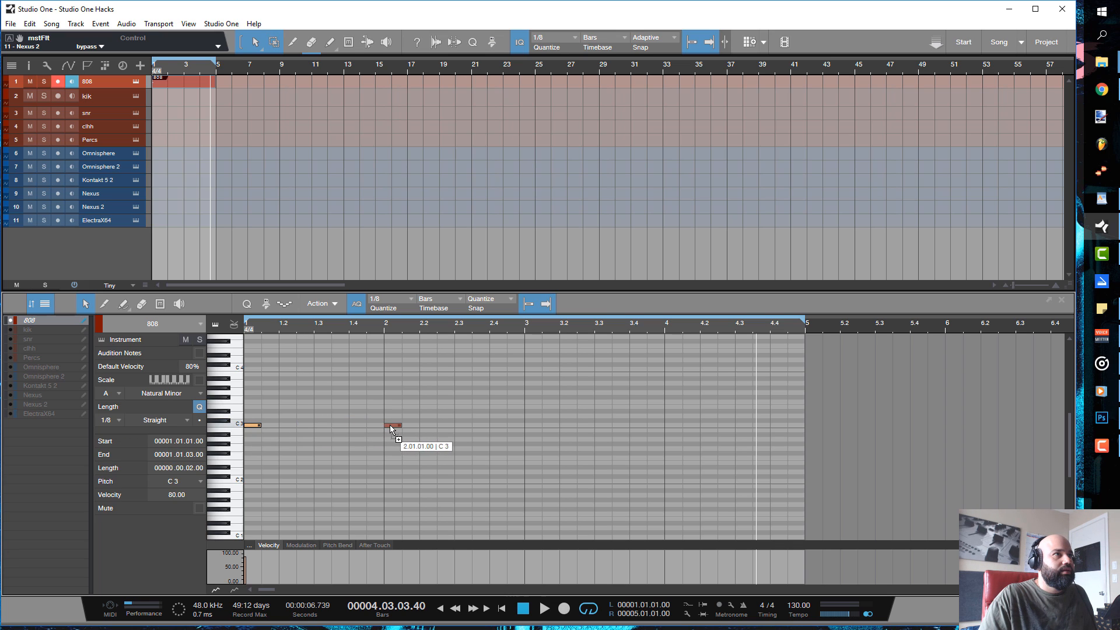
click(394, 424)
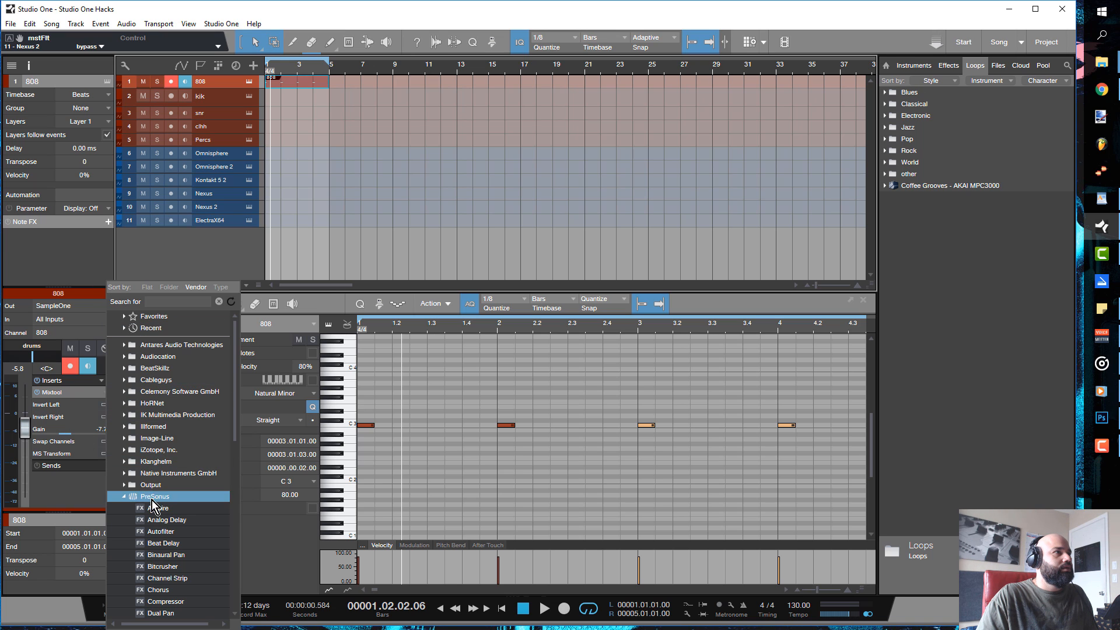
Play the 808 pattern through the Tuner insert, reading roughly G#1 at 50.9 Hz.
scroll(down, 3)
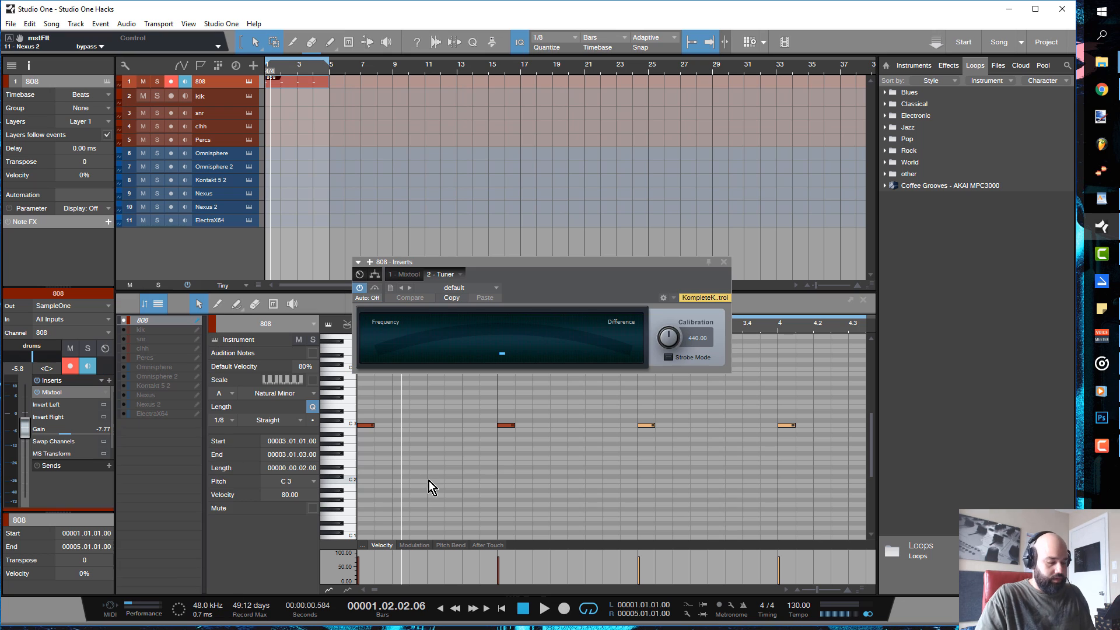
click(545, 609)
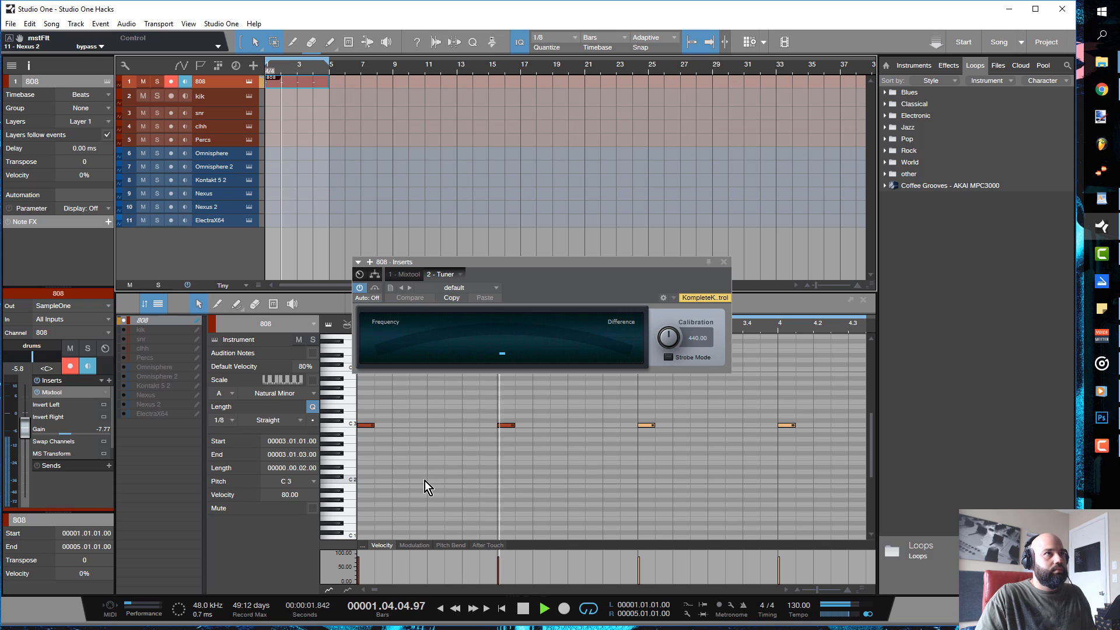
click(544, 608)
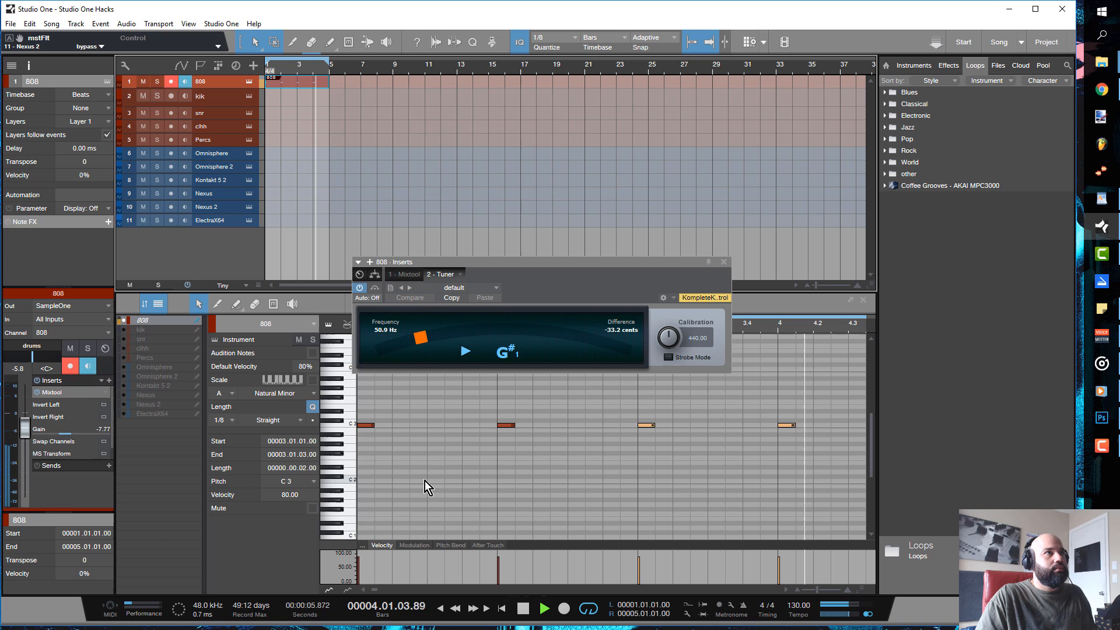
Stop playback after the tuner reading and reopen the 808's Sample One instrument.
click(545, 609)
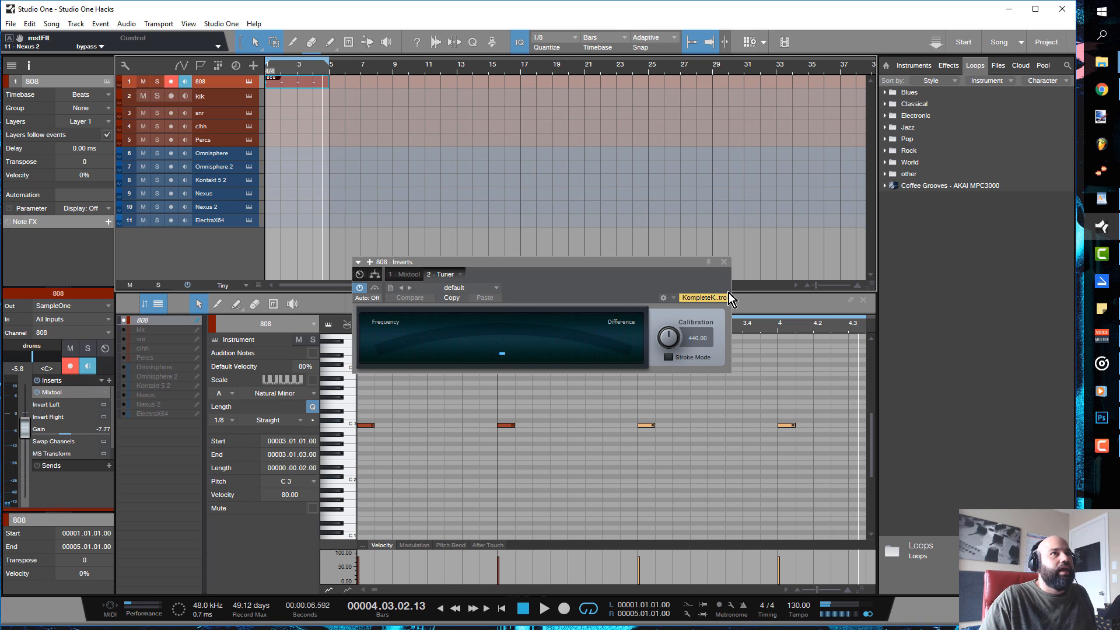
click(724, 261)
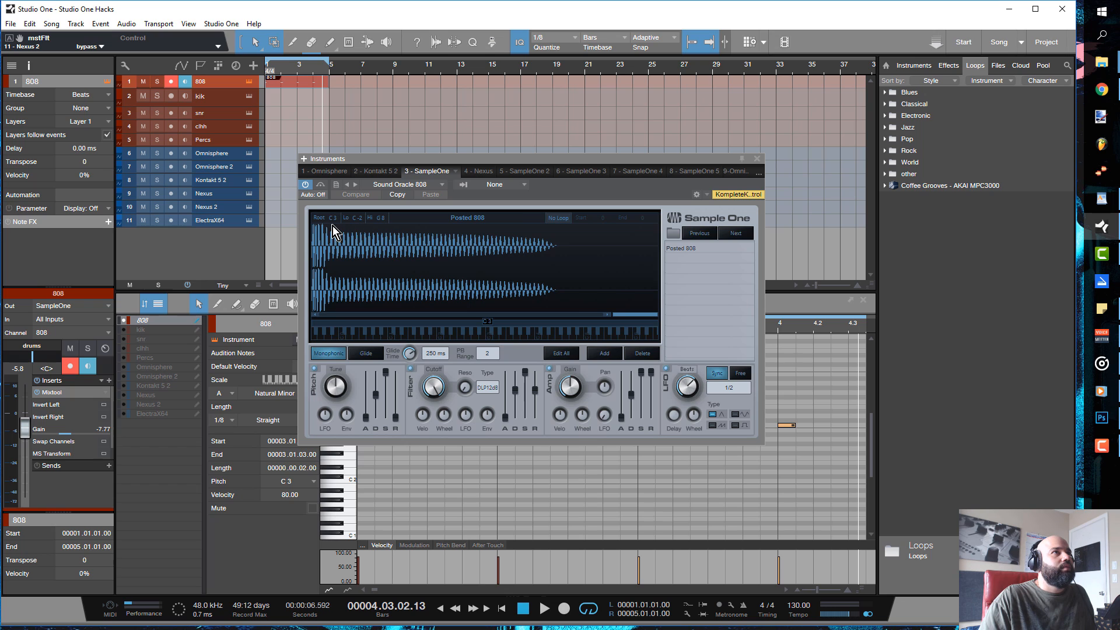
mouse_move(499, 343)
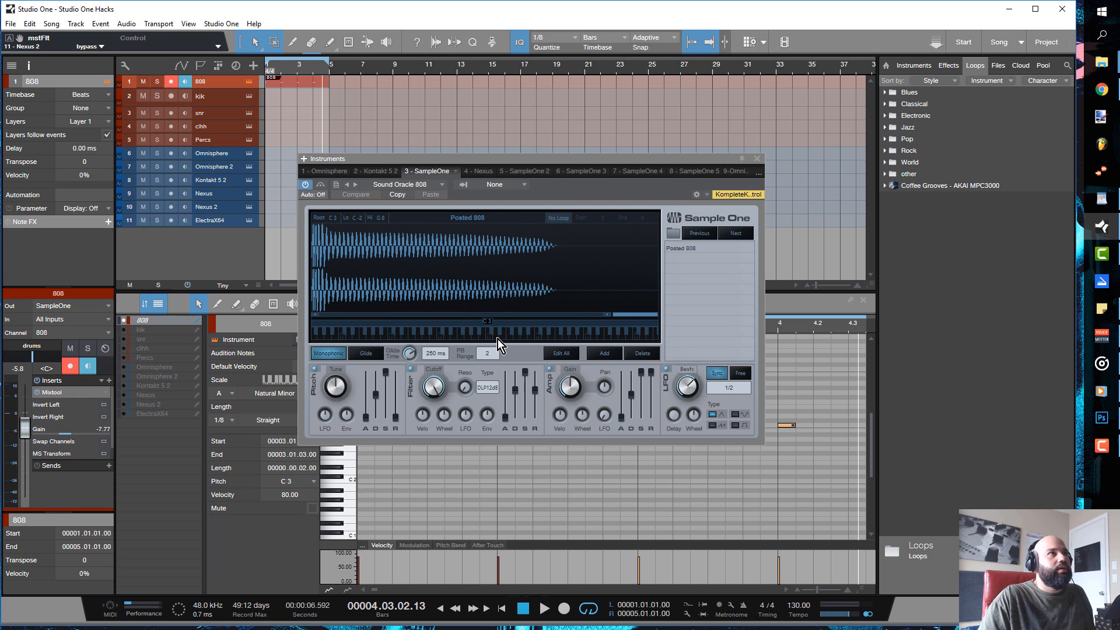
mouse_move(333, 225)
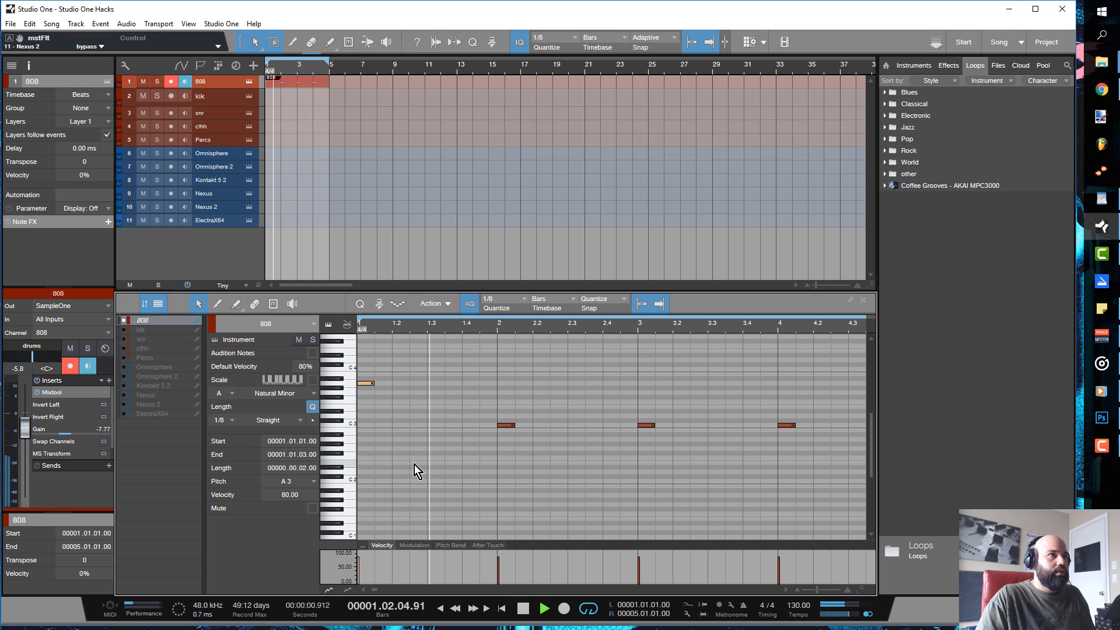
Audition the remaining single C3 808 note.
click(544, 608)
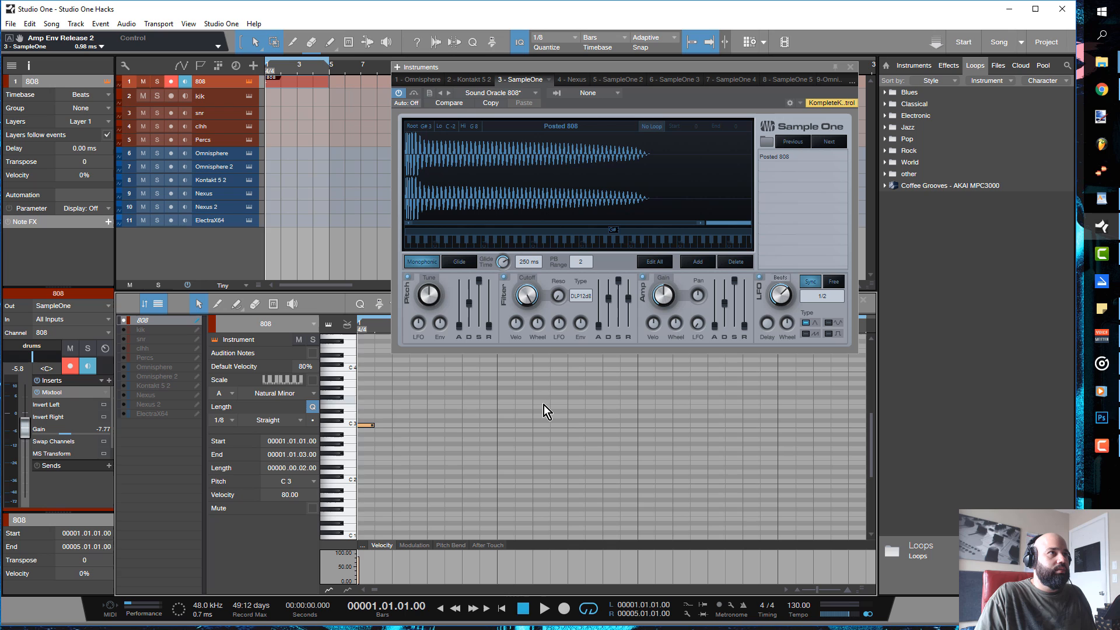
Audition the 808 note, then toggle Sample One's Monophonic mode off and back on.
click(545, 608)
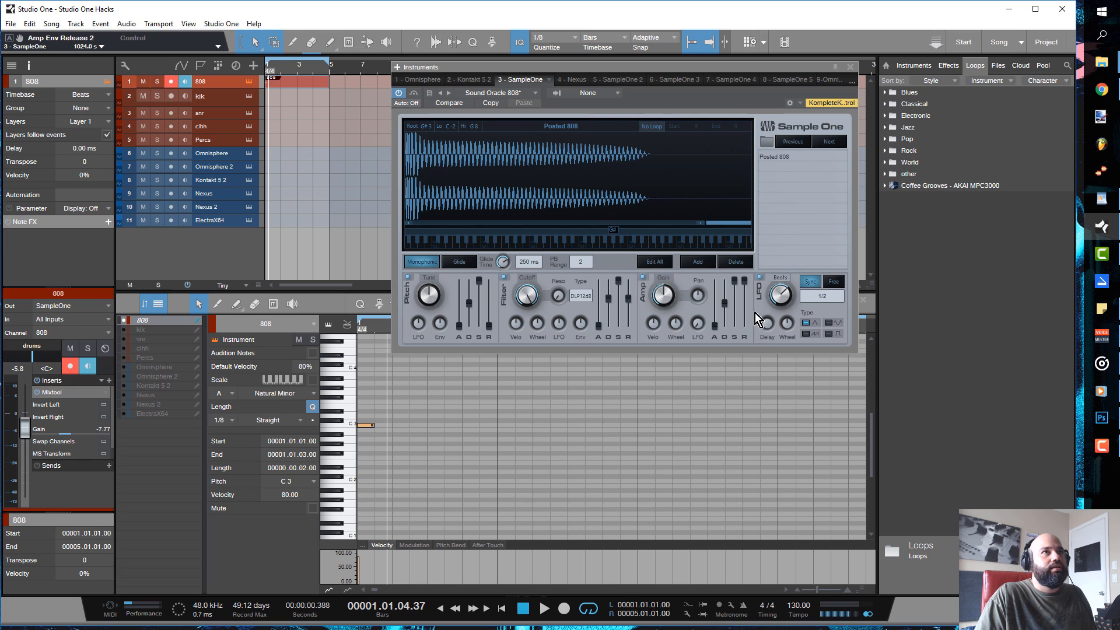
mouse_move(707, 333)
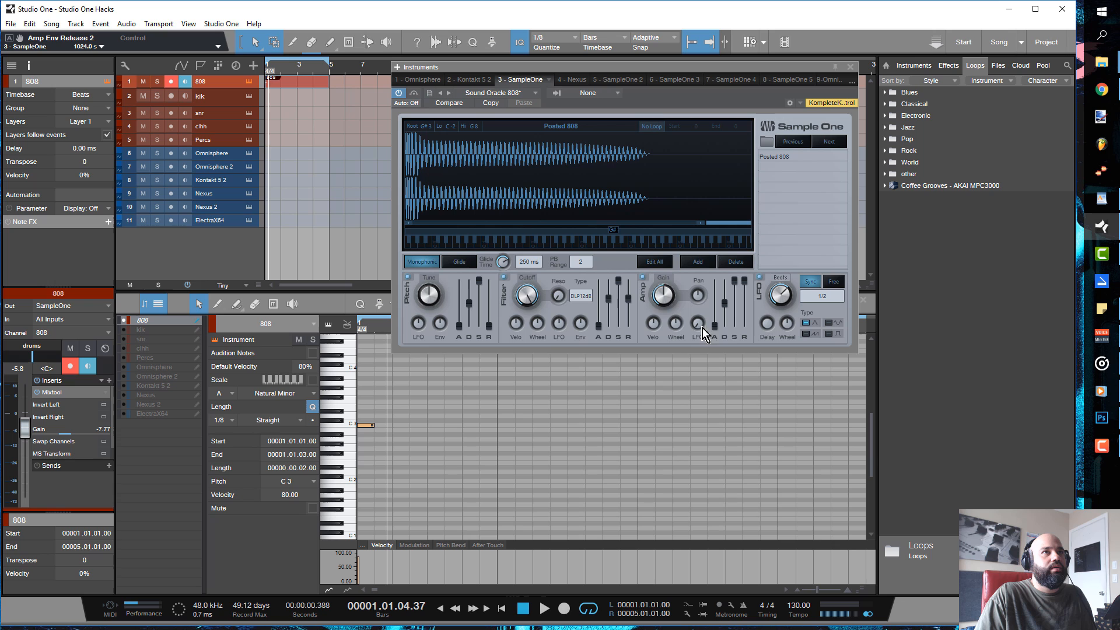
mouse_move(589, 316)
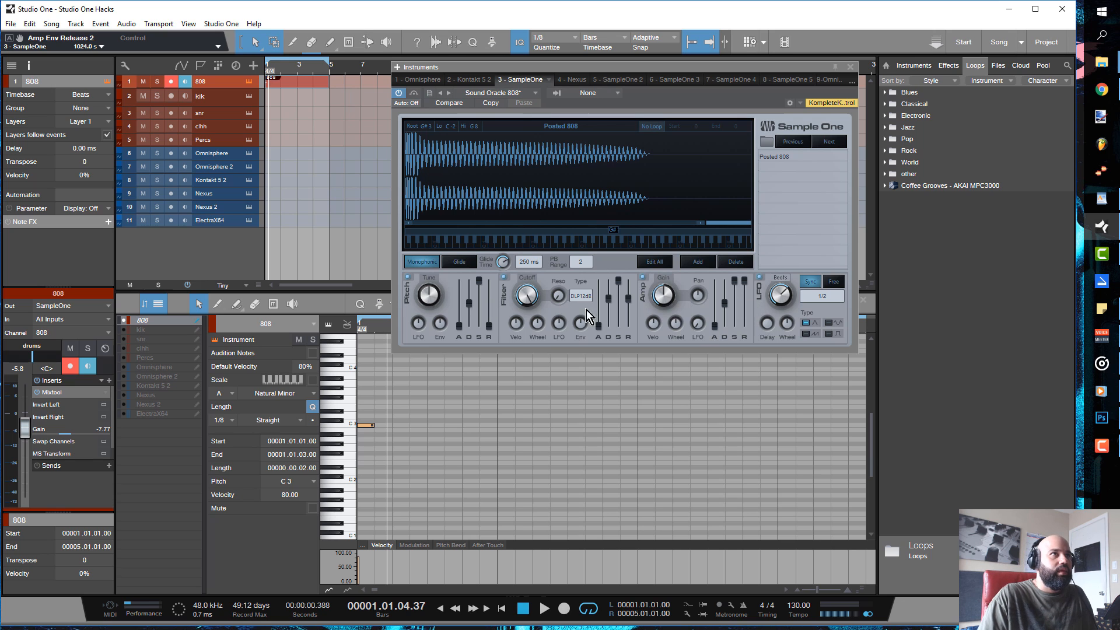
mouse_move(606, 313)
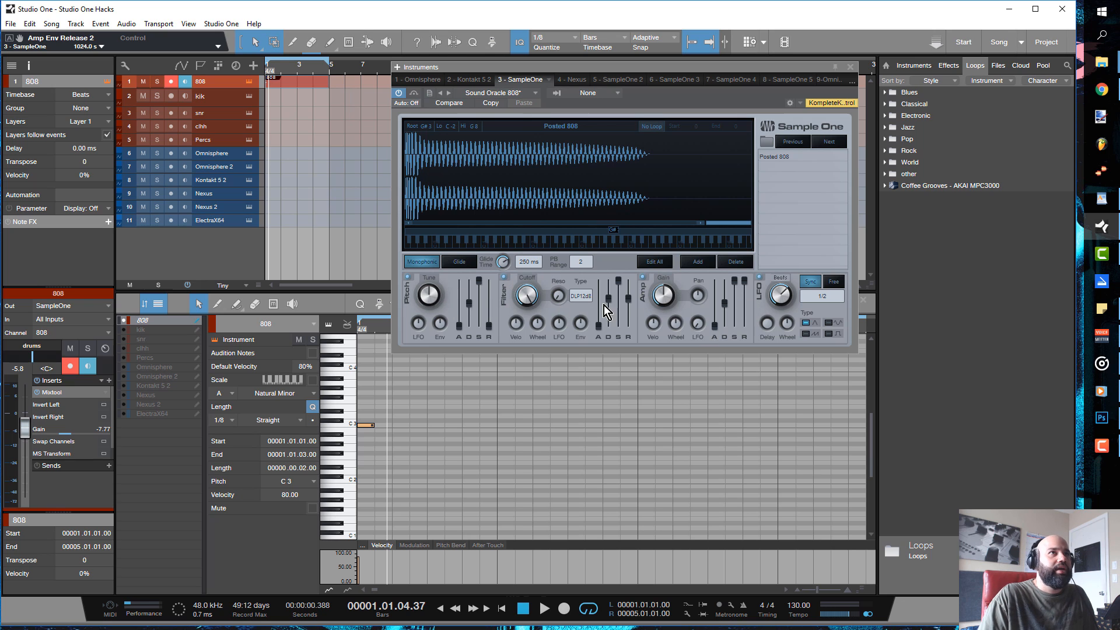
mouse_move(451, 371)
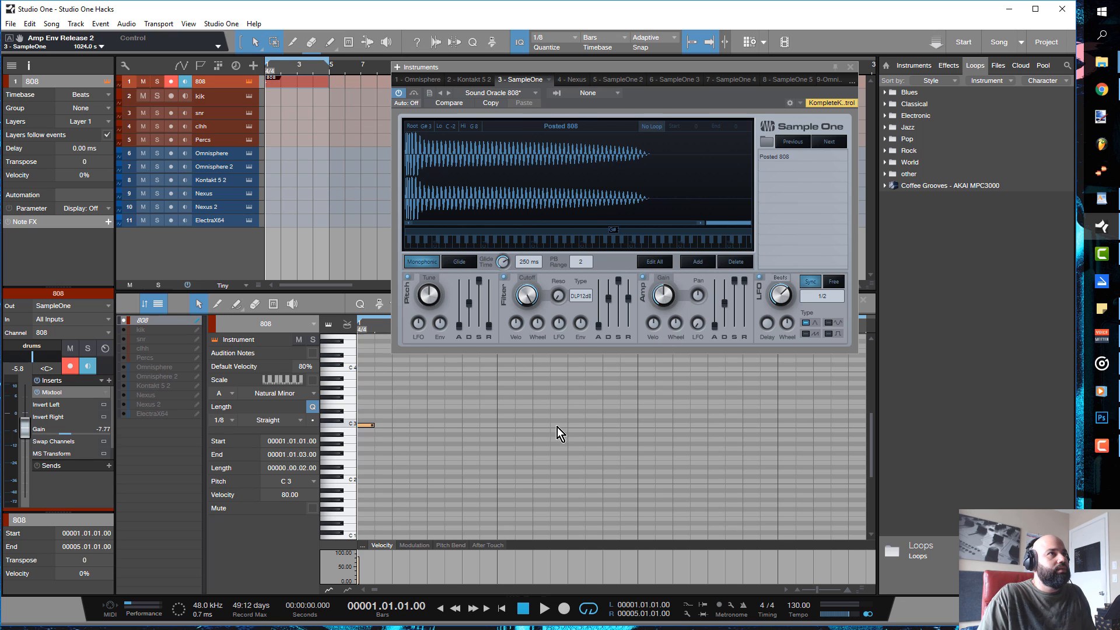
click(545, 609)
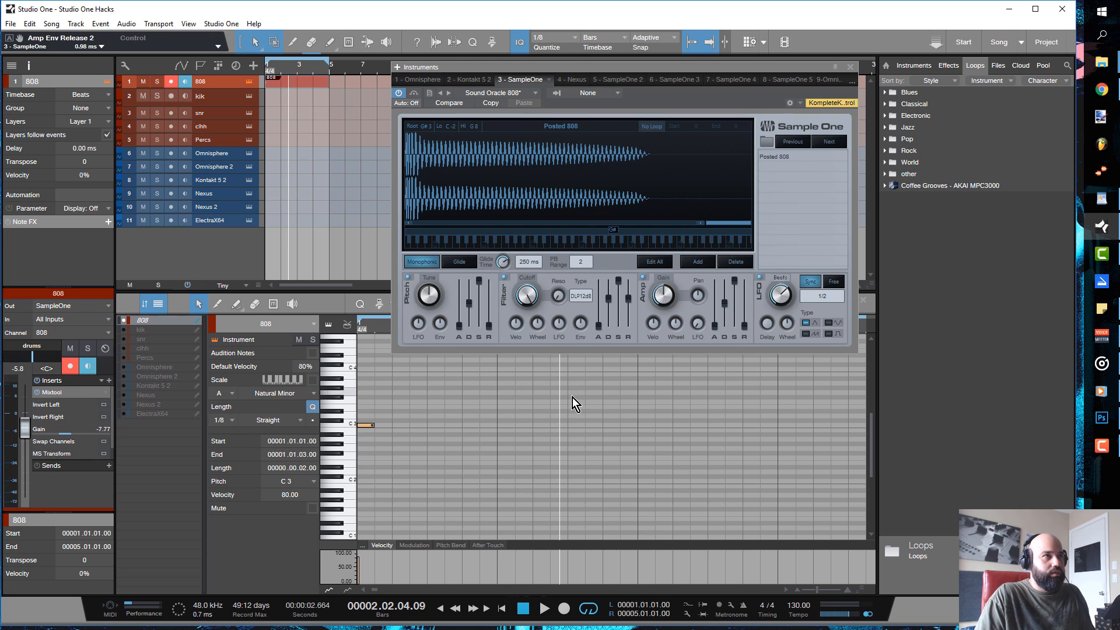
mouse_move(484, 430)
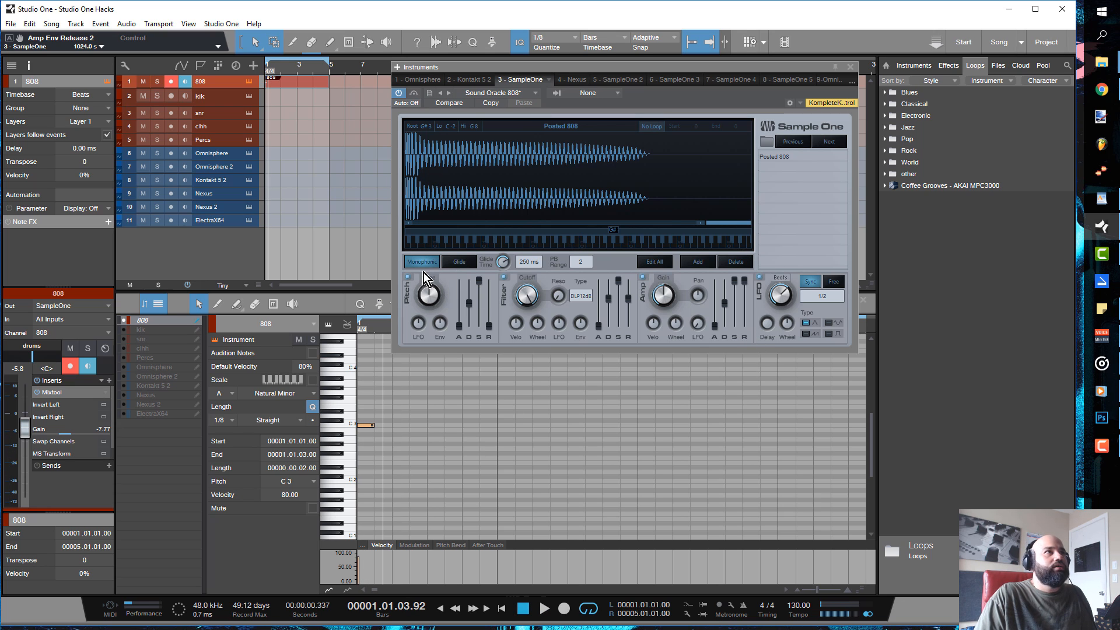
click(420, 262)
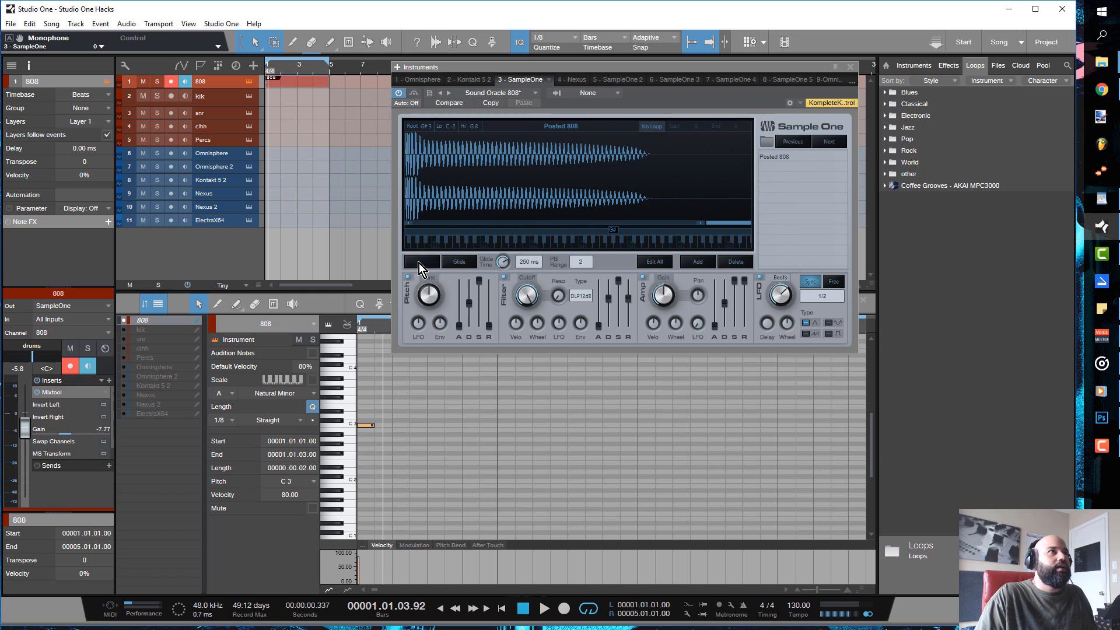
click(422, 262)
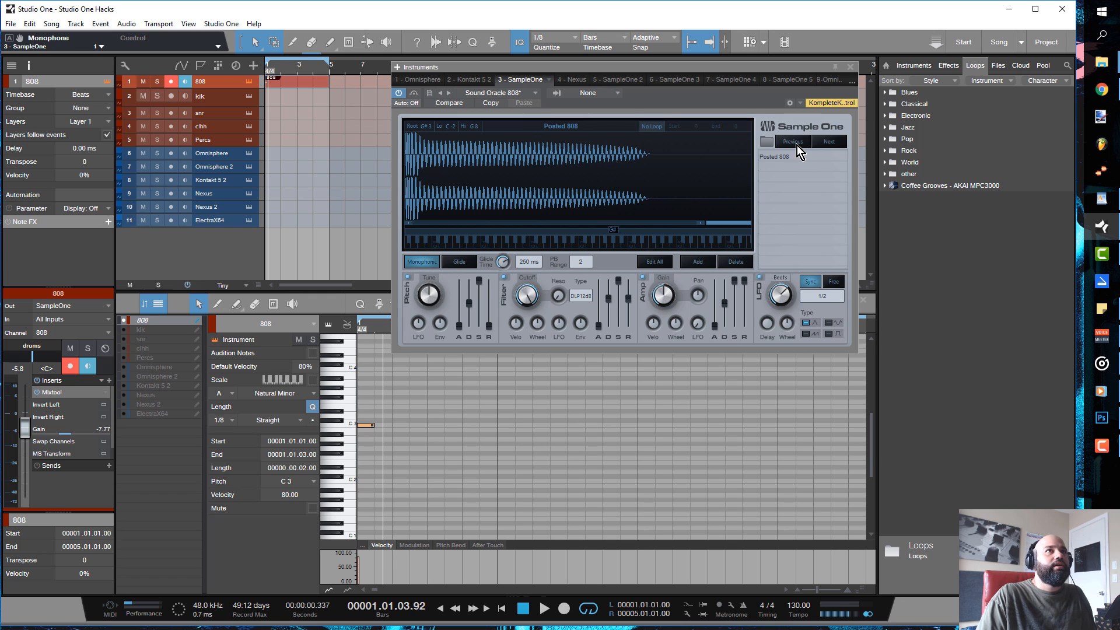
mouse_move(855, 75)
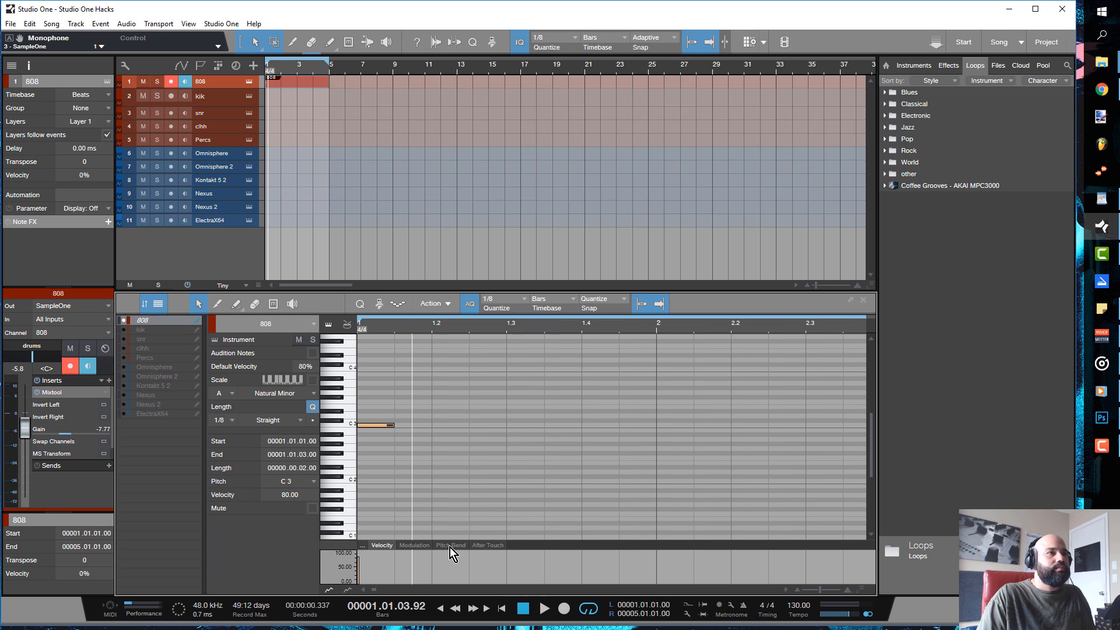
Show the 808 Pitch Bend lane, close SampleOne, add a bend point at the note start and audition it.
click(451, 545)
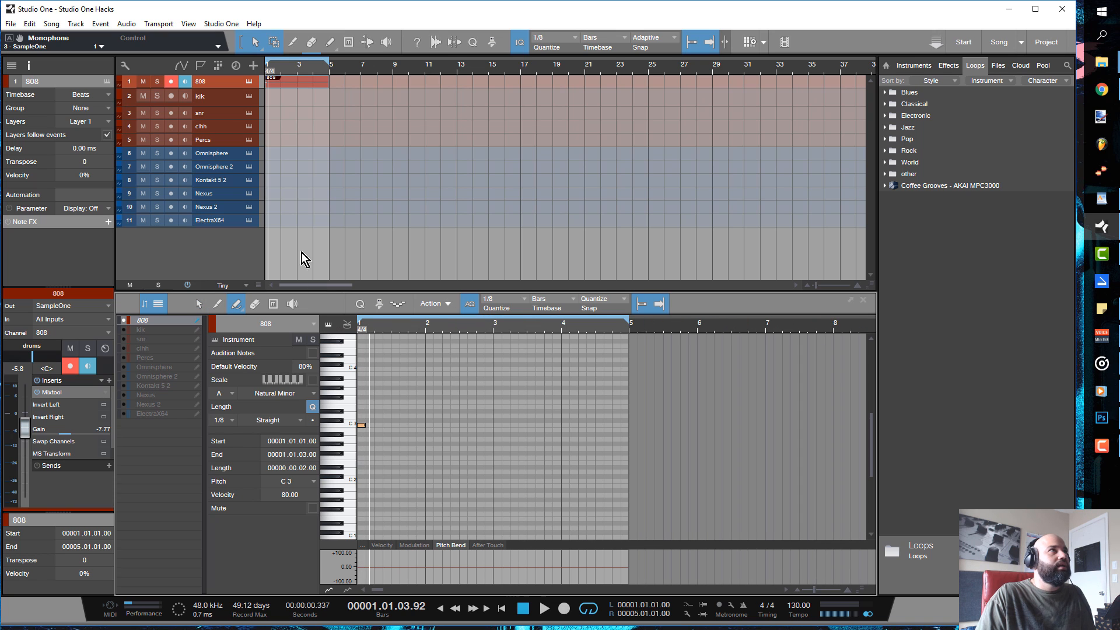
click(182, 82)
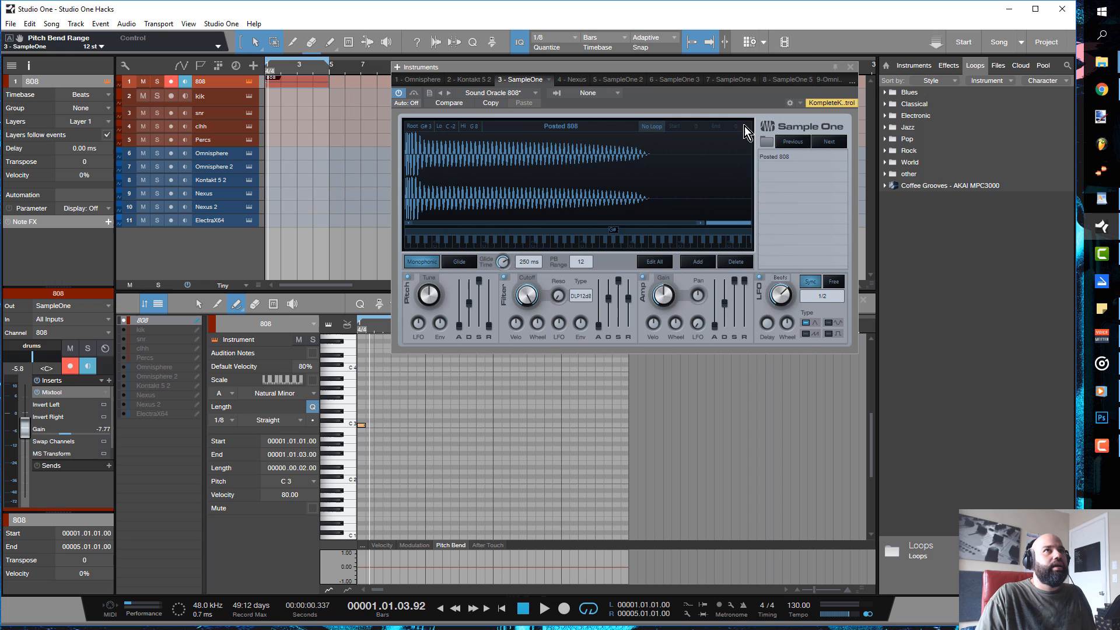
click(850, 66)
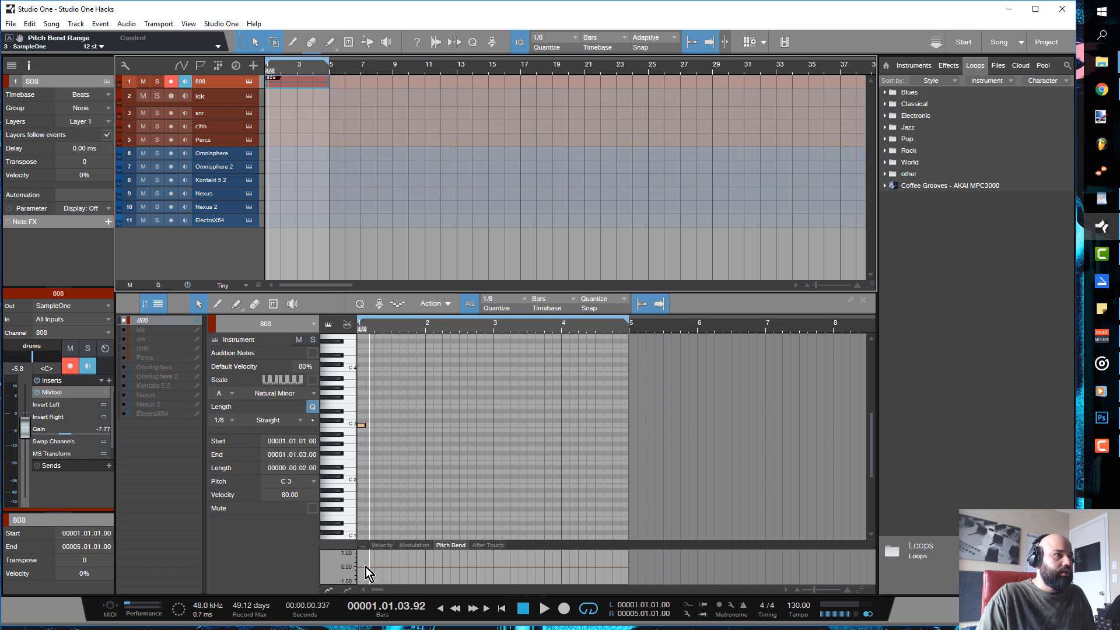
click(364, 569)
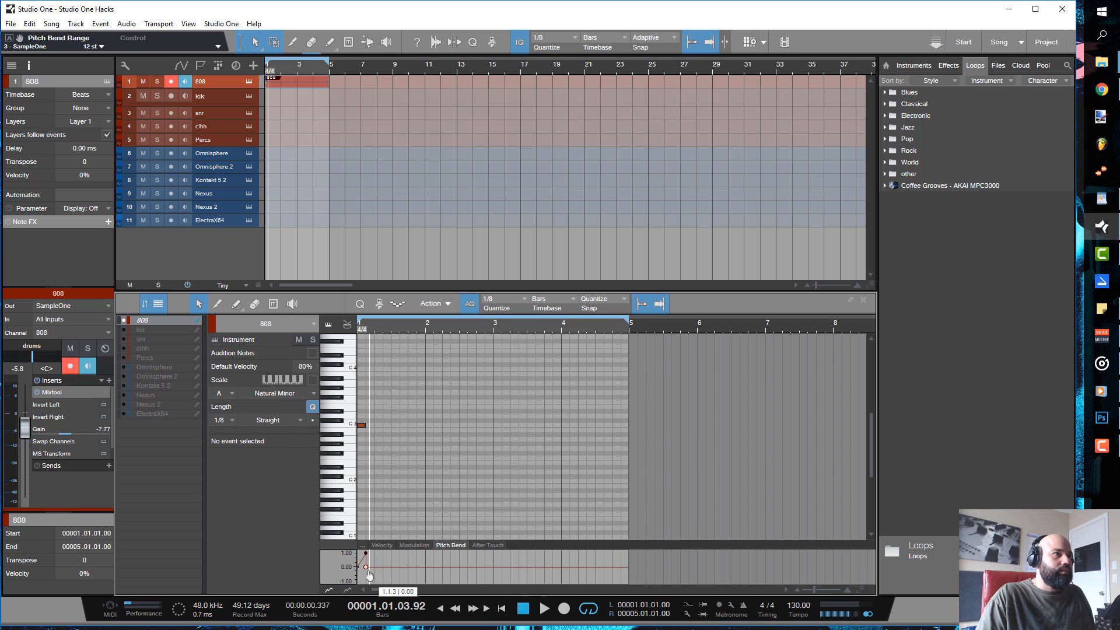
click(545, 608)
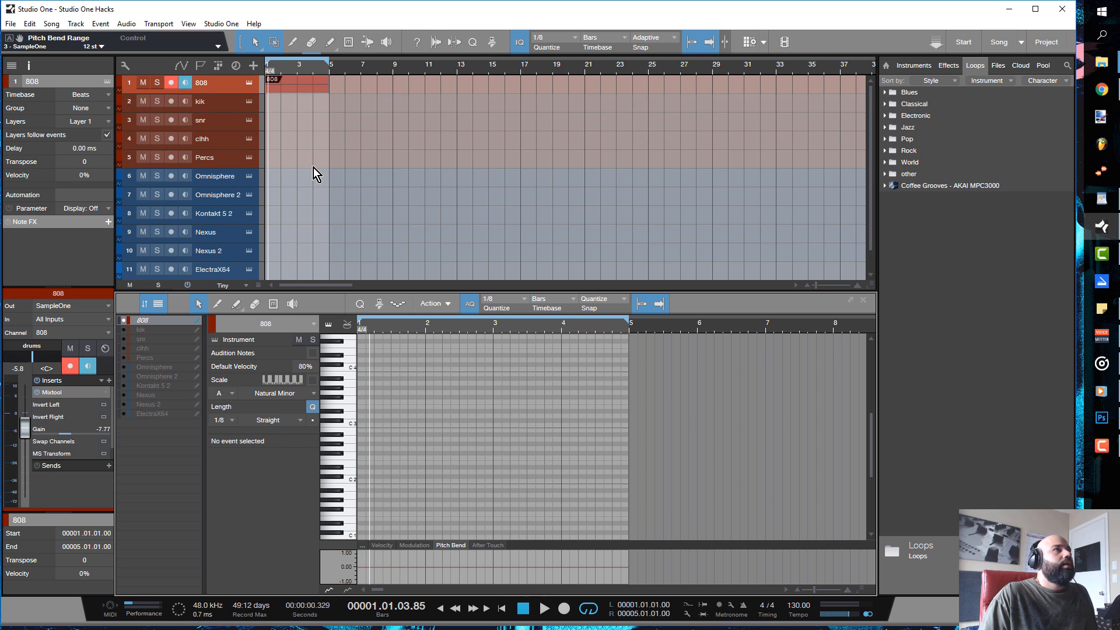
Select the Nexus track and set the editor scale root to E Natural Minor.
scroll(up, 3)
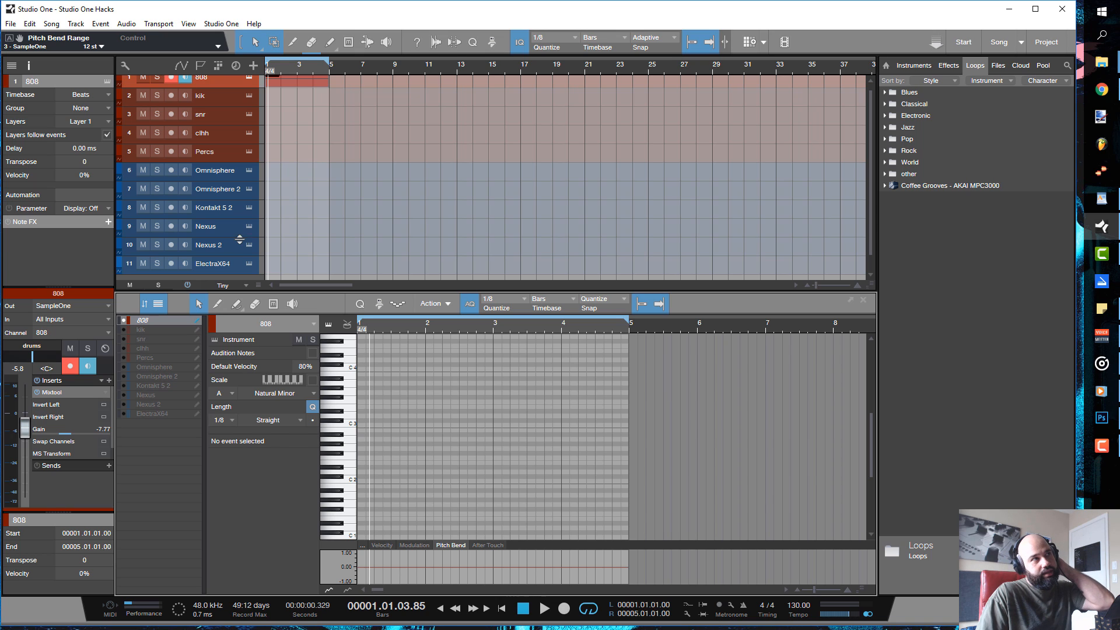
click(205, 225)
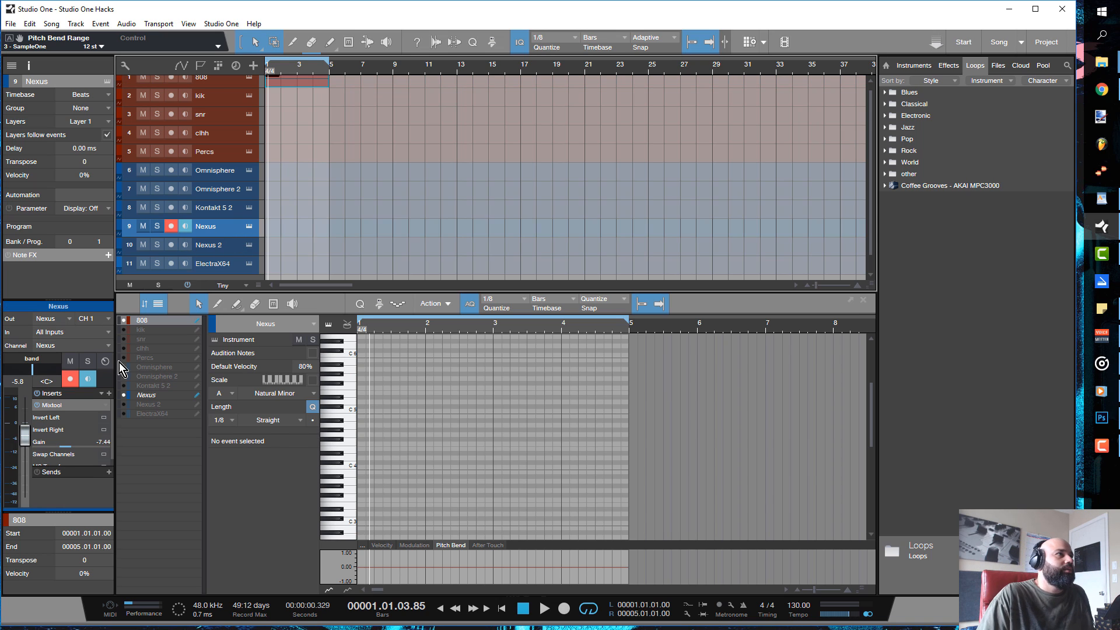
mouse_move(329, 260)
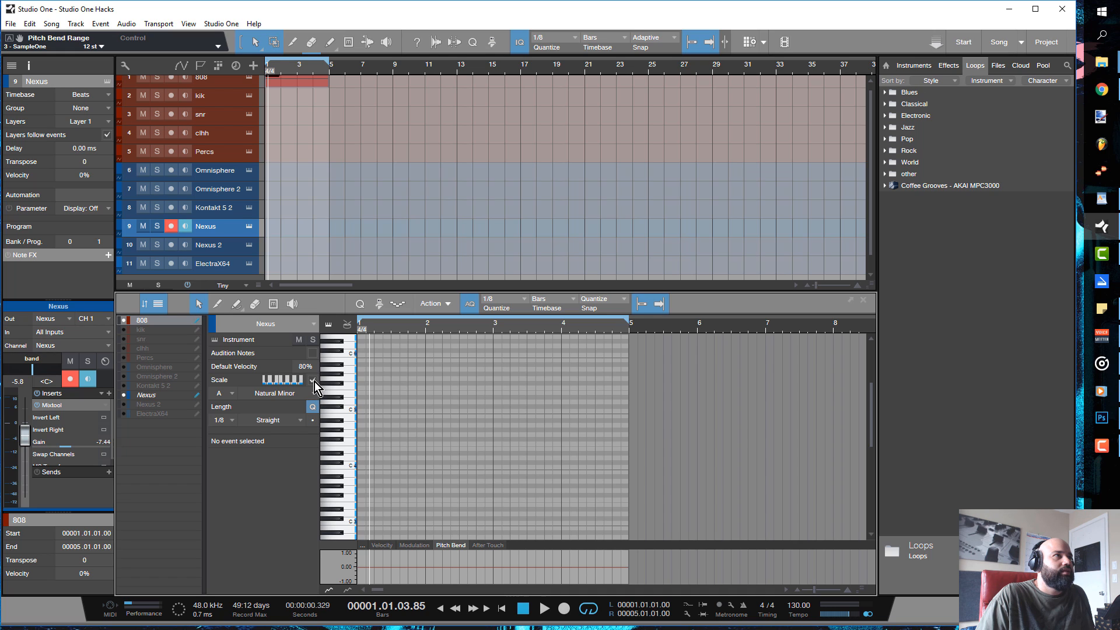
mouse_move(308, 398)
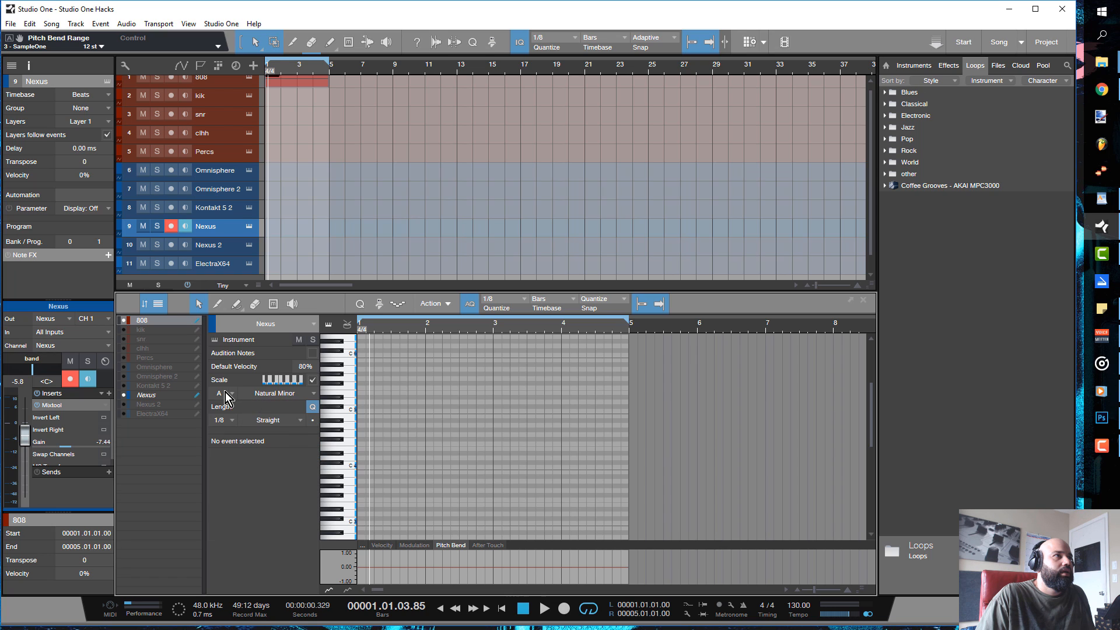
click(228, 393)
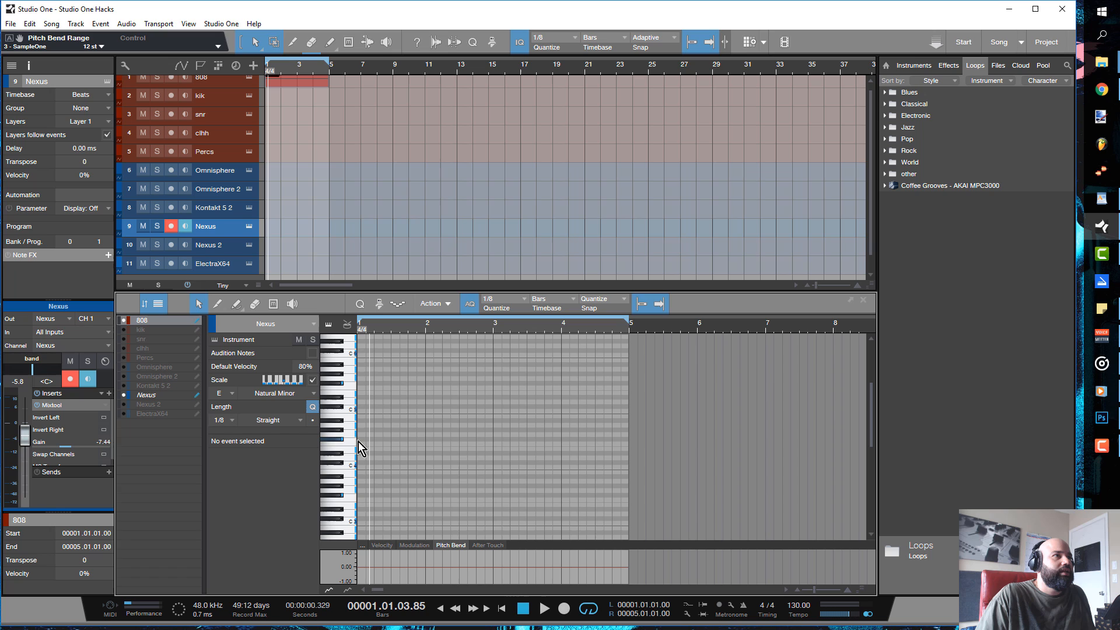
Paint an E4 note and further higher notes at the start of the Nexus pattern.
click(362, 448)
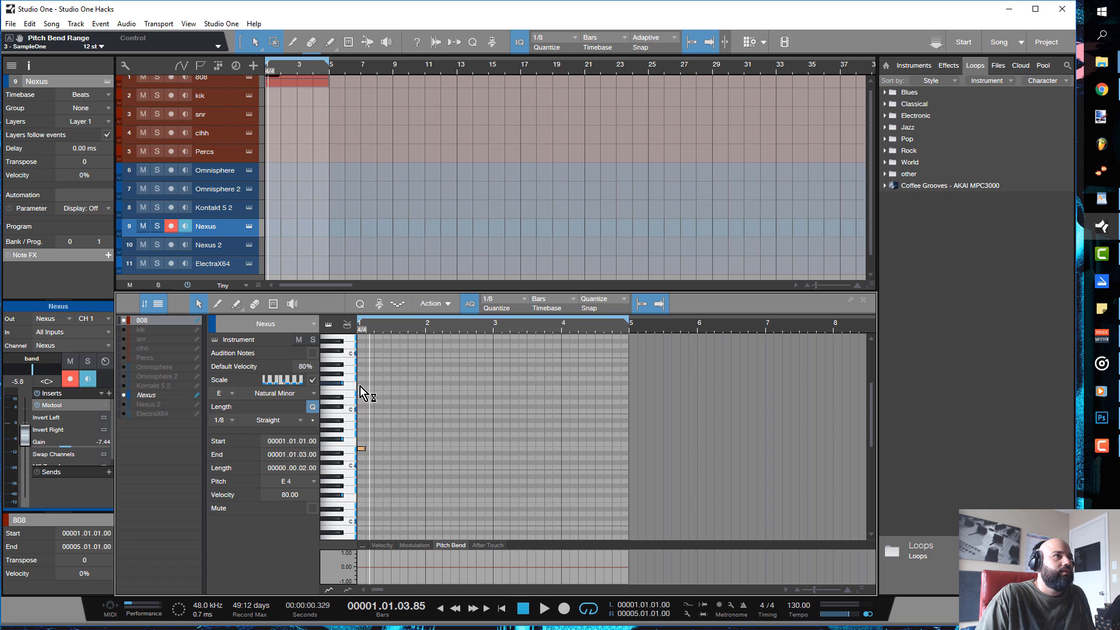
click(457, 448)
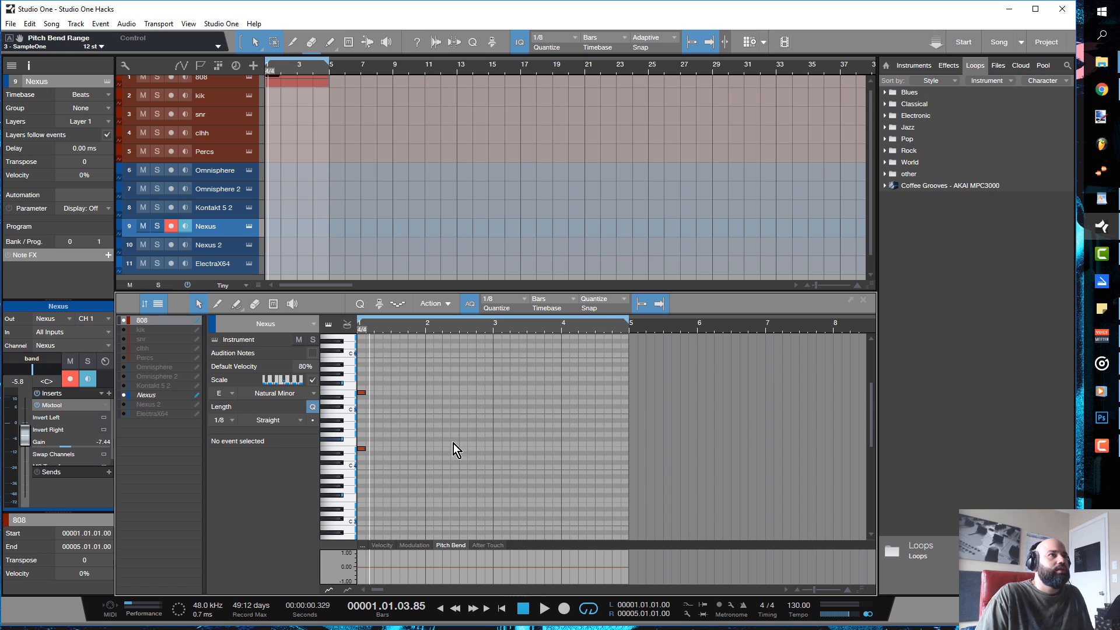
click(411, 425)
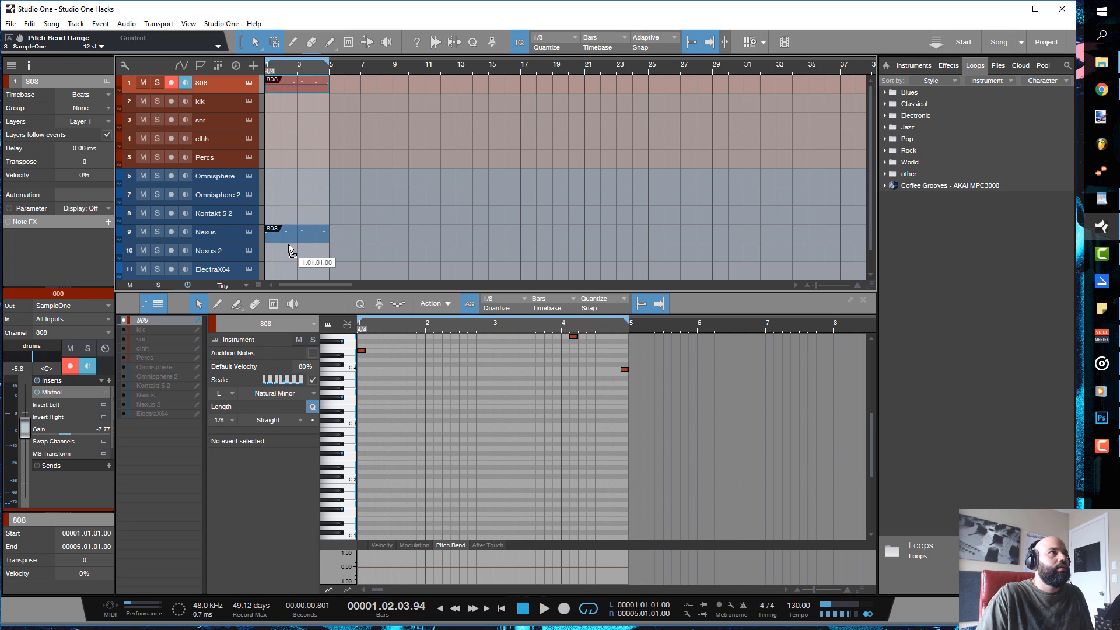
Open the Nexus pattern in the note editor and play back its melody.
click(206, 231)
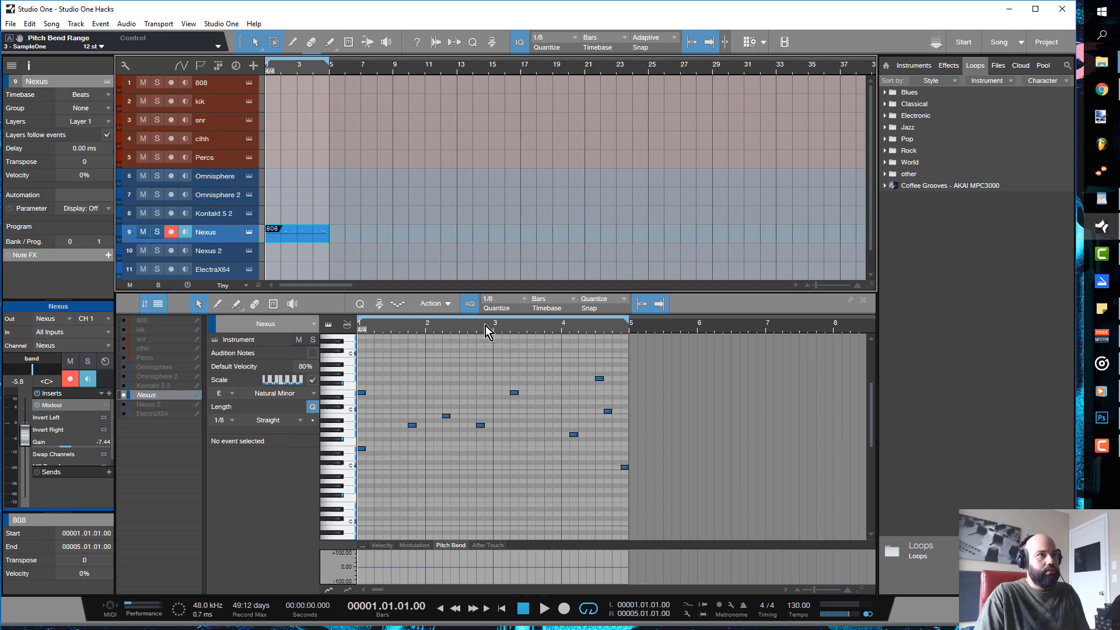
click(545, 609)
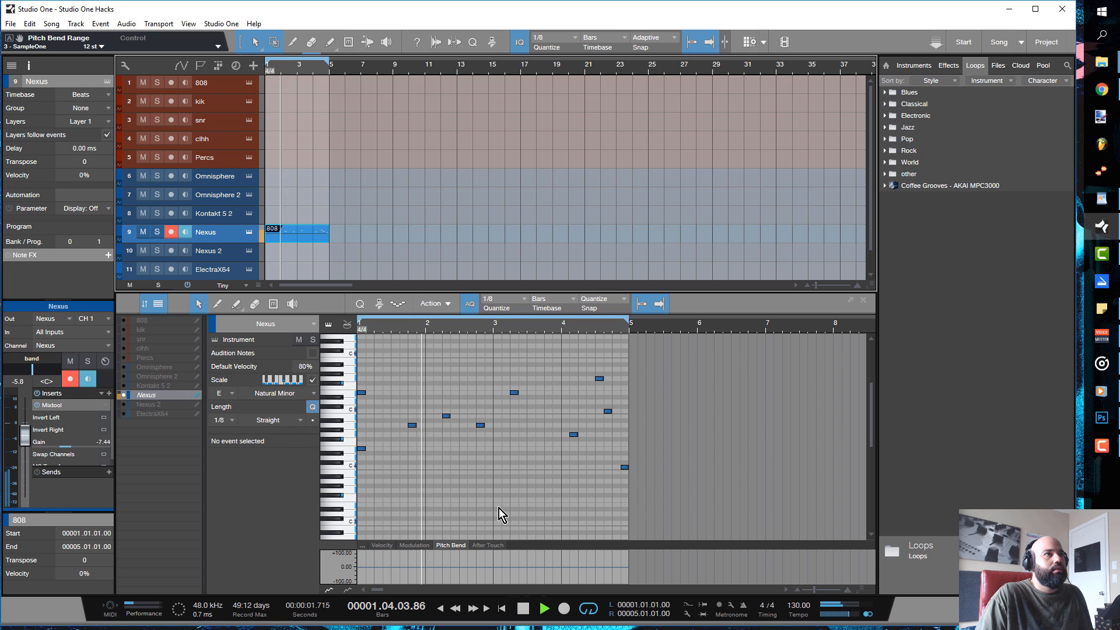
click(544, 608)
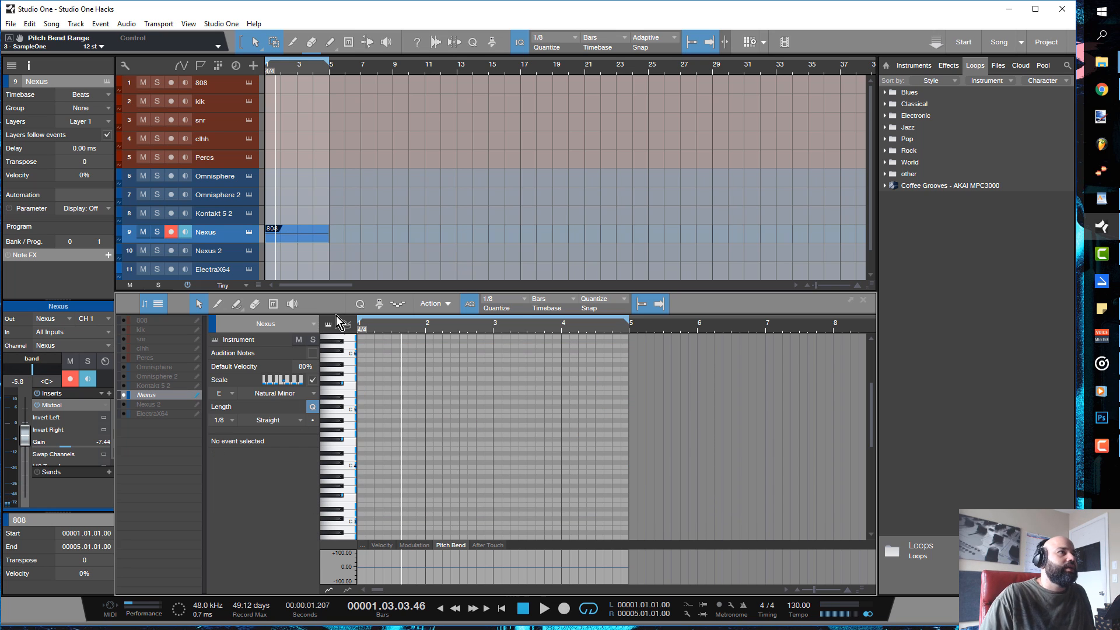
mouse_move(317, 391)
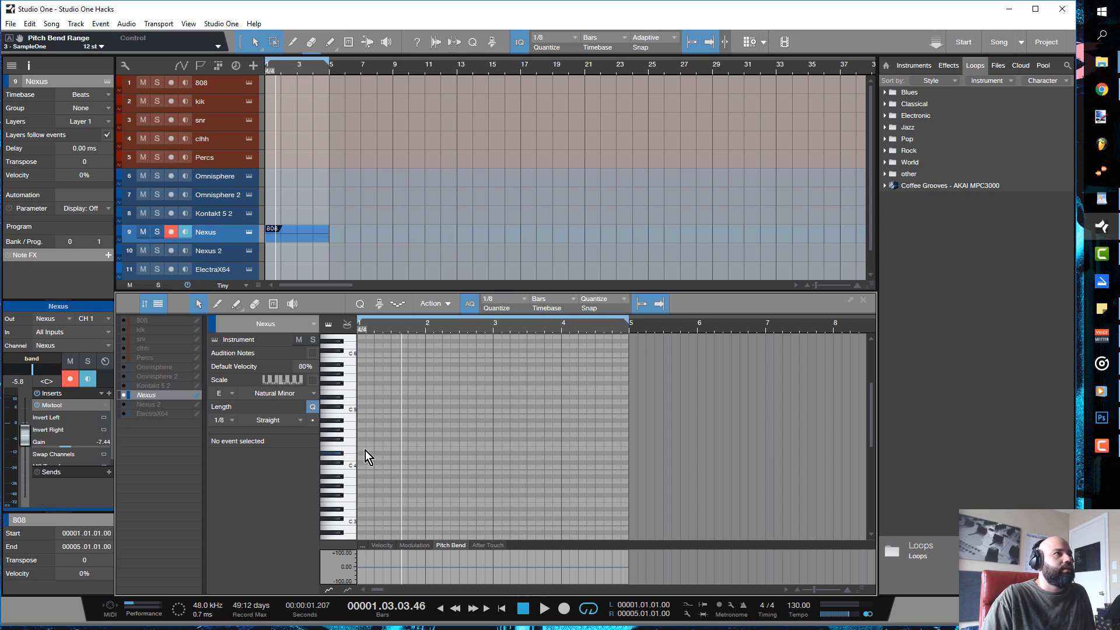
mouse_move(269, 300)
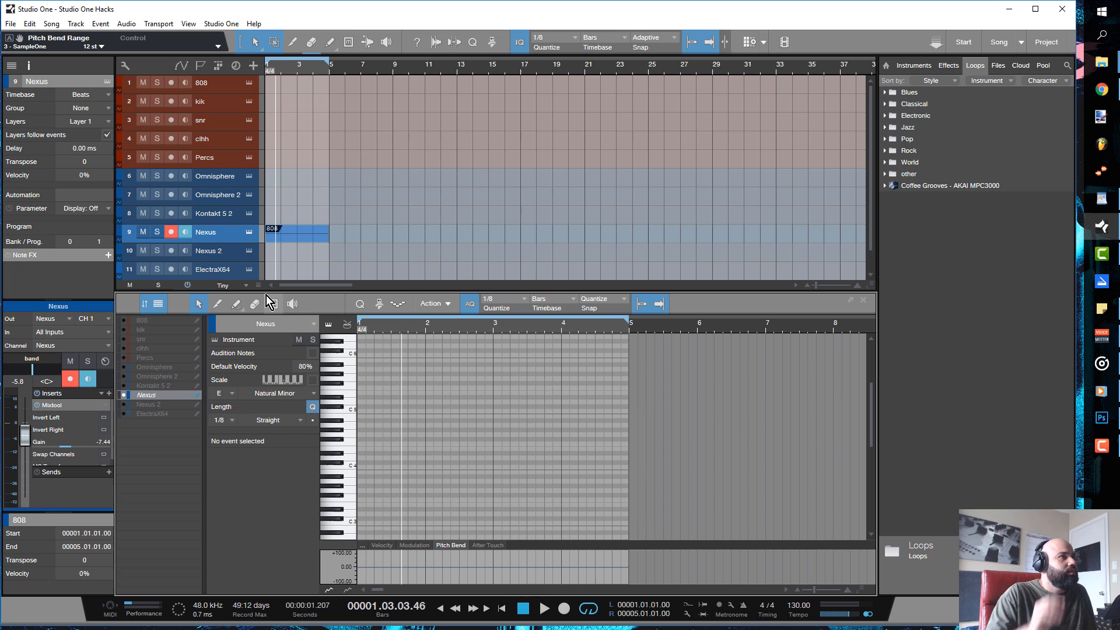
mouse_move(269, 303)
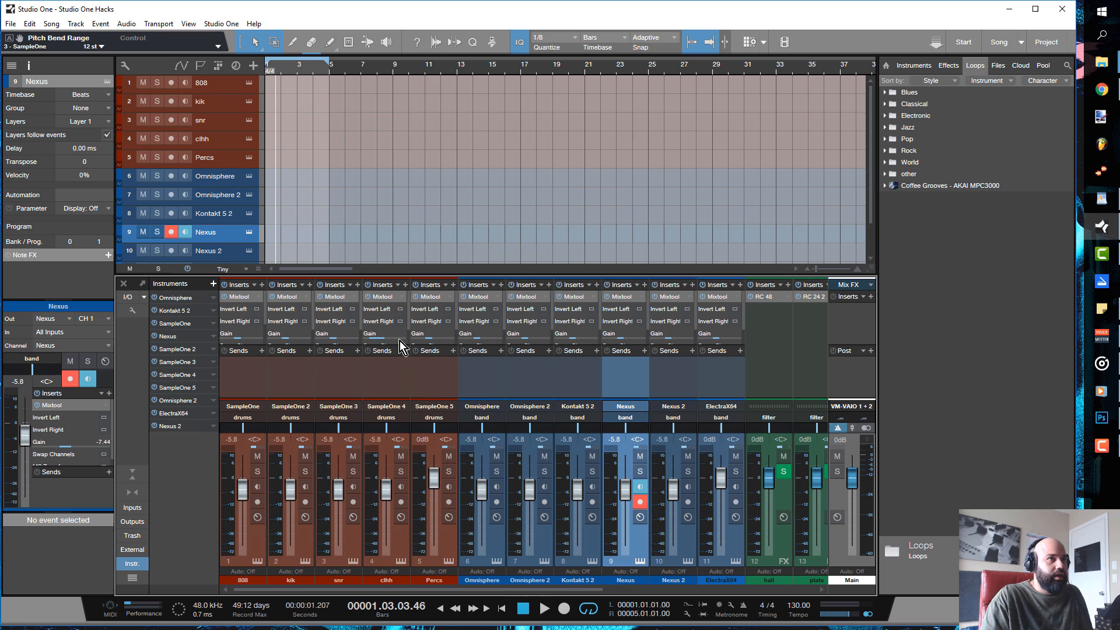
scroll(right, 3)
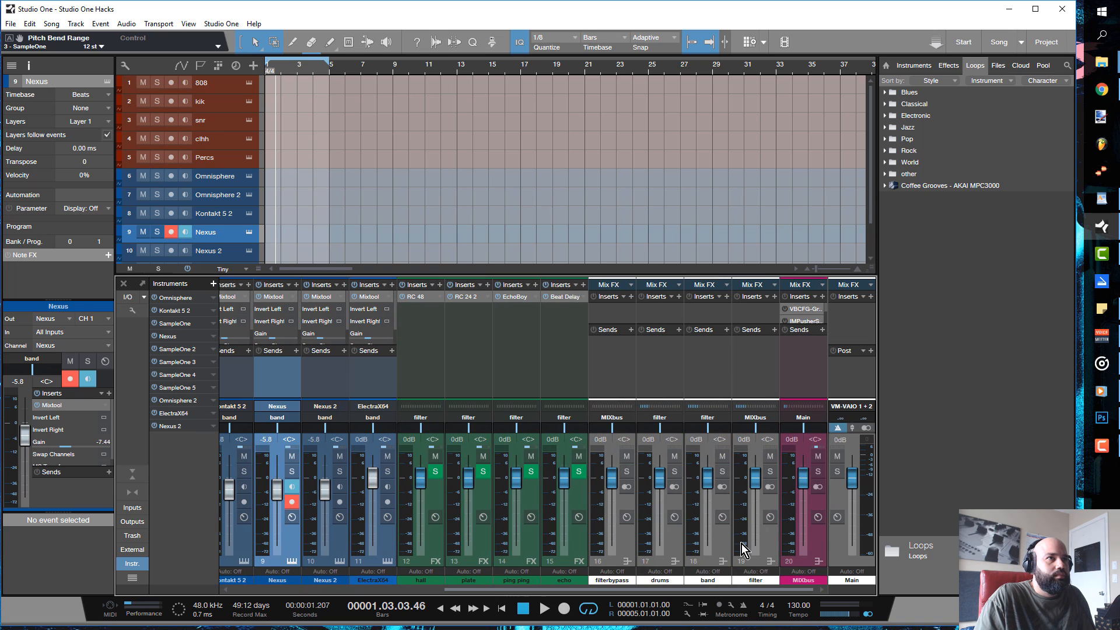
mouse_move(741, 537)
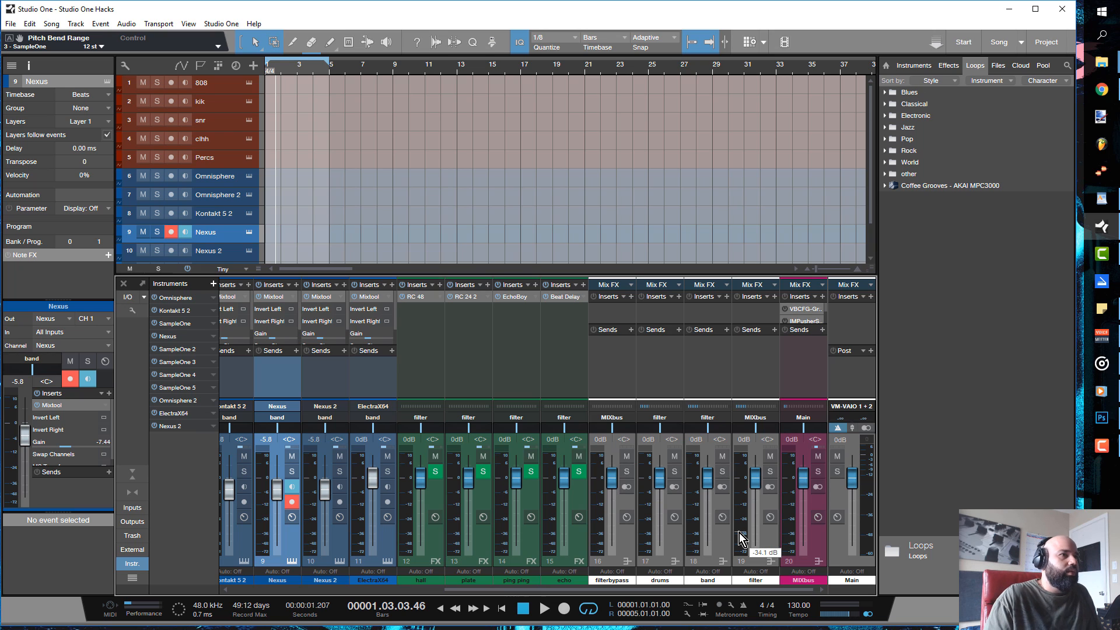
mouse_move(330, 186)
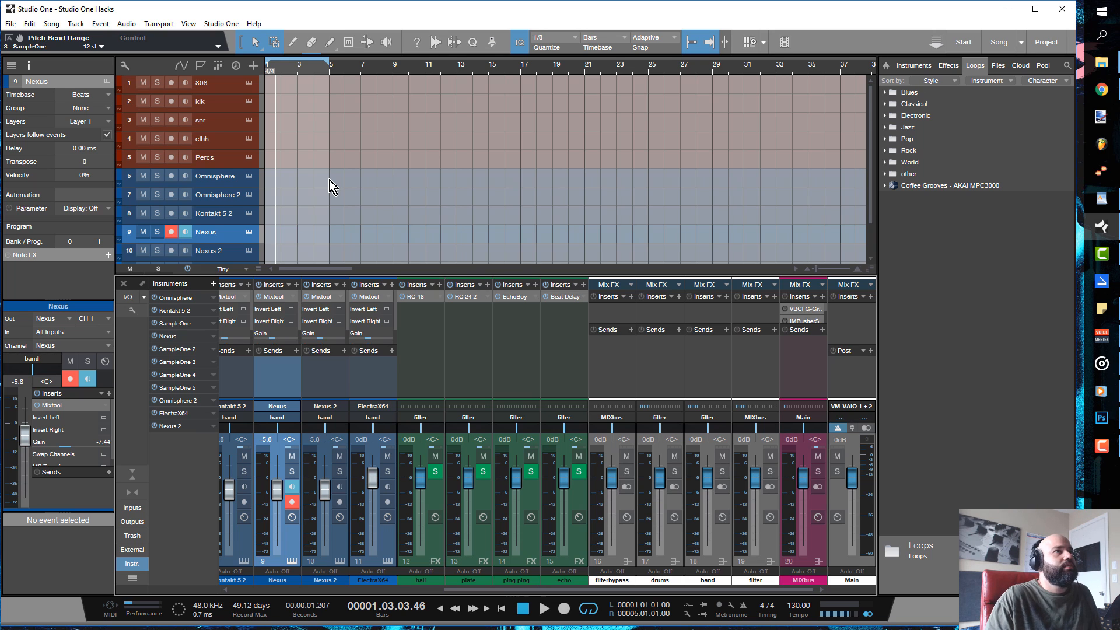
scroll(down, 3)
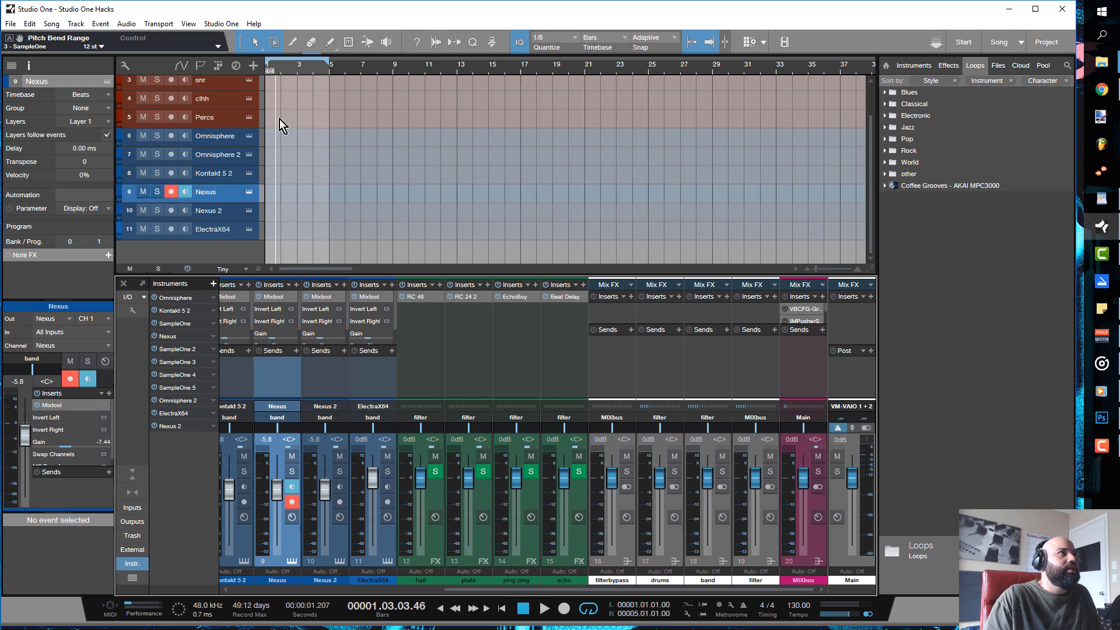
mouse_move(297, 164)
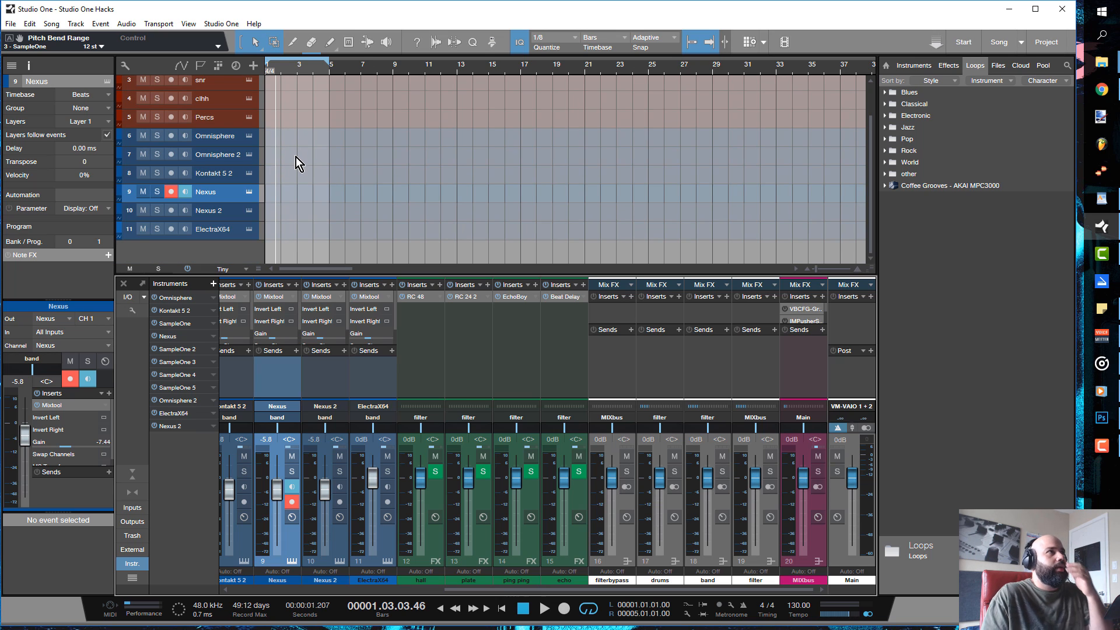
mouse_move(301, 184)
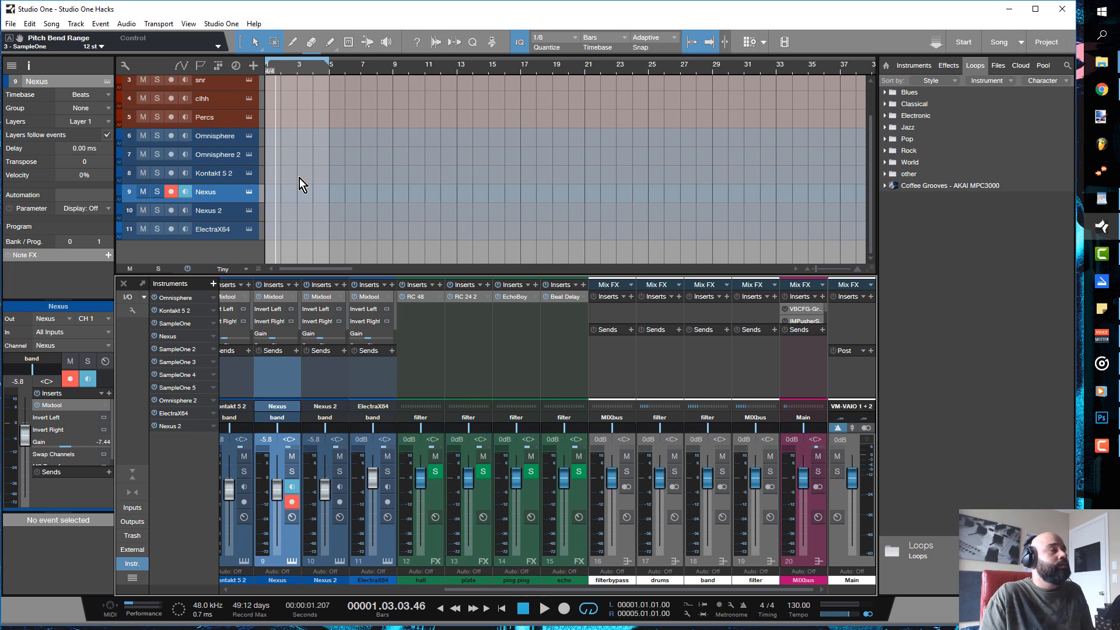
mouse_move(229, 229)
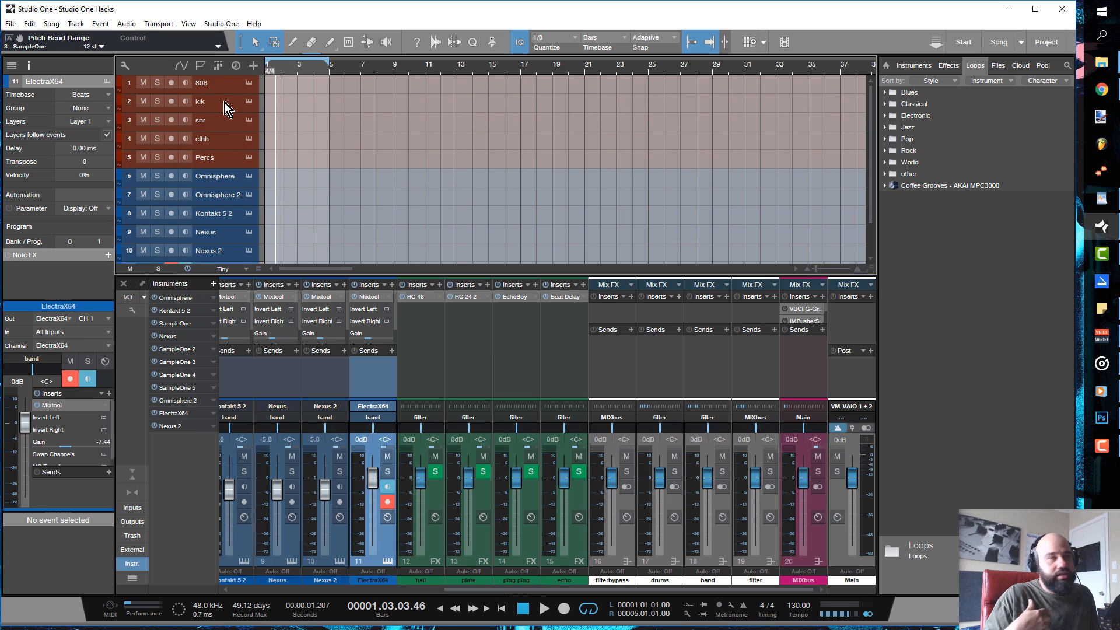
Bring up the options menu for the selected template instrument tracks.
right_click(224, 84)
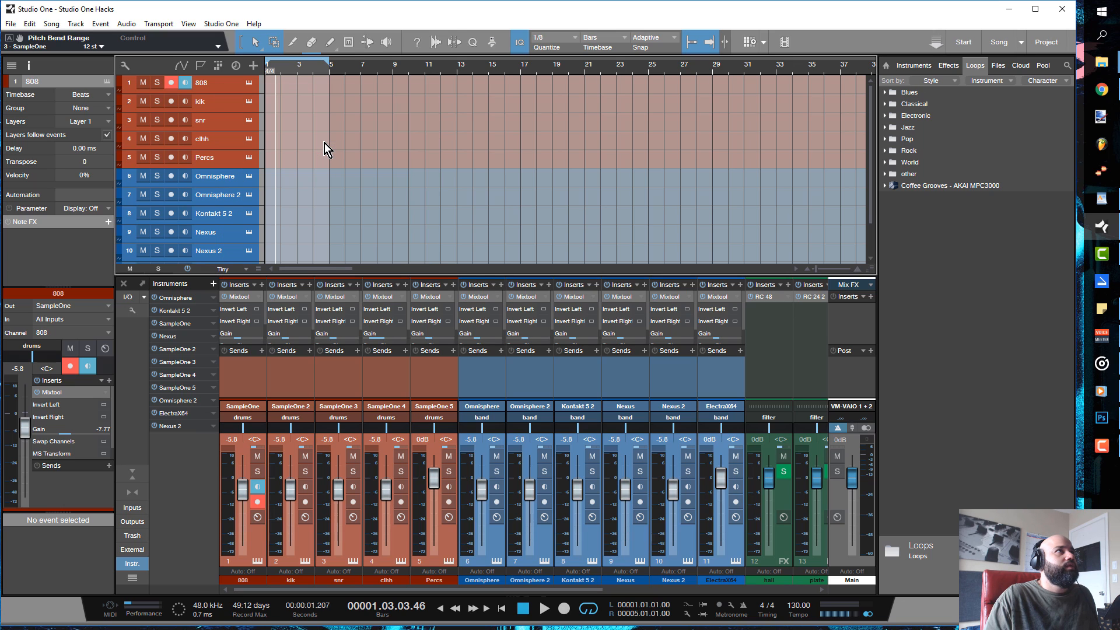
mouse_move(311, 170)
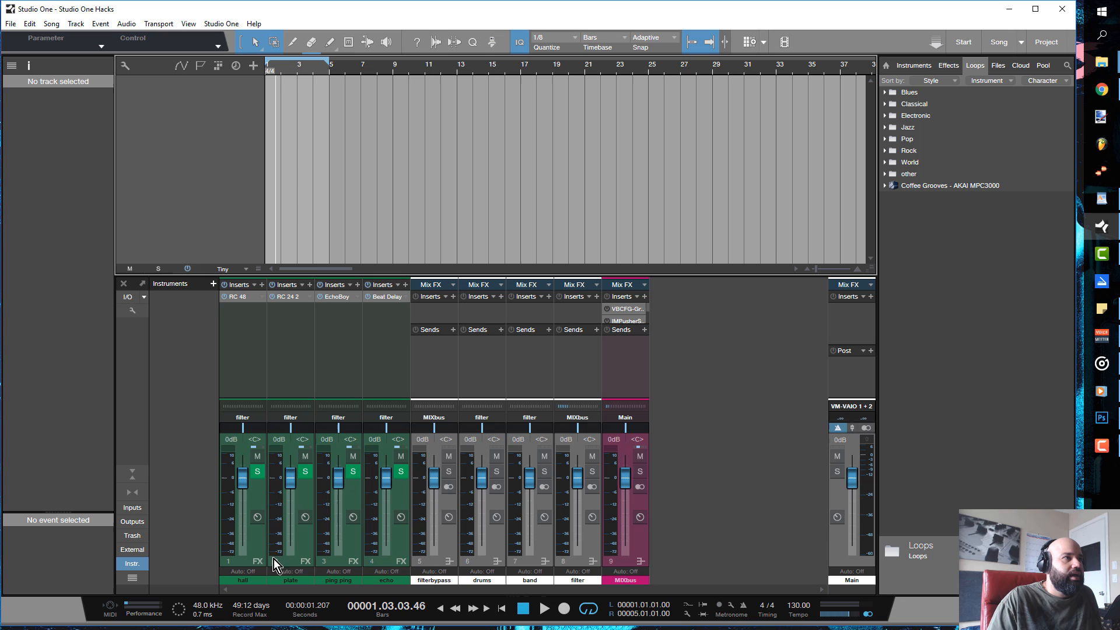
mouse_move(327, 545)
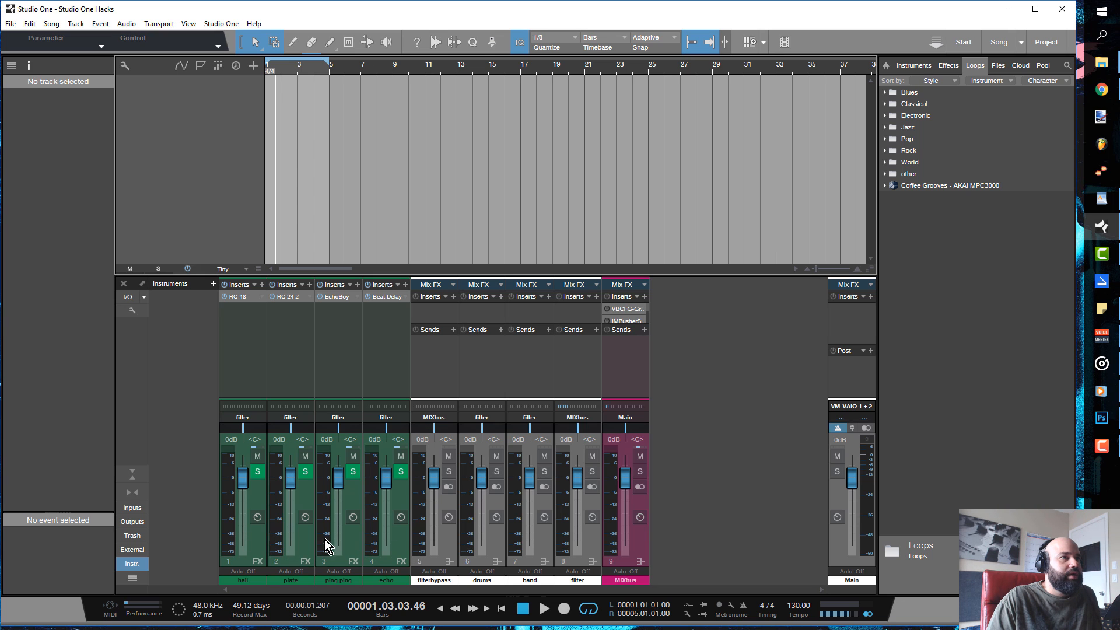
mouse_move(589, 543)
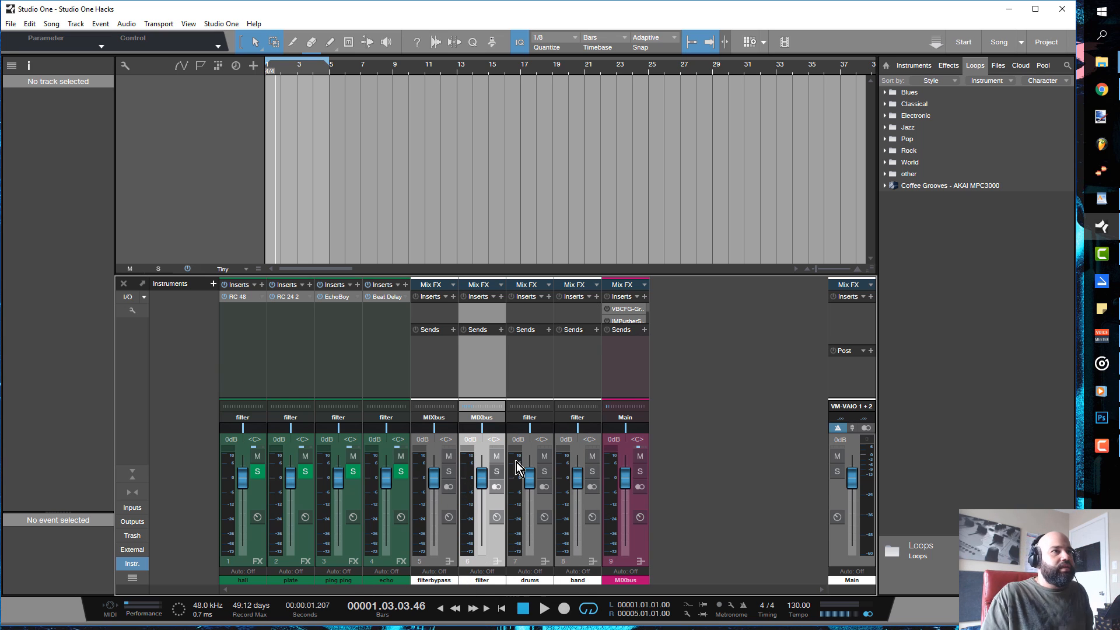
mouse_move(434, 580)
text(vo)
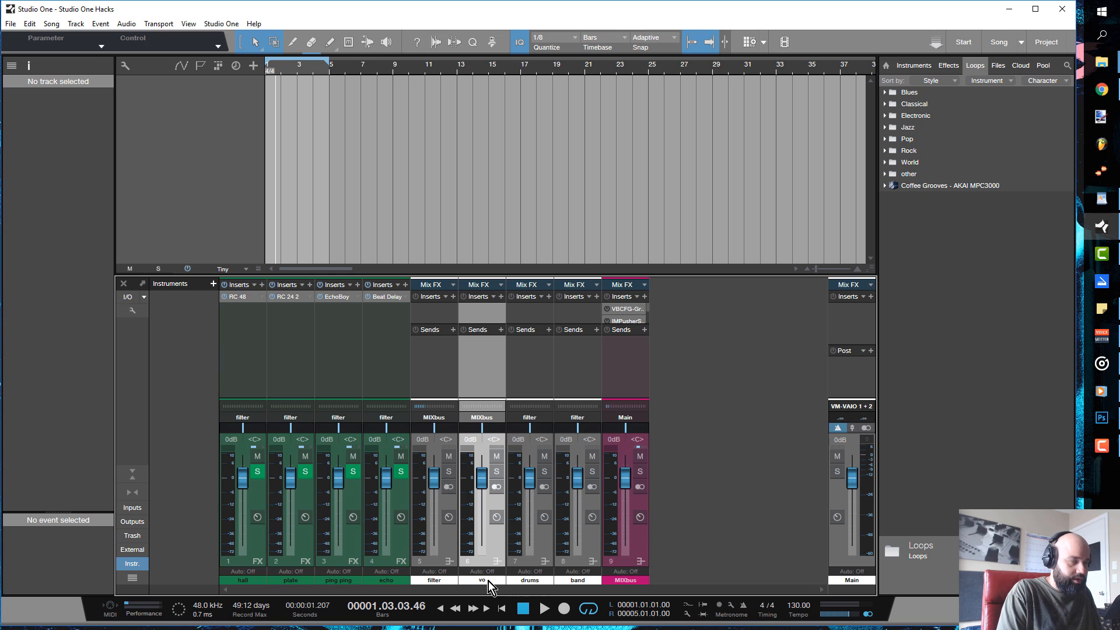
double_click(482, 580)
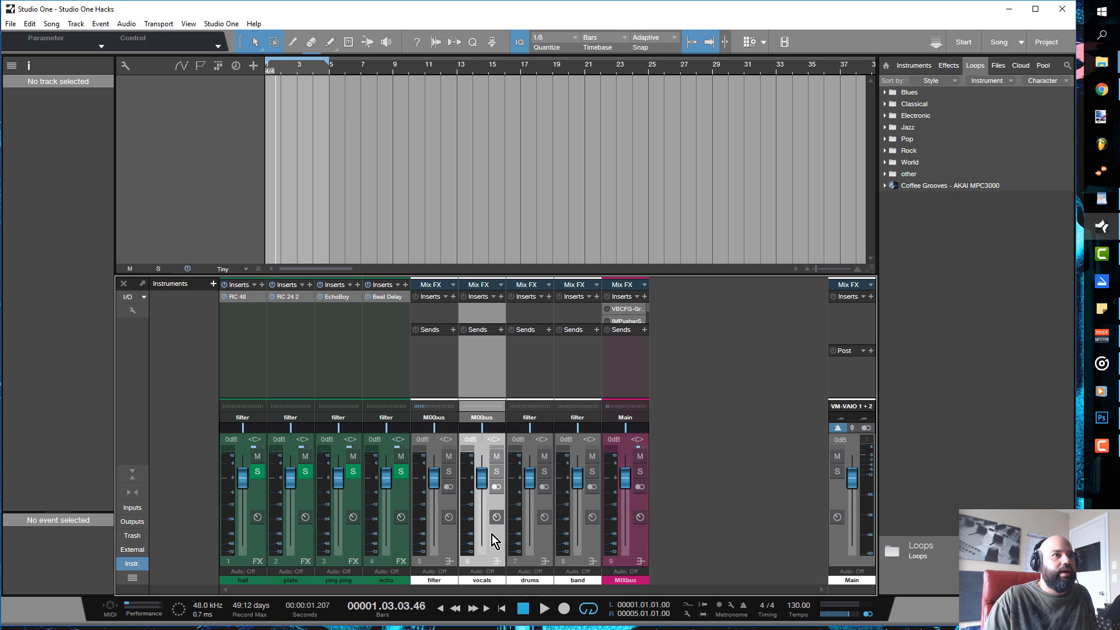
mouse_move(492, 539)
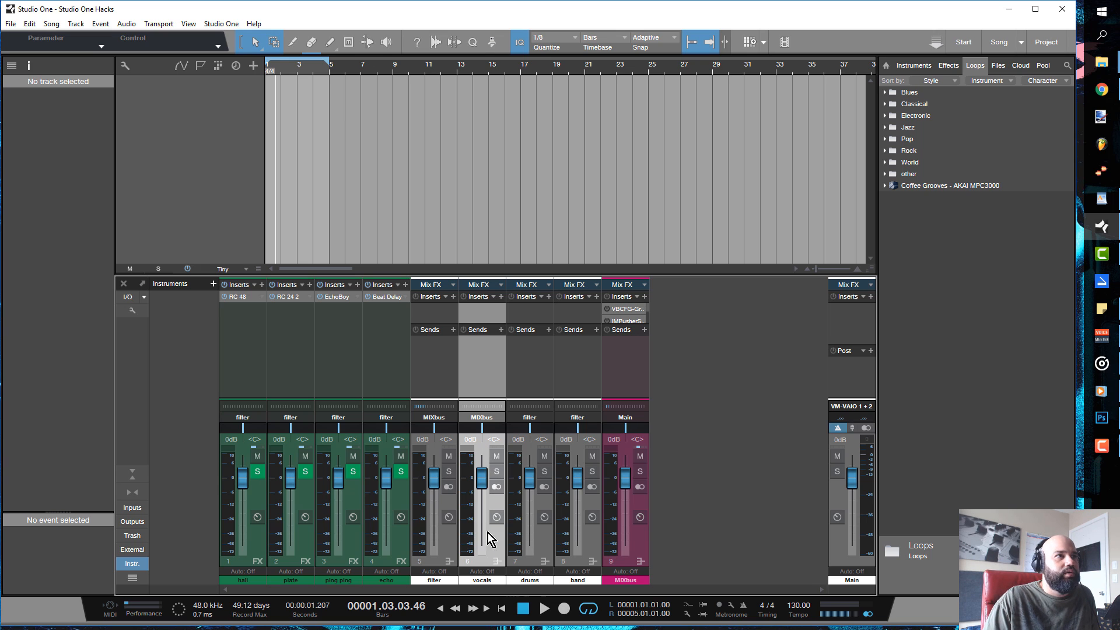
mouse_move(424, 453)
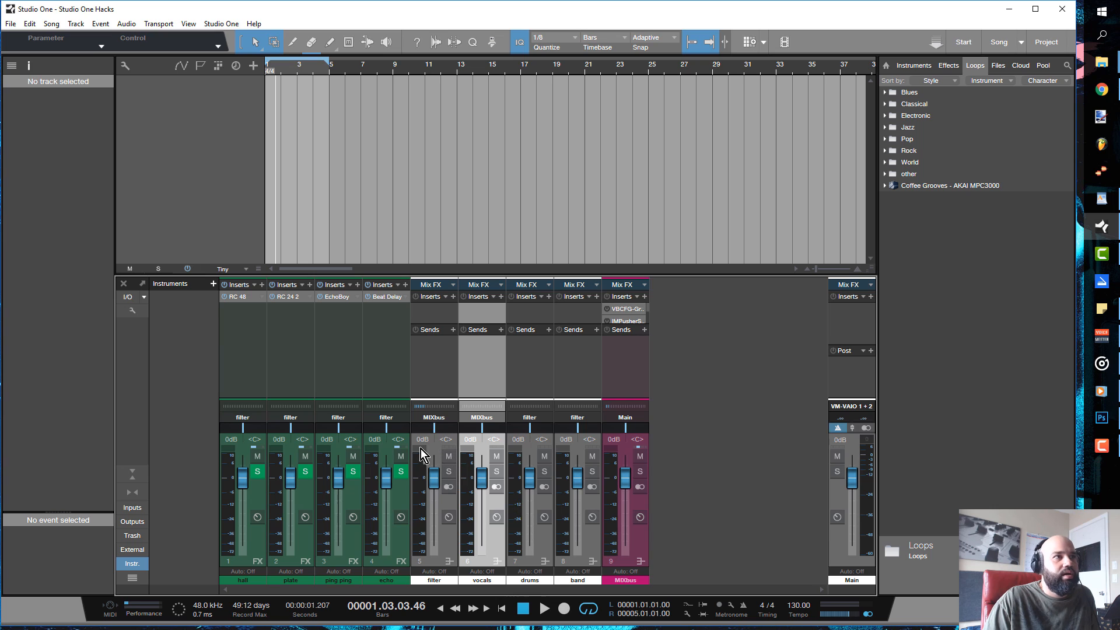
mouse_move(450, 447)
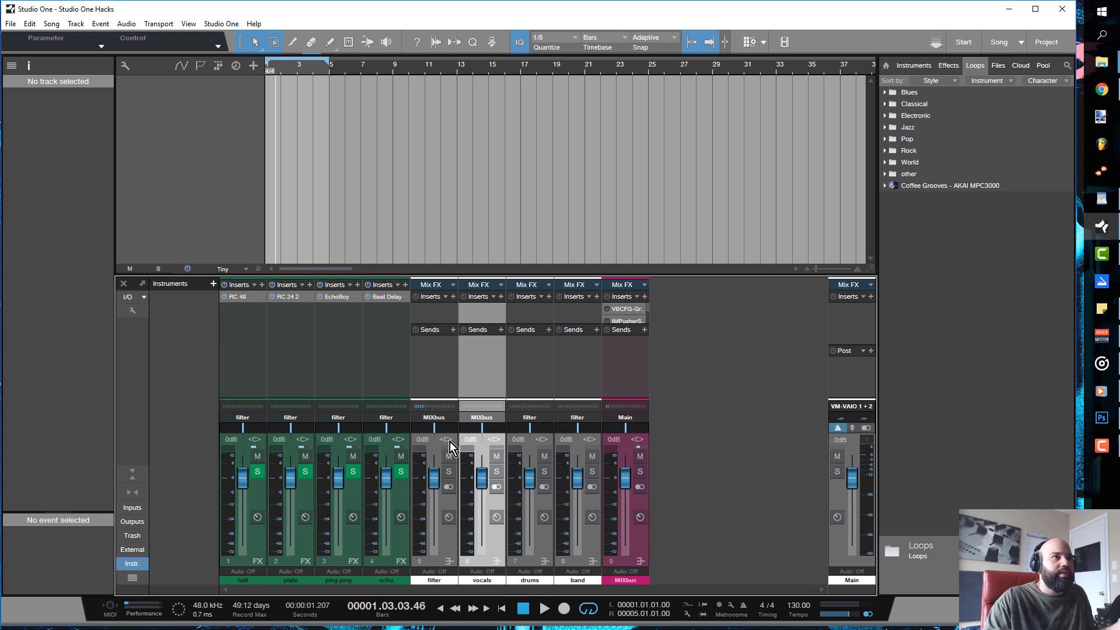
mouse_move(494, 515)
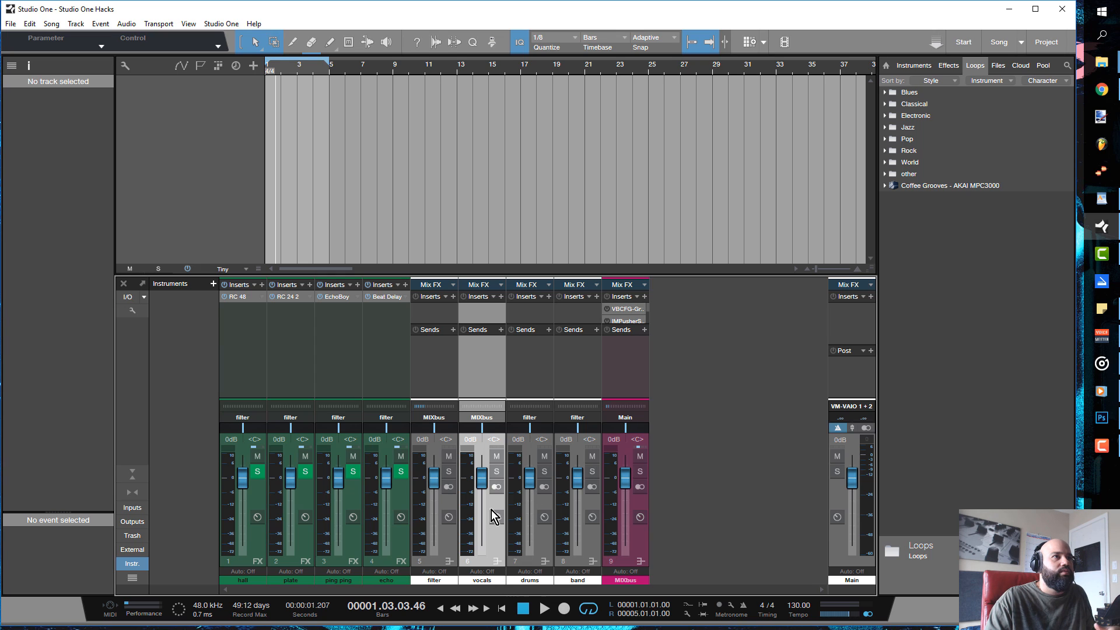
mouse_move(508, 527)
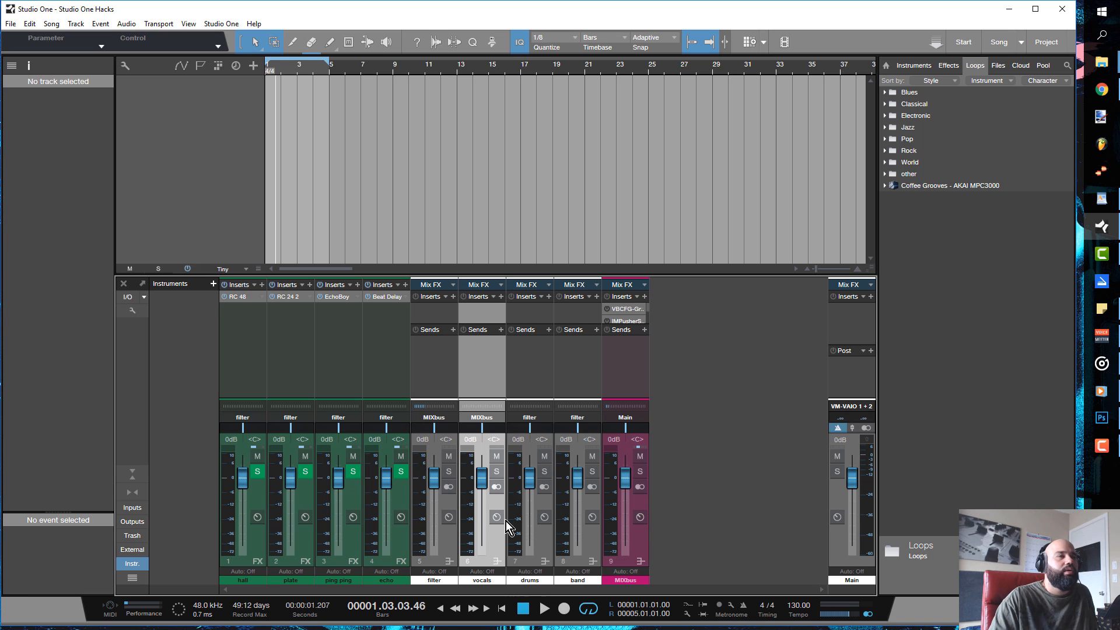
mouse_move(526, 178)
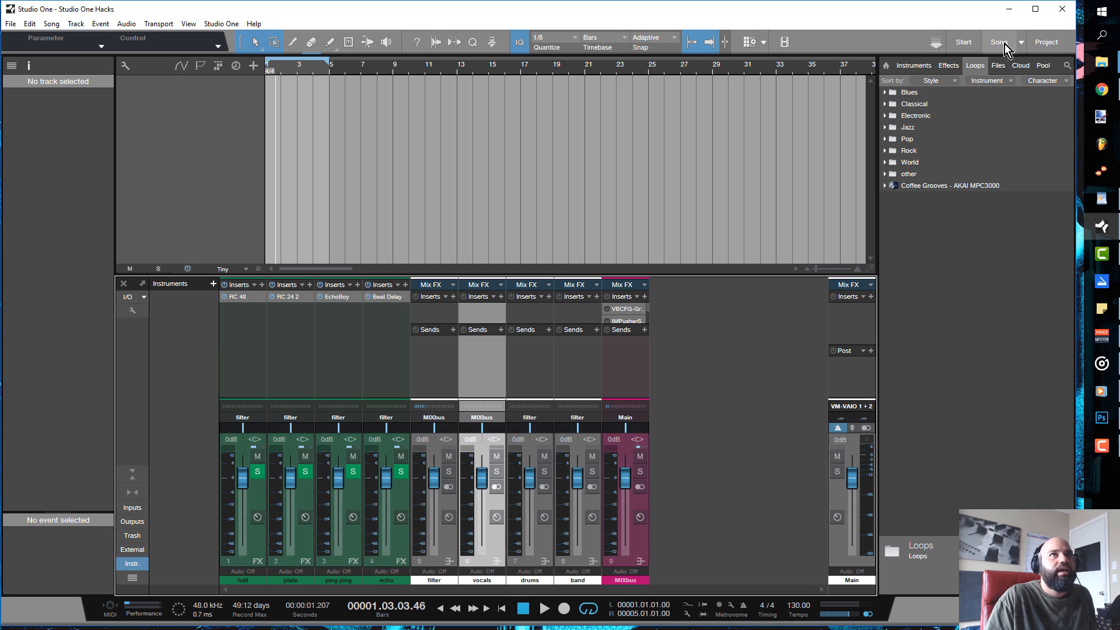
mouse_move(1005, 72)
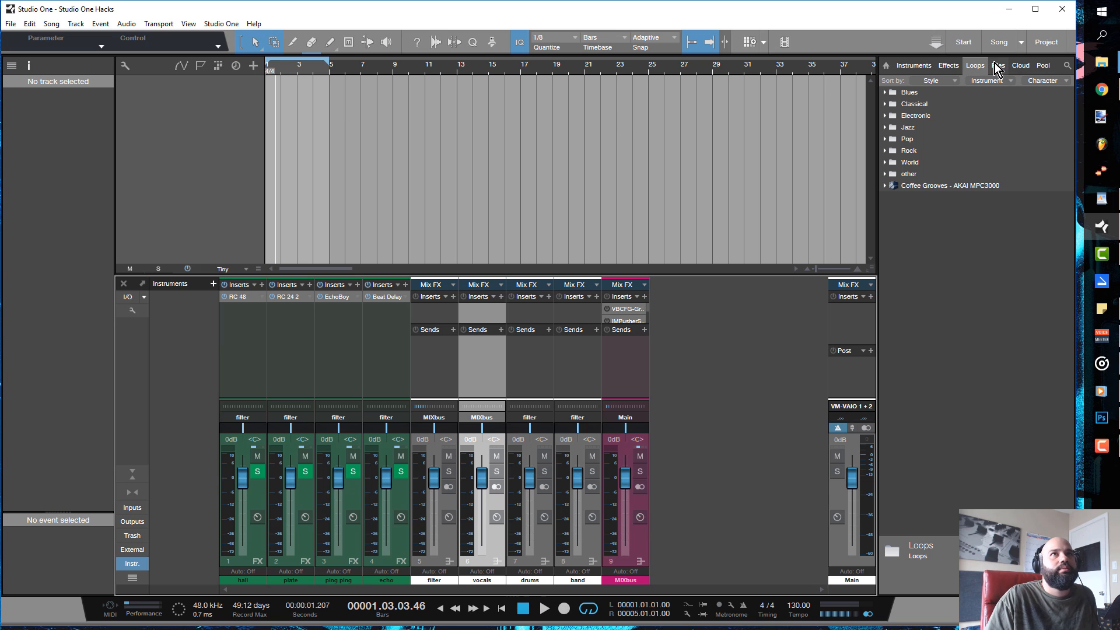
mouse_move(1006, 71)
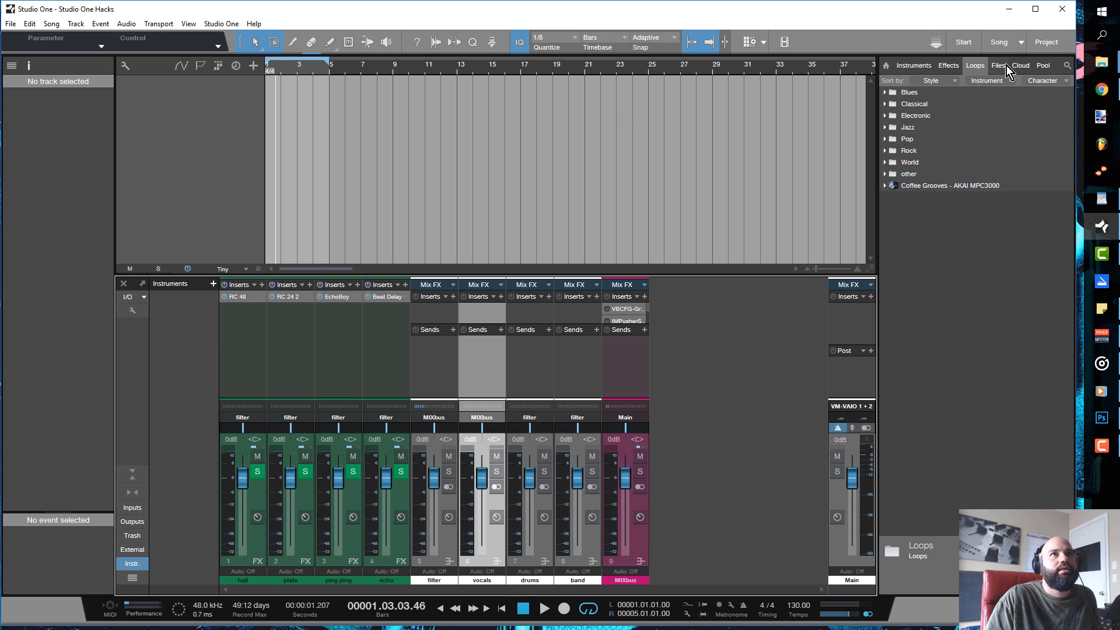
mouse_move(924, 75)
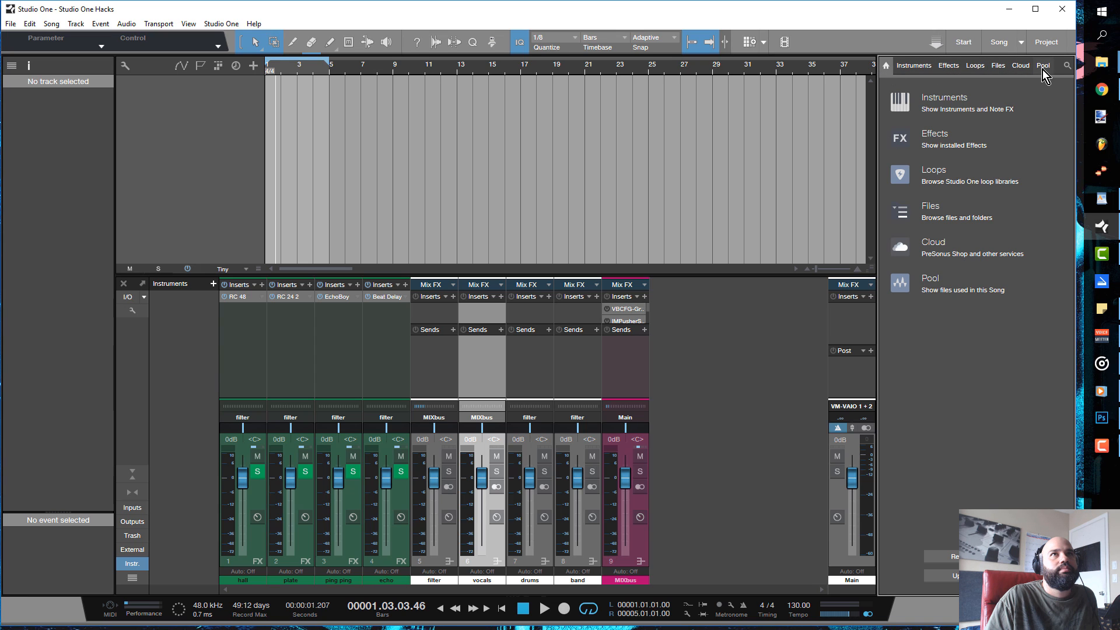
Import the thirteen Aubrey Vox WAV stems from the song's Media folder as audio tracks.
click(998, 66)
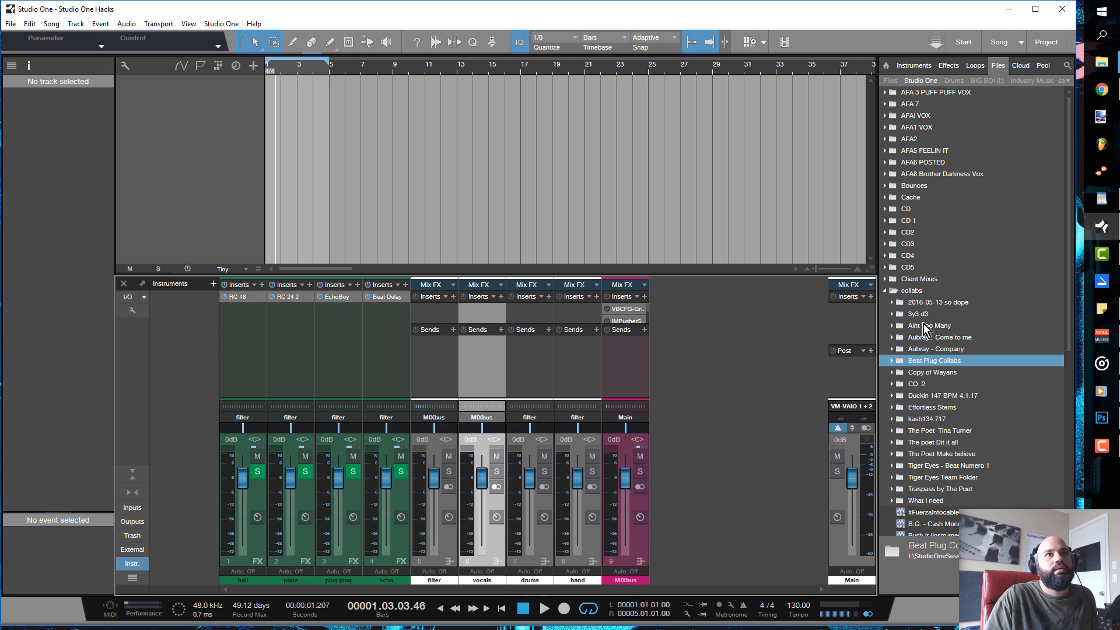
mouse_move(898, 347)
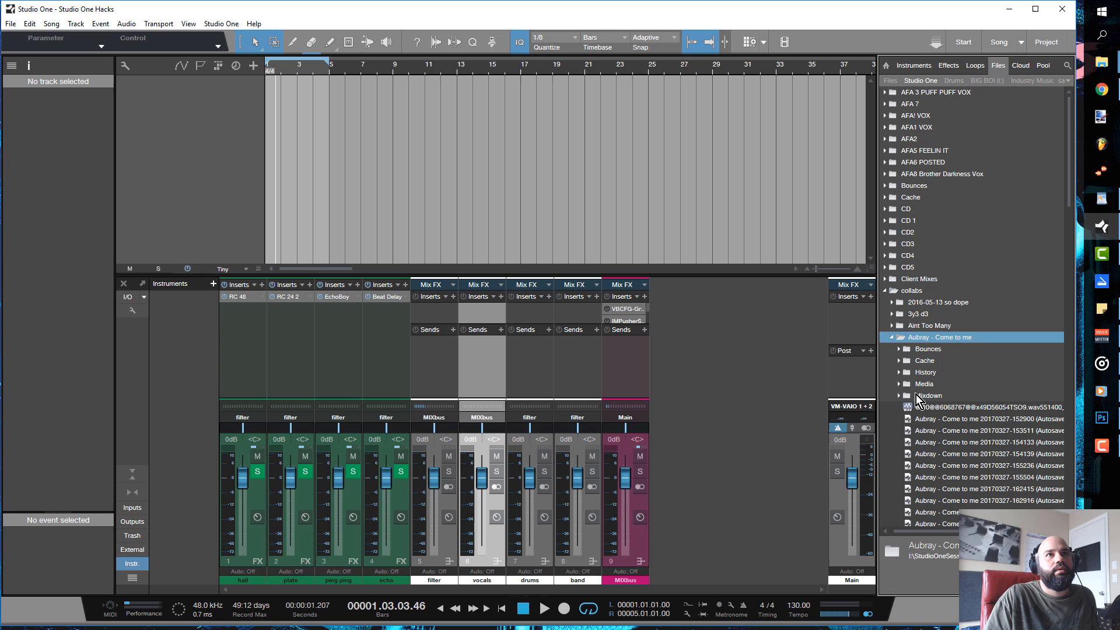
click(928, 396)
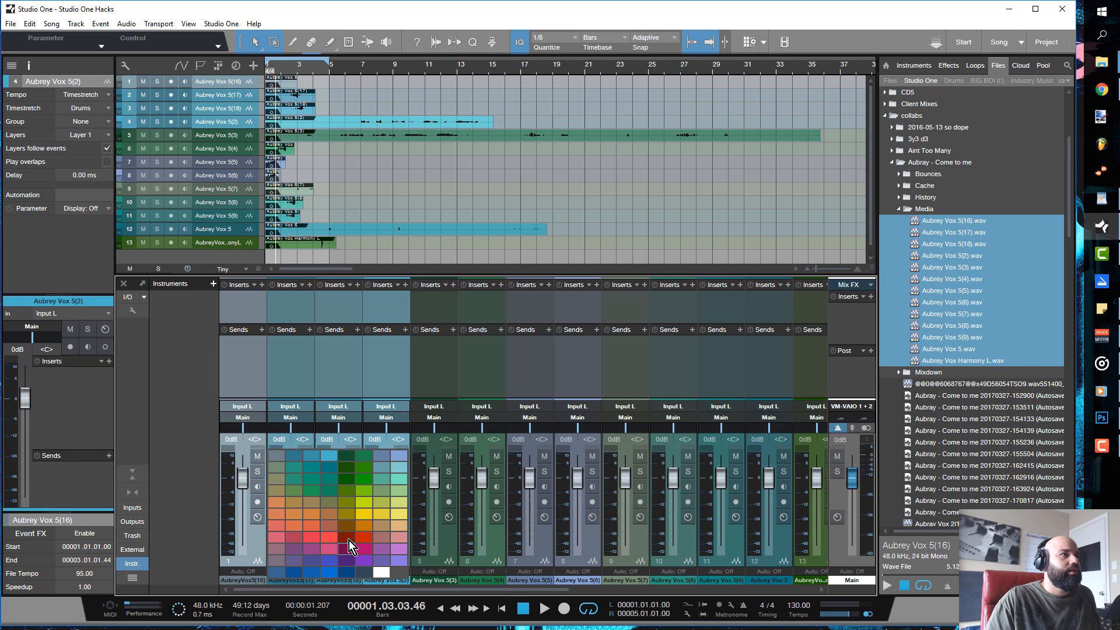
Colour the first four vocal tracks red and the next three blue from the channel palette.
click(359, 538)
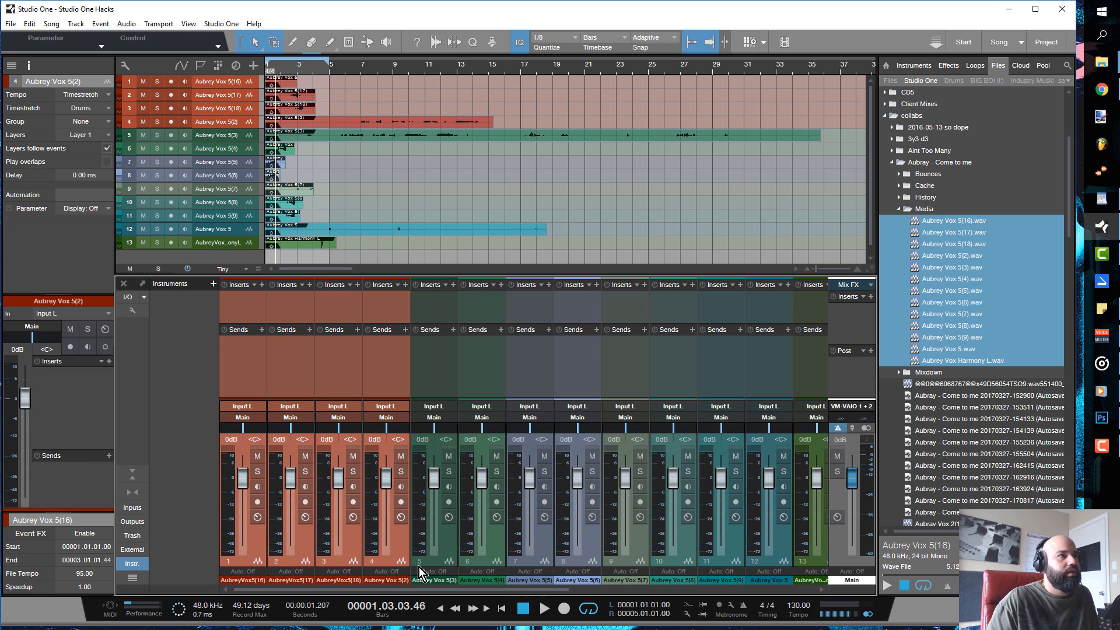
click(434, 580)
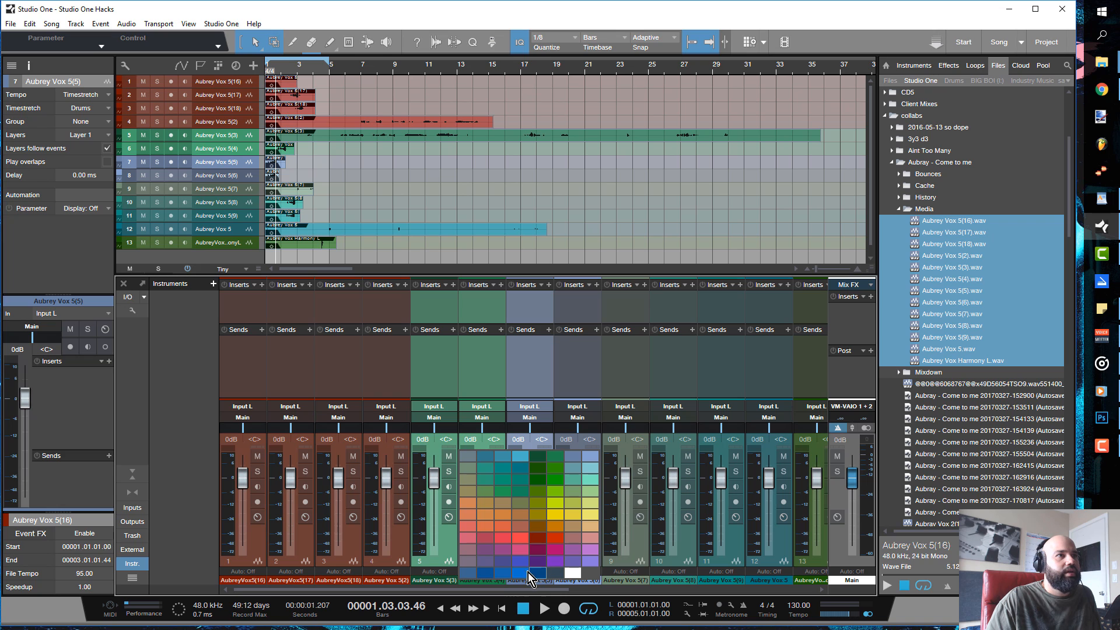
click(540, 571)
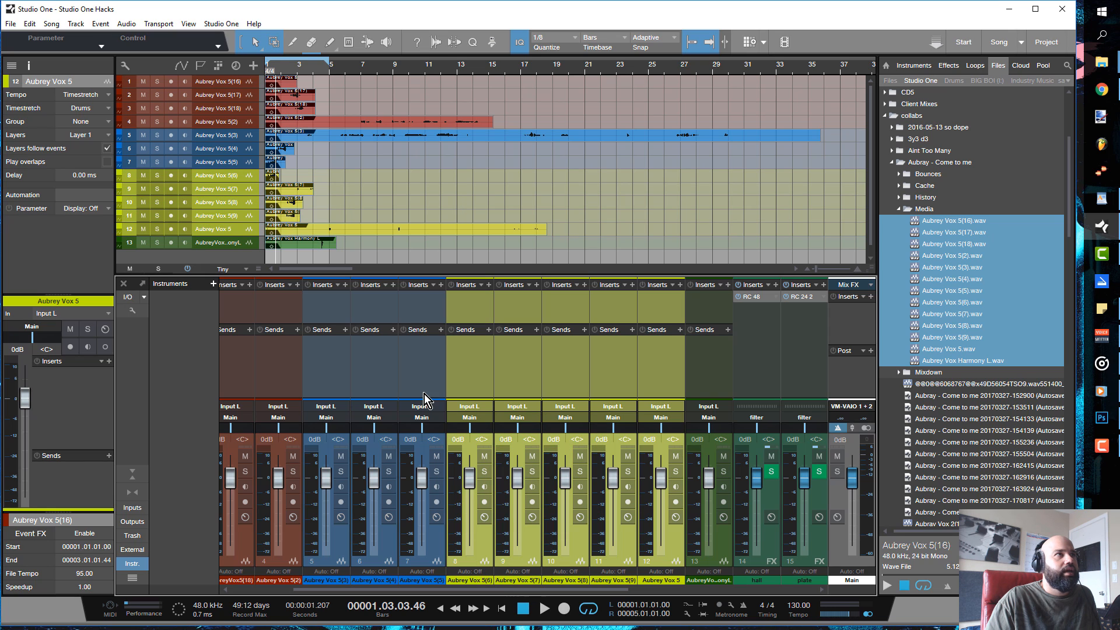
mouse_move(711, 576)
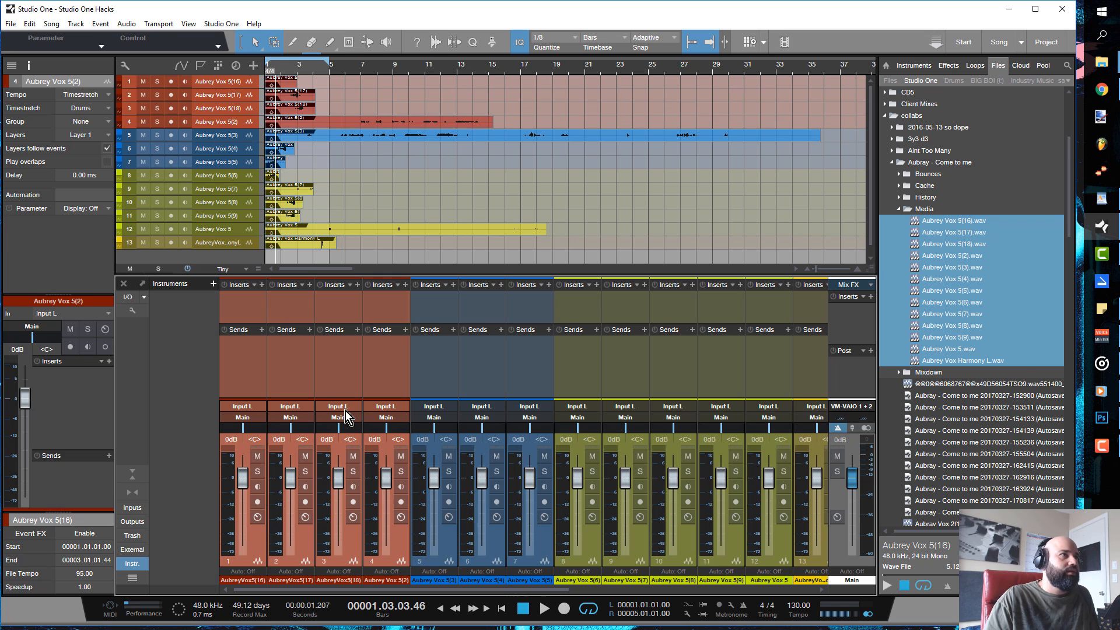
Route the red tracks to drums, the blue to band and the yellow to the vocals bus.
click(386, 418)
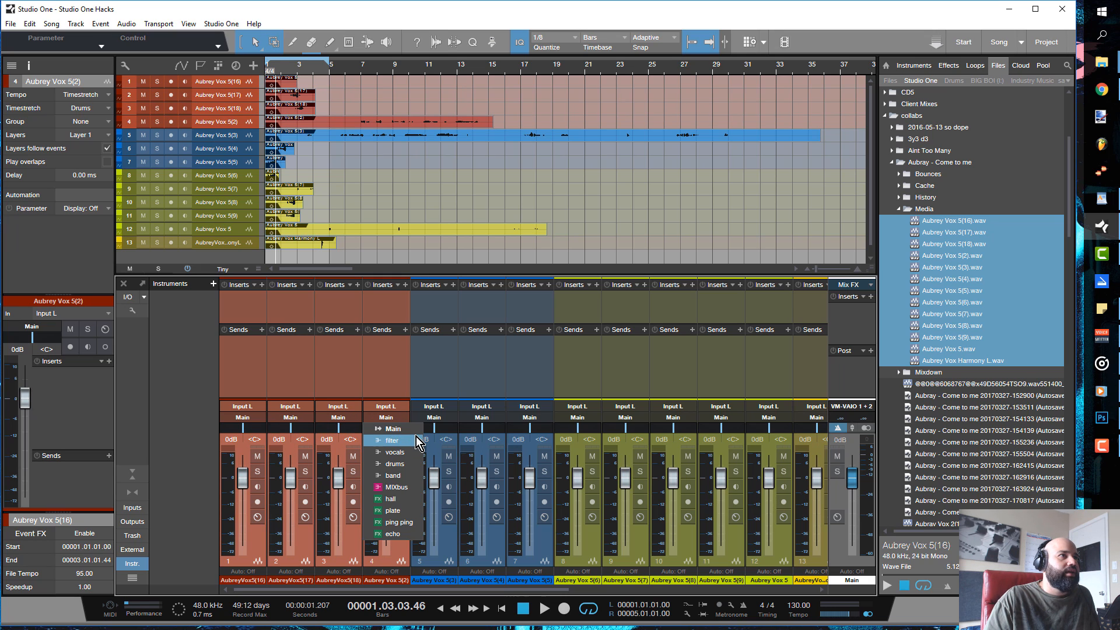
click(394, 463)
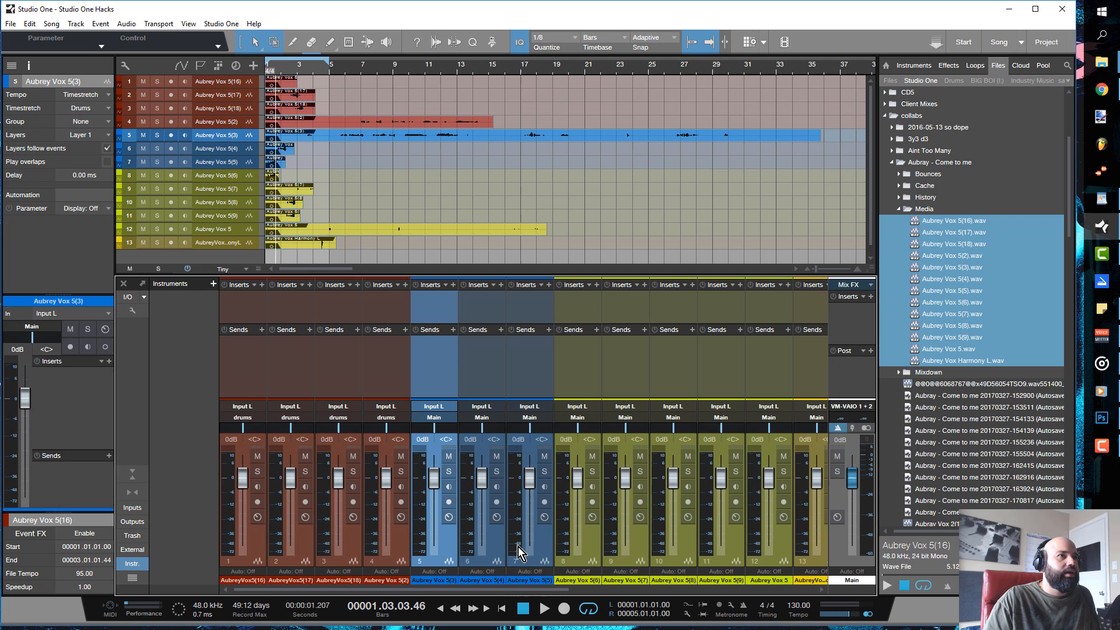
click(529, 418)
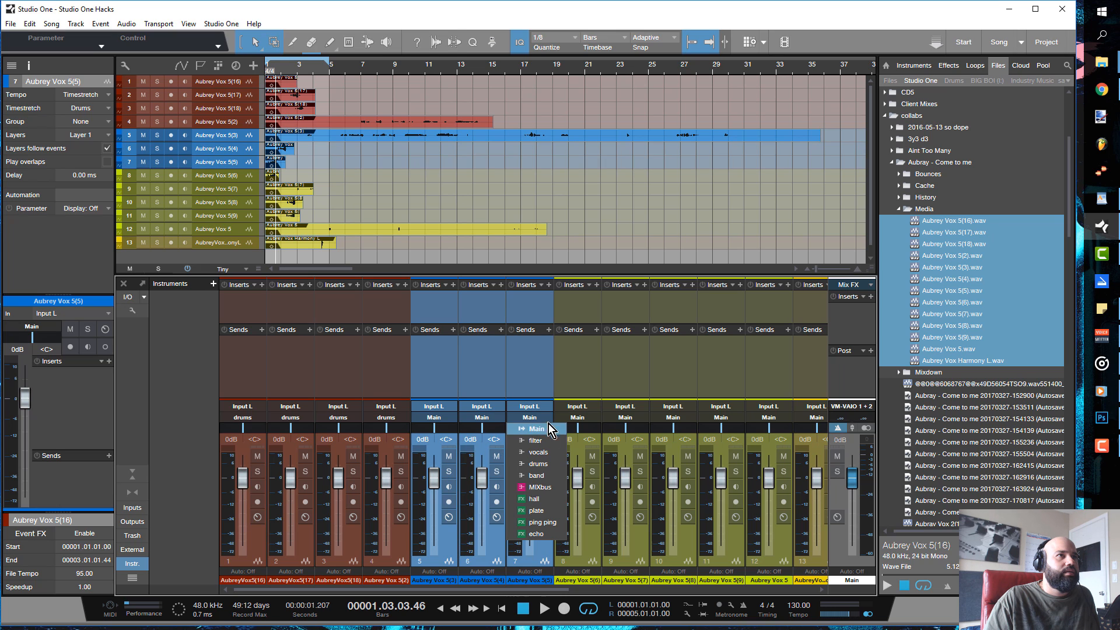
mouse_move(537, 474)
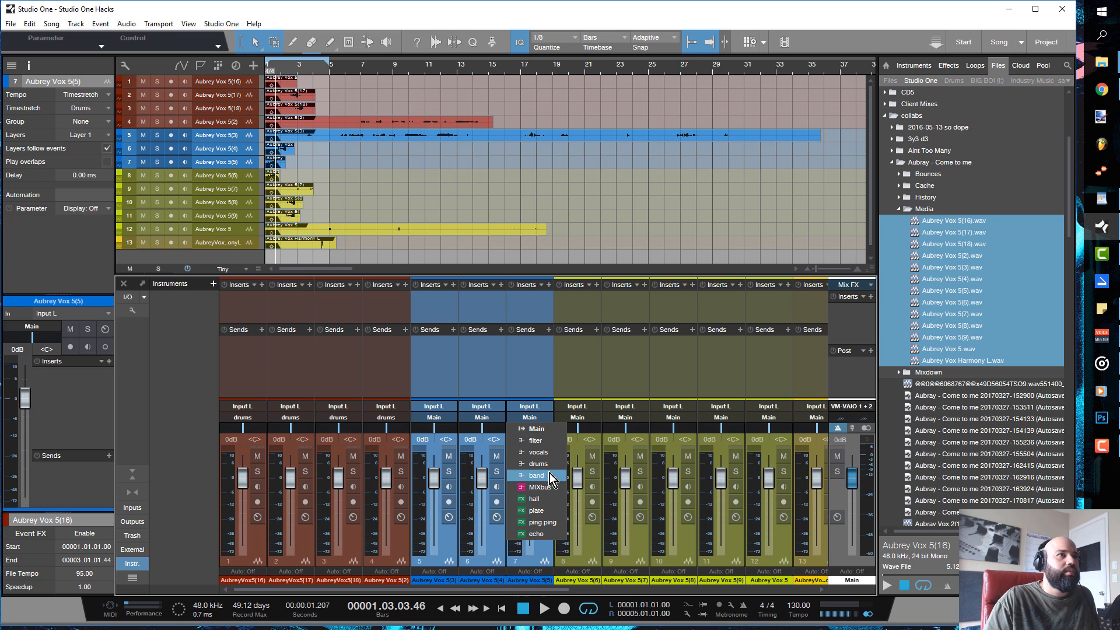
click(535, 474)
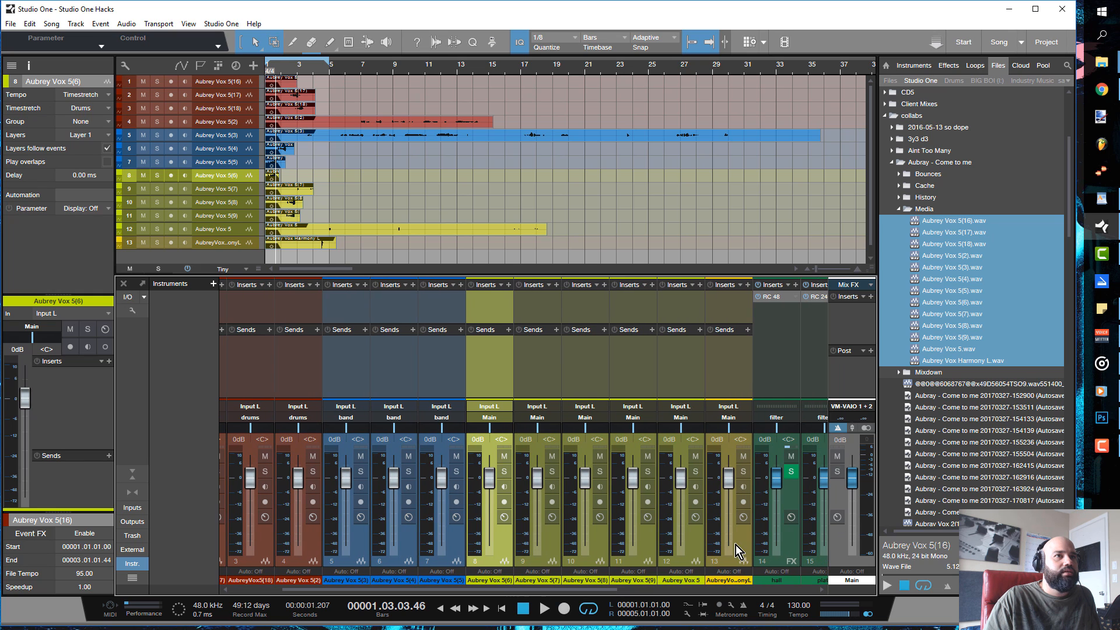
click(728, 417)
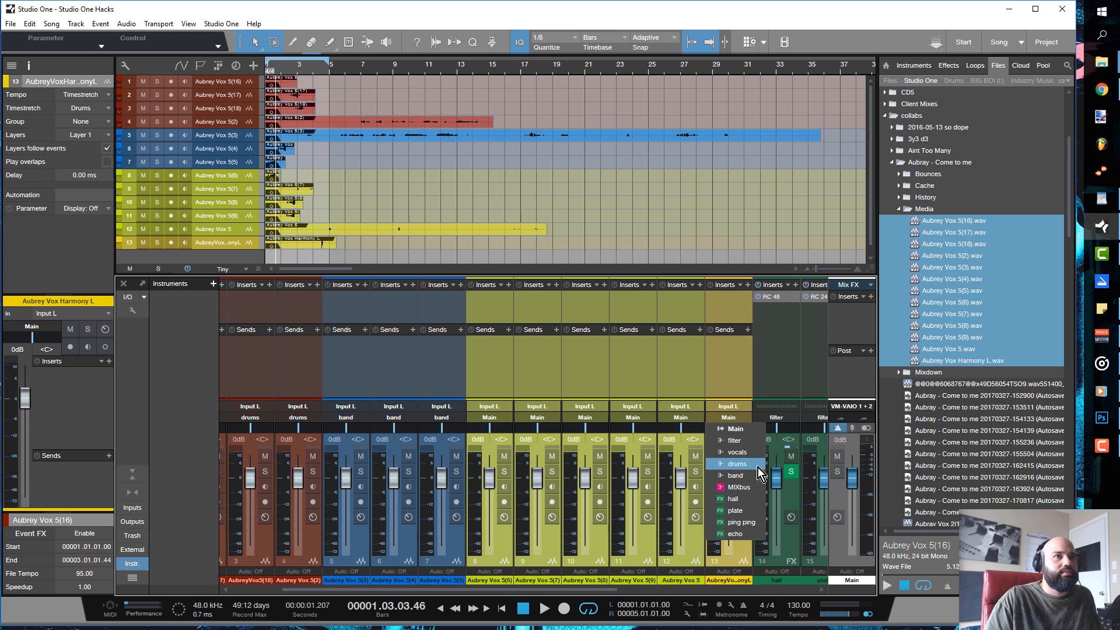
click(737, 451)
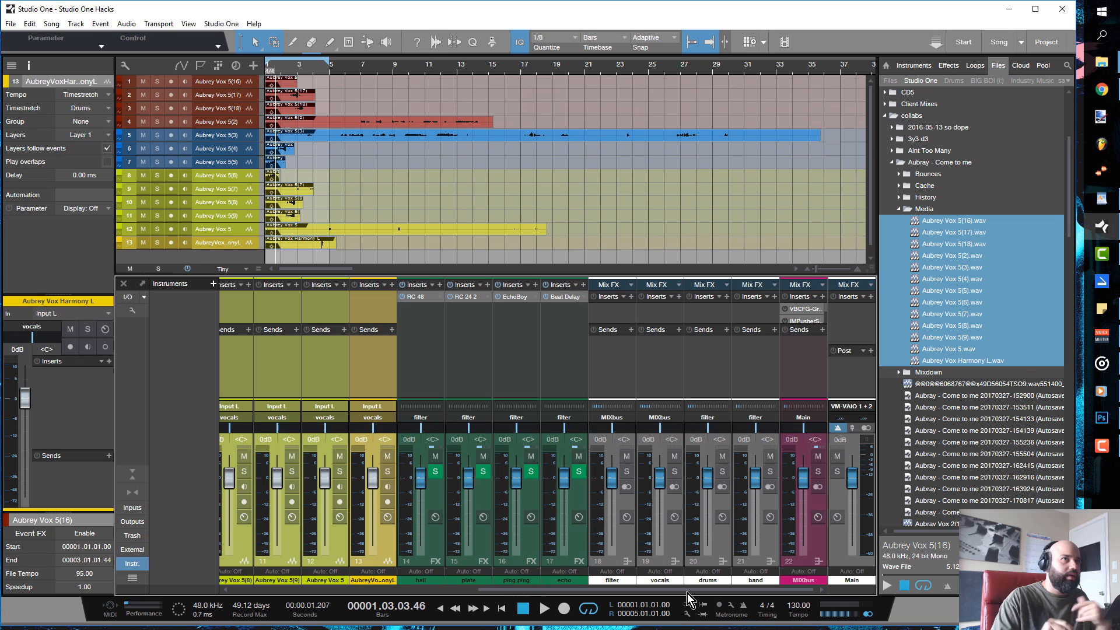
mouse_move(411, 399)
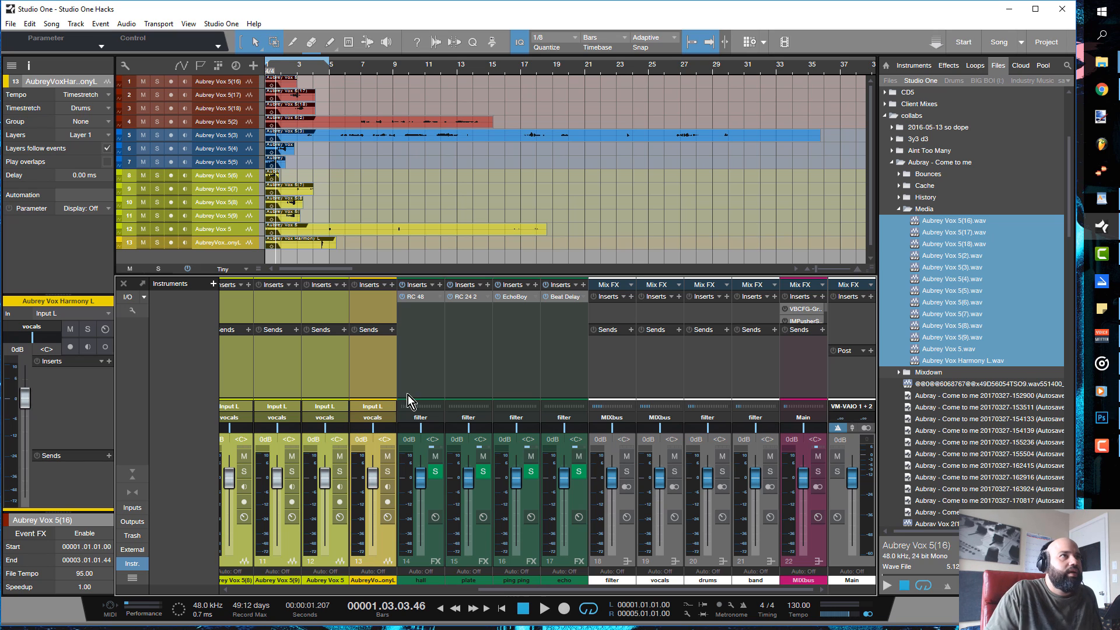
mouse_move(678, 176)
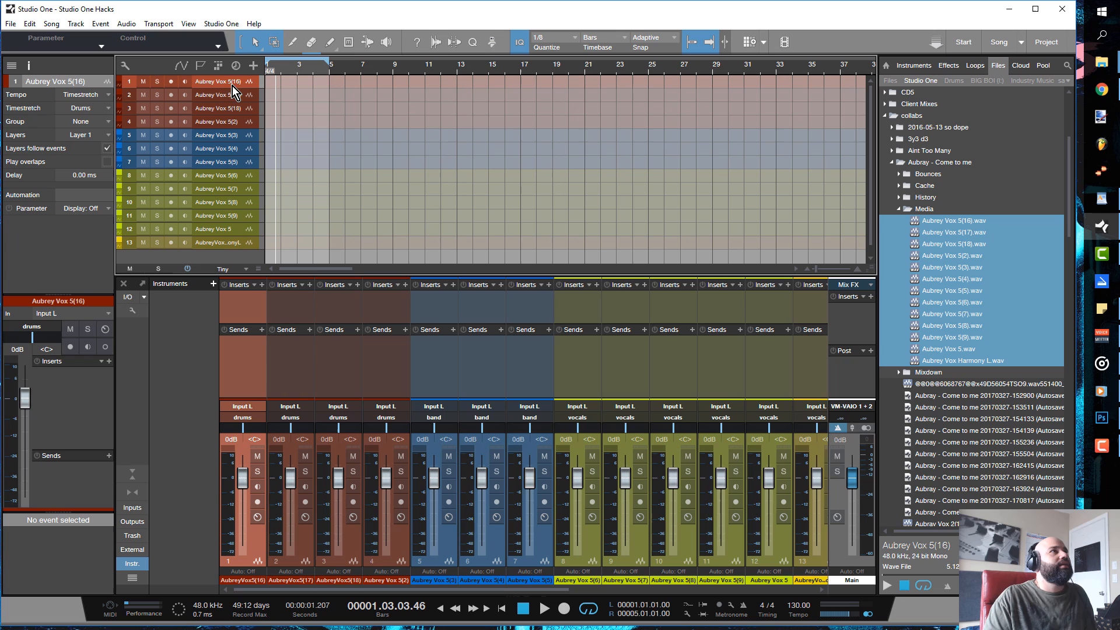
Clear the audio events and select the first vocal track to check the selection.
click(218, 243)
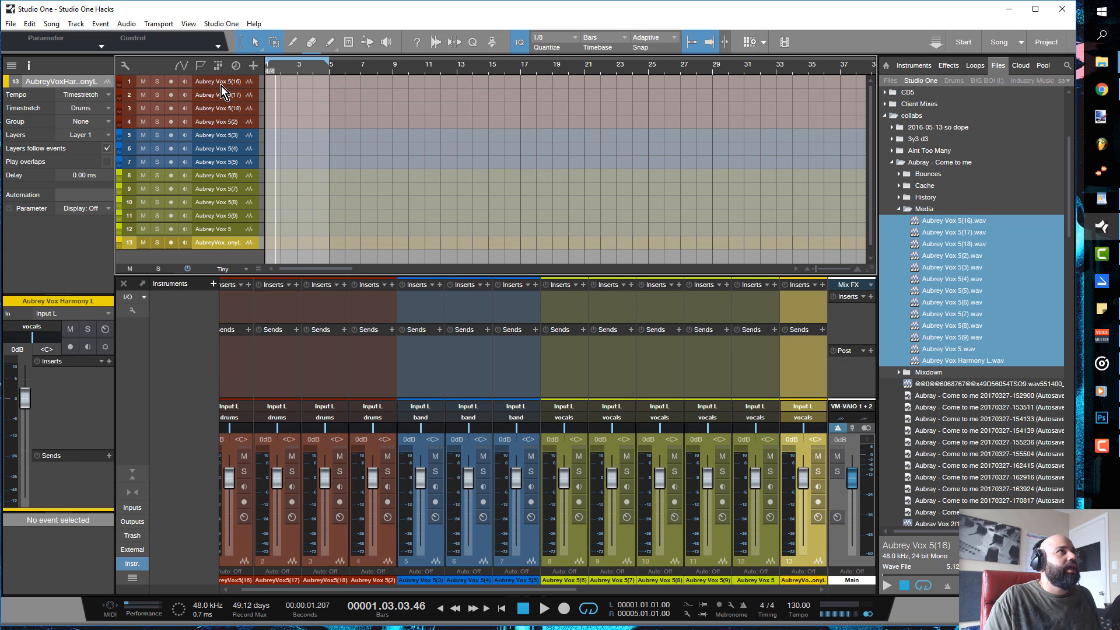
click(215, 81)
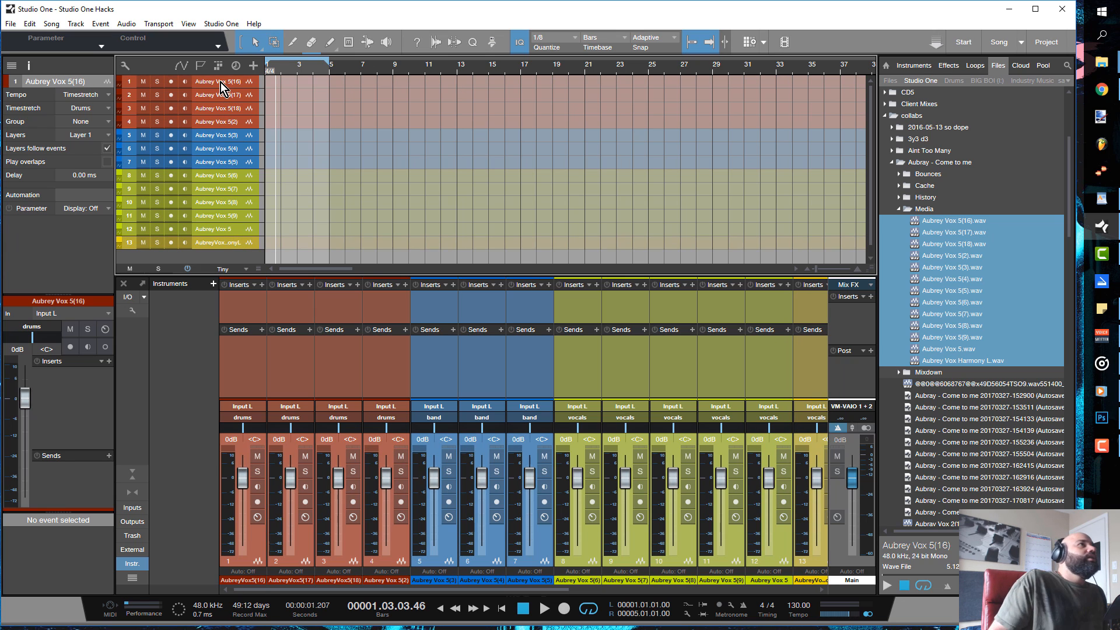